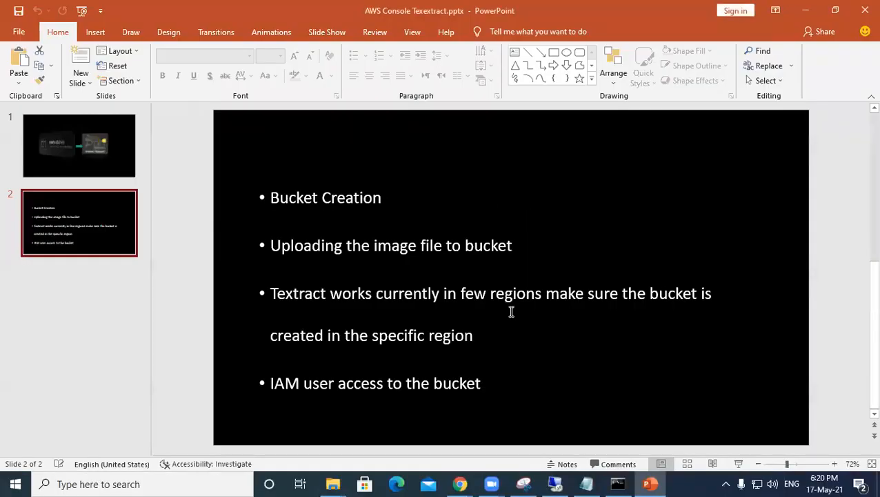
pyautogui.moveTo(563, 447)
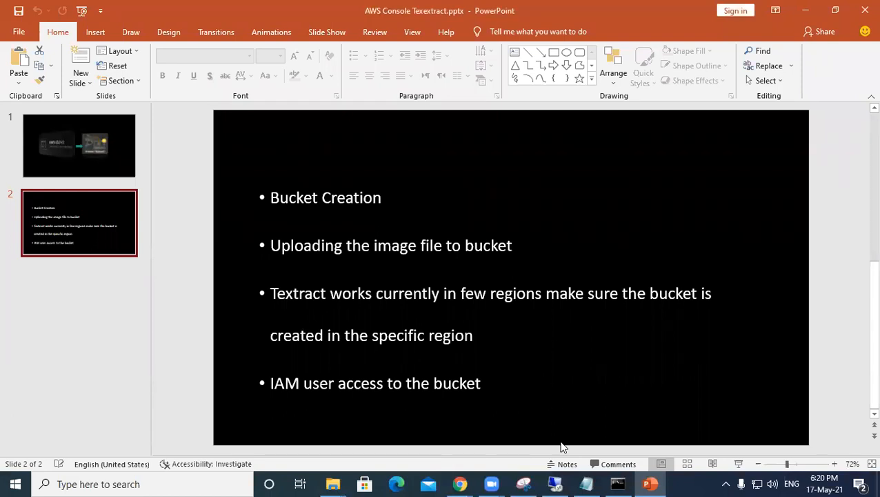
# Bring the Command Prompt with the aws s3 ls bucket listing in front of the slides.
pyautogui.click(616, 483)
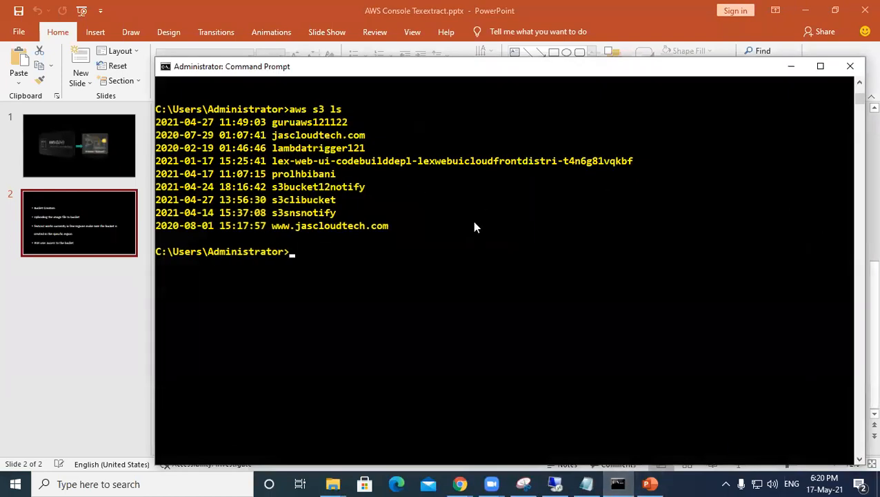
pyautogui.moveTo(468, 253)
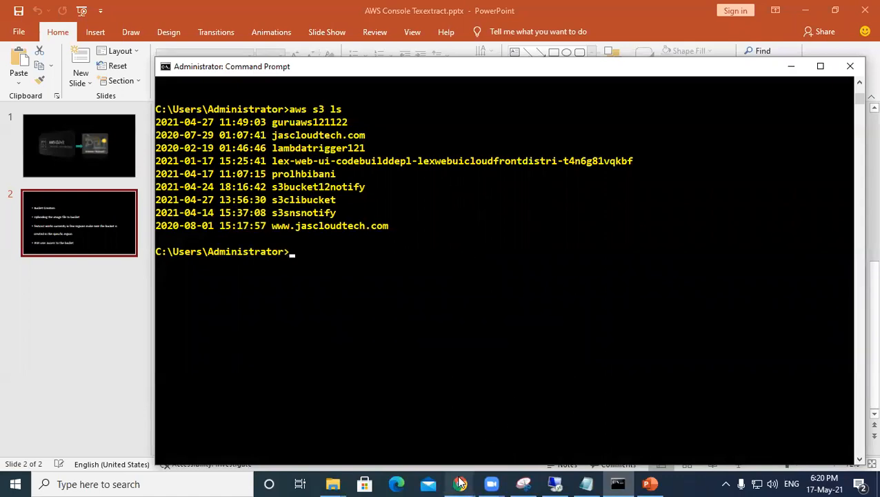
# In the AWS console, search 'tex' and go to the Amazon Textract service page.
pyautogui.click(459, 483)
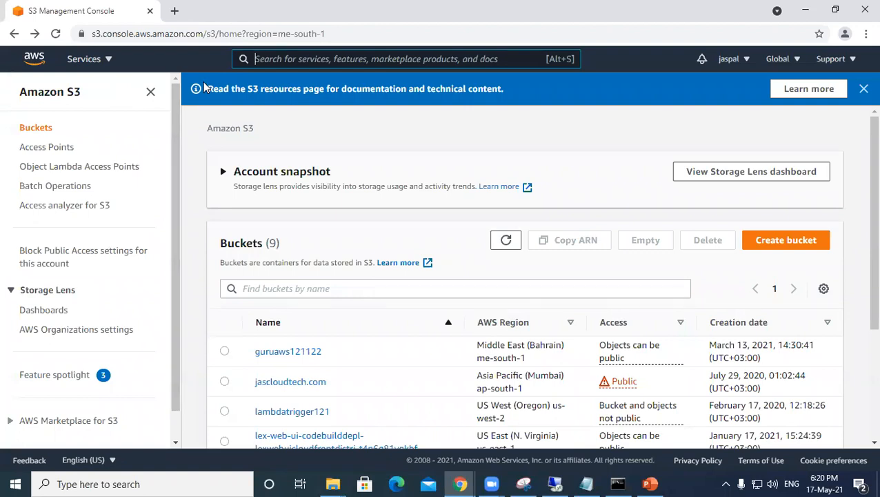
pyautogui.write('tex')
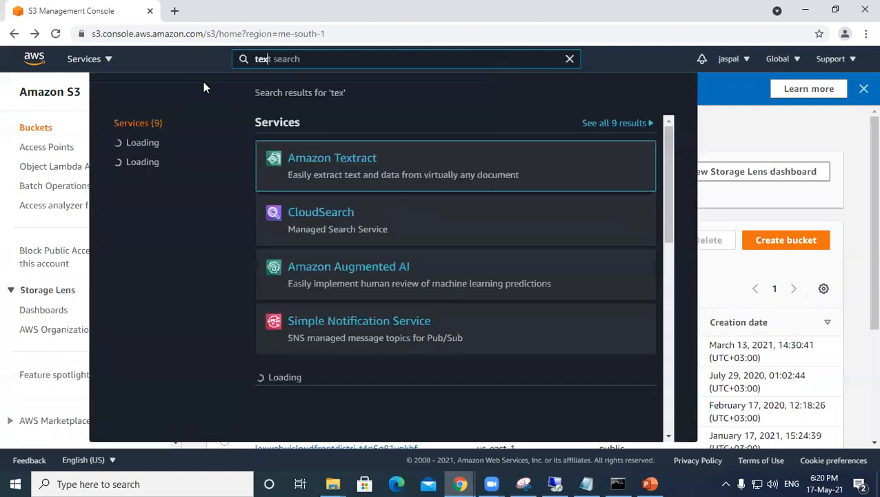
pyautogui.click(331, 158)
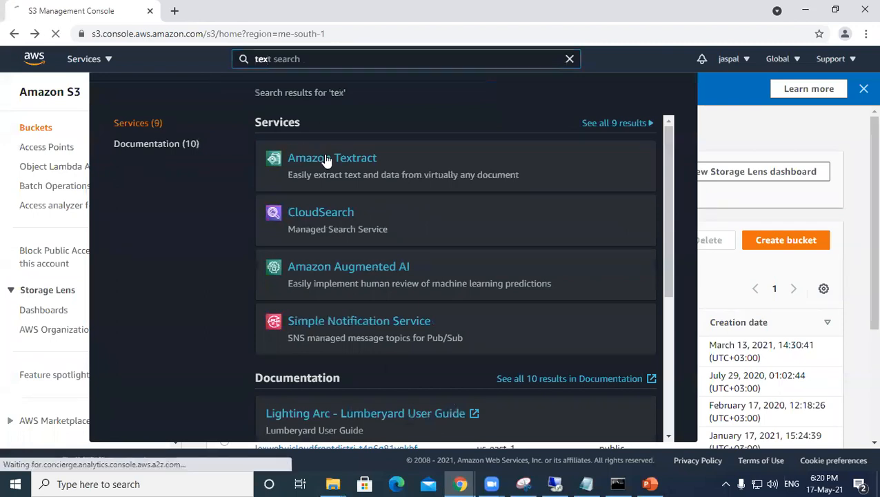
pyautogui.click(331, 157)
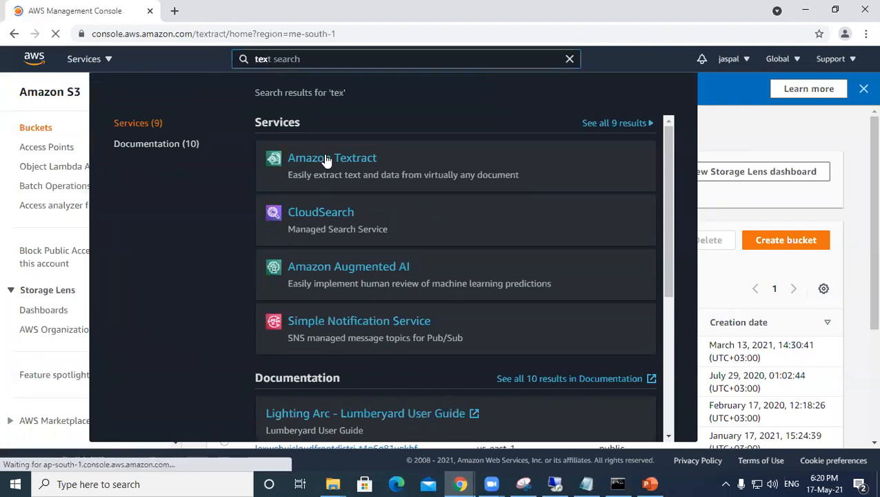
pyautogui.click(331, 157)
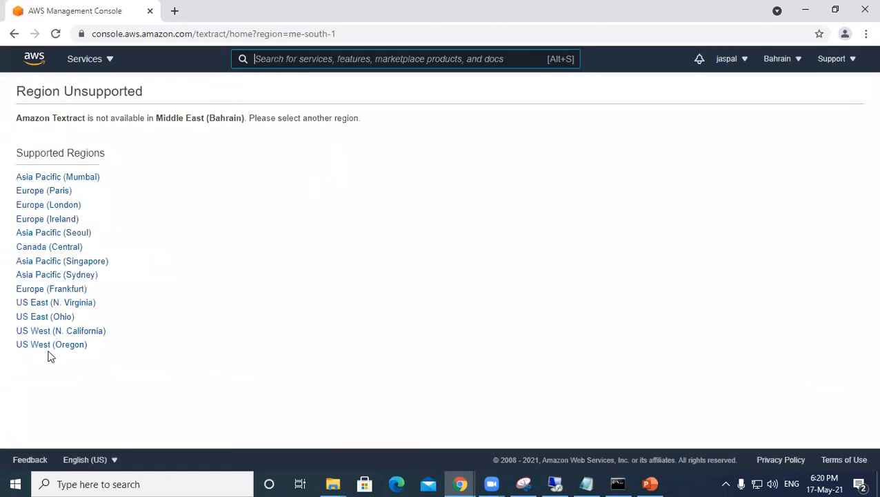
pyautogui.moveTo(39, 181)
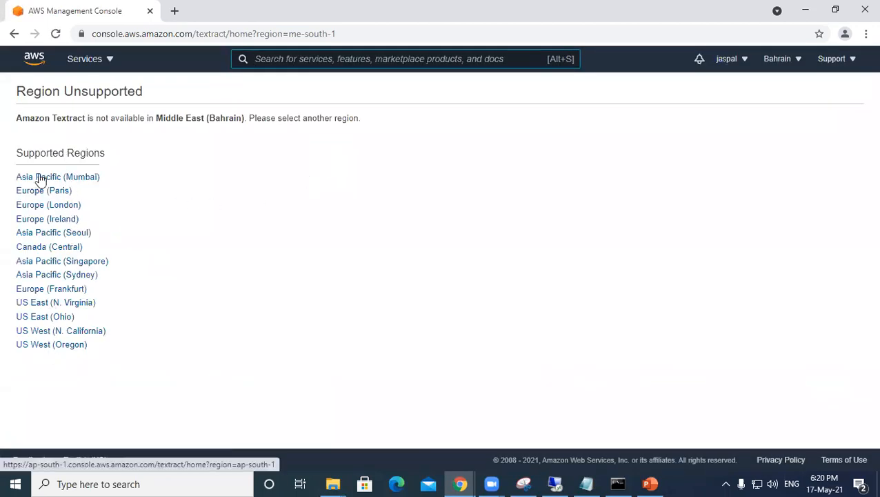
pyautogui.moveTo(69, 179)
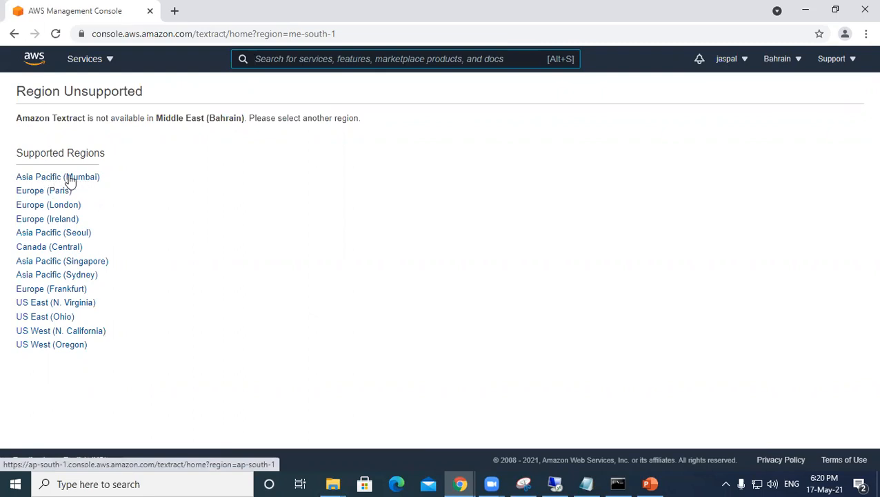
# Switch Textract to the Asia Pacific (Mumbai) region from the Supported Regions list.
pyautogui.click(58, 176)
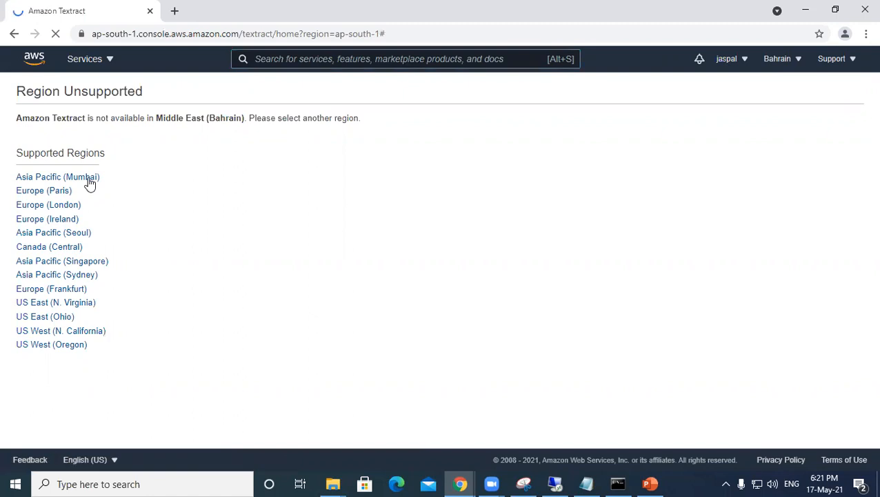
pyautogui.click(58, 176)
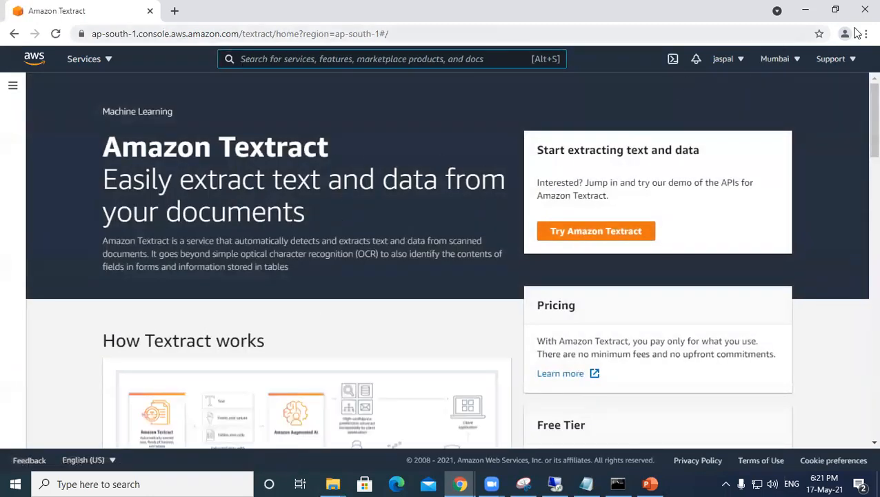
pyautogui.moveTo(808, 11)
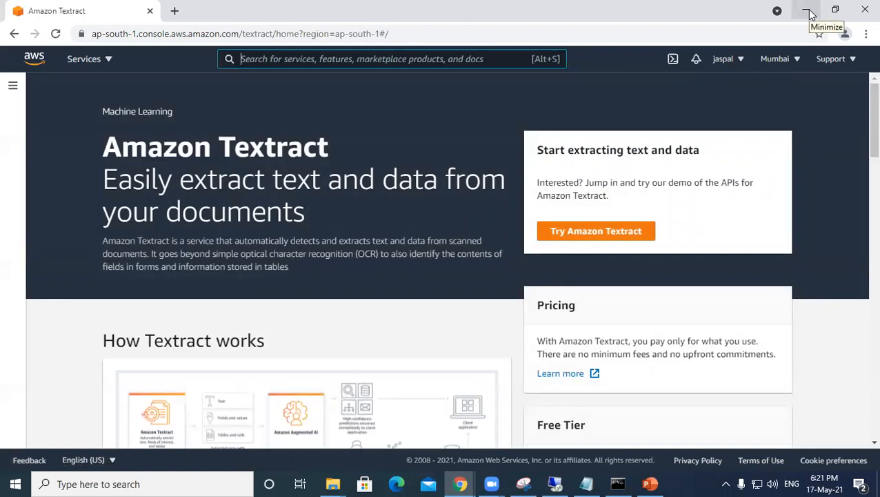
pyautogui.moveTo(740, 32)
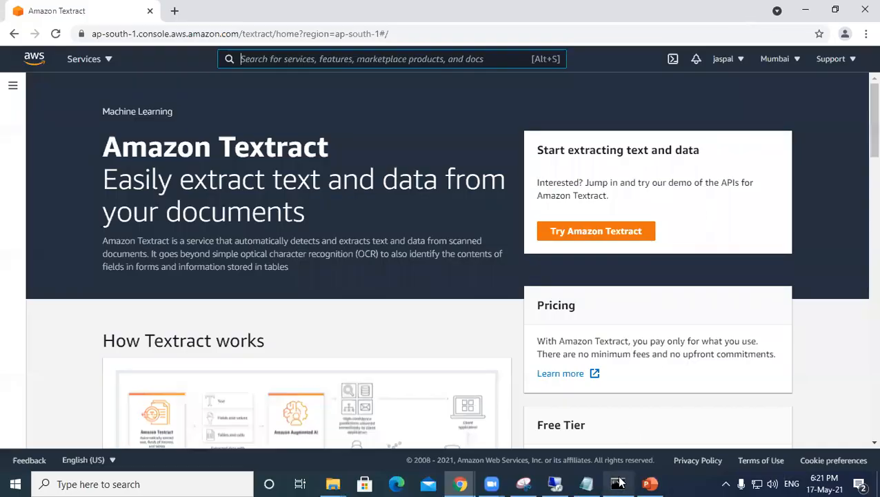
# Create the bucket with 'aws s3 mb s3://s3textract121 --region ap-south-1'.
pyautogui.click(618, 483)
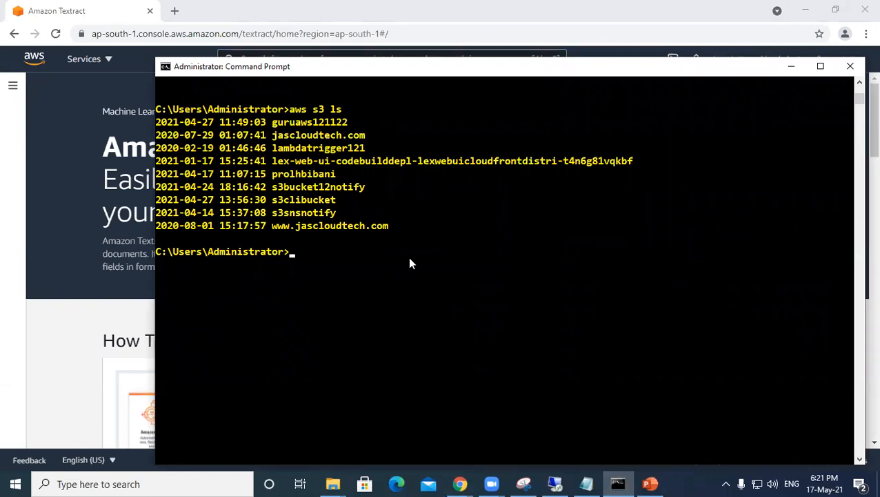
pyautogui.write('aws')
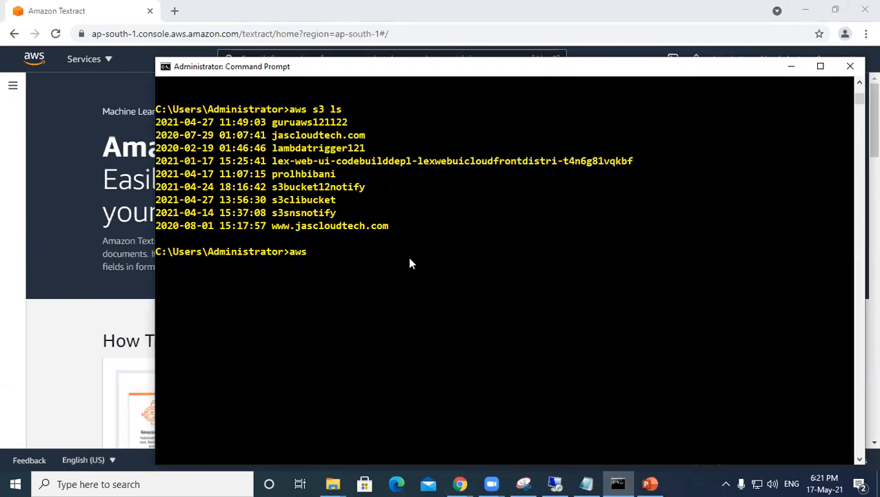
pyautogui.write('s3')
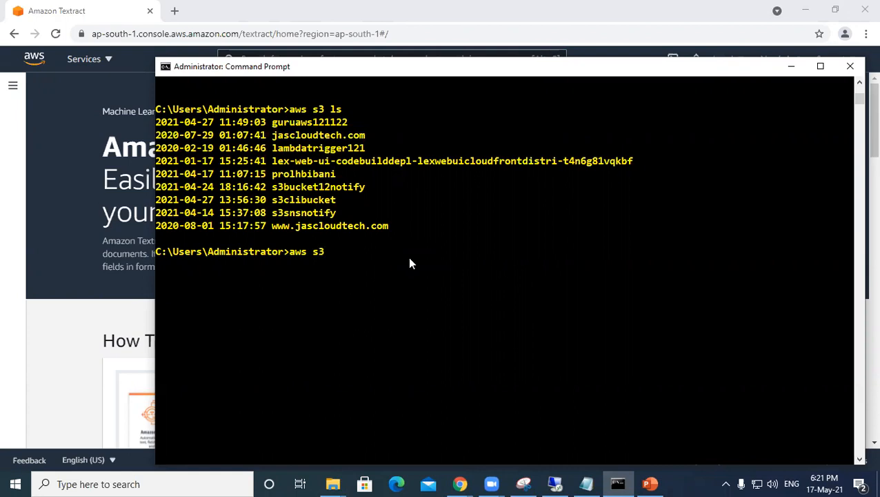
pyautogui.write('mb')
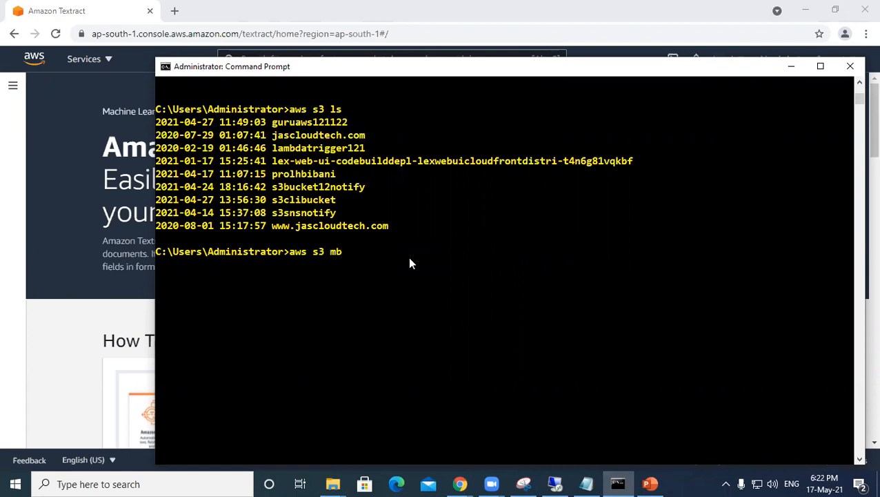
pyautogui.write('s3')
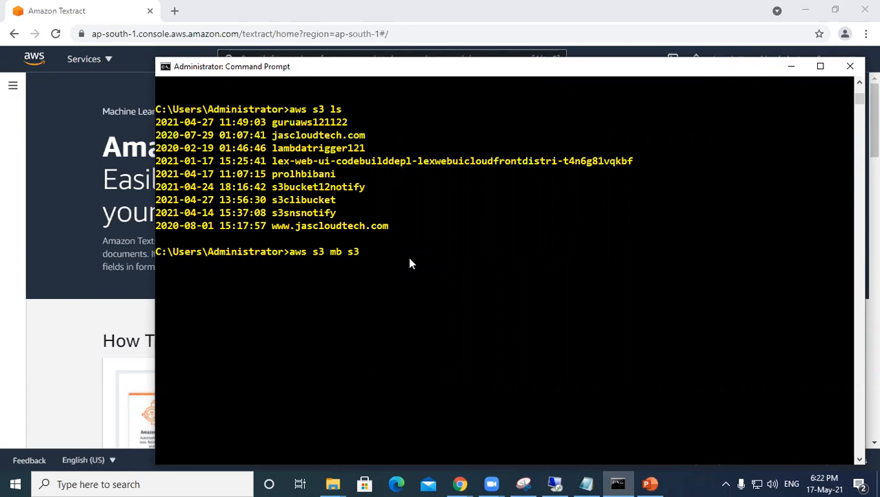
pyautogui.write('//')
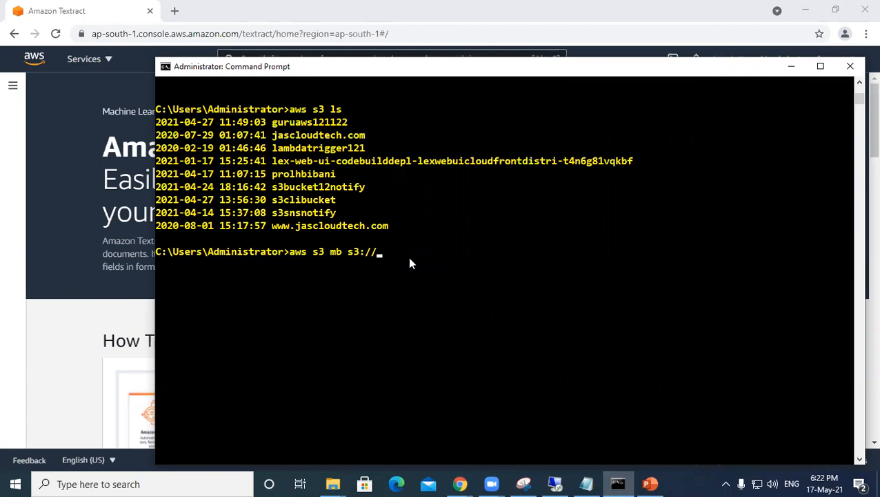
pyautogui.write('s3te')
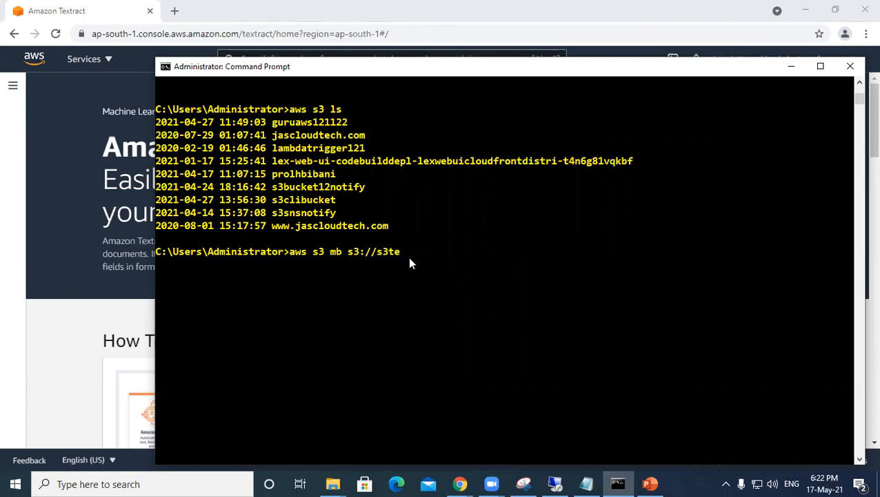
pyautogui.write('xt')
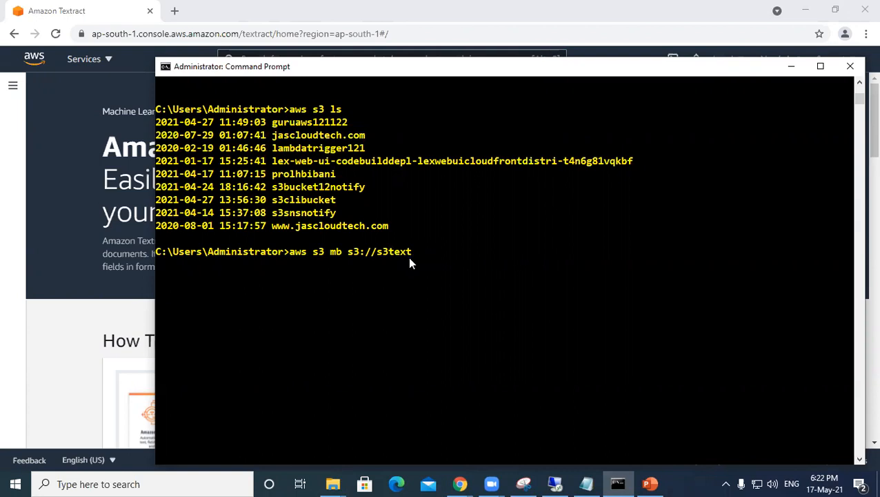
pyautogui.write('ract')
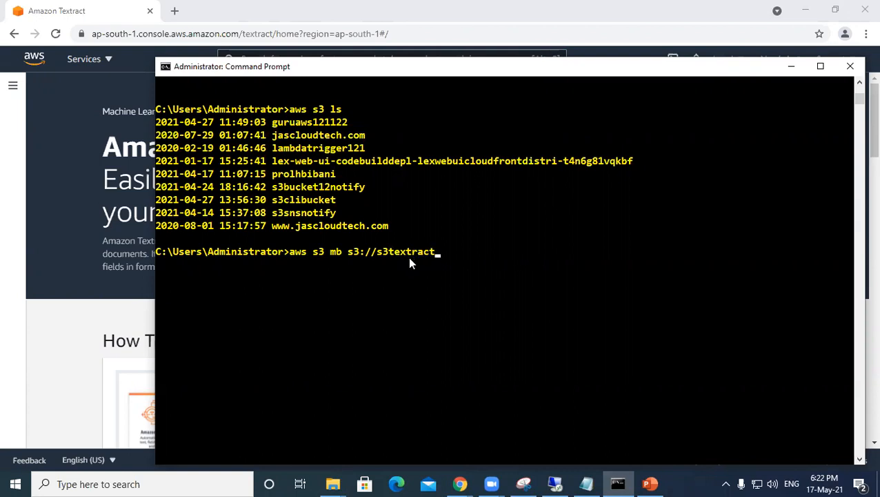
pyautogui.write('1212')
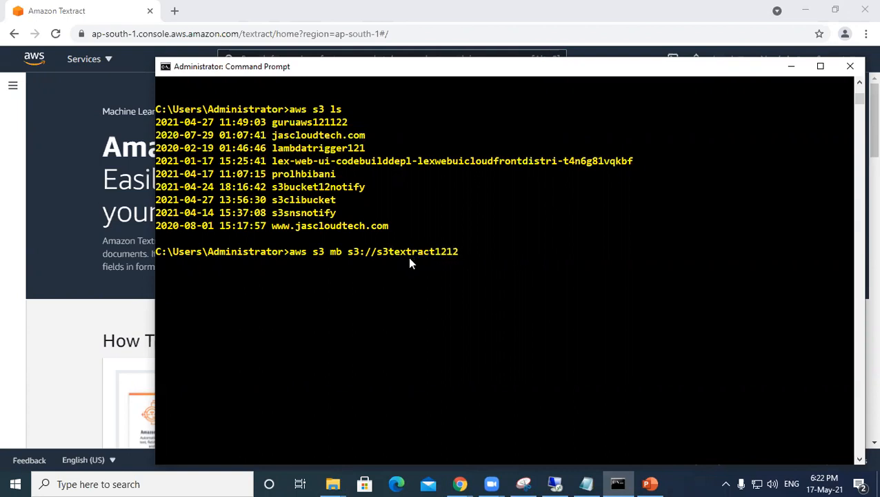
pyautogui.press('Backspace')
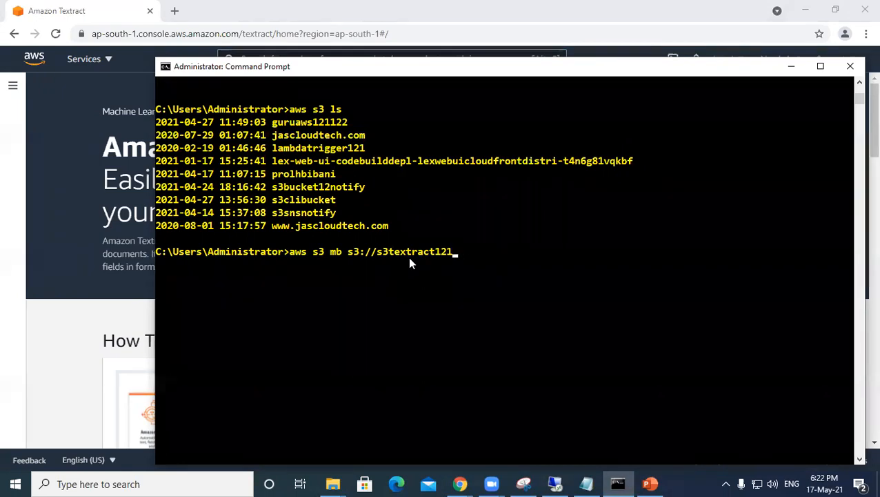
pyautogui.write('--')
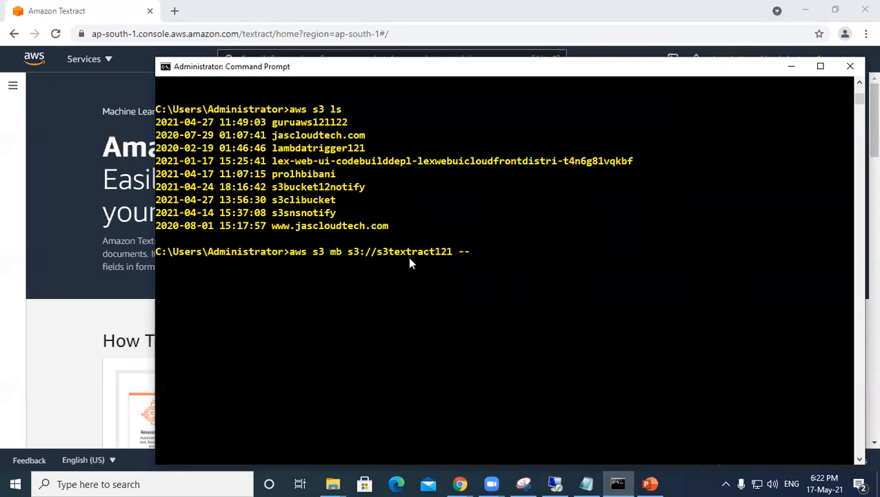
pyautogui.write('regio')
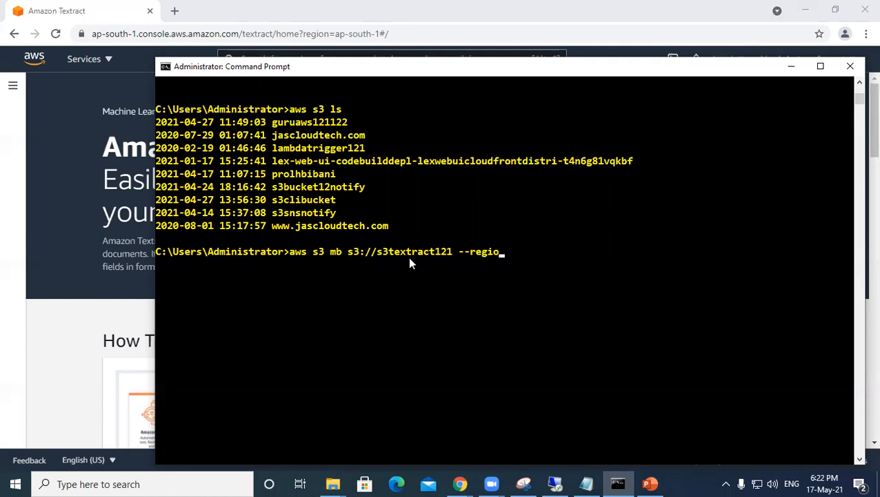
pyautogui.write('n')
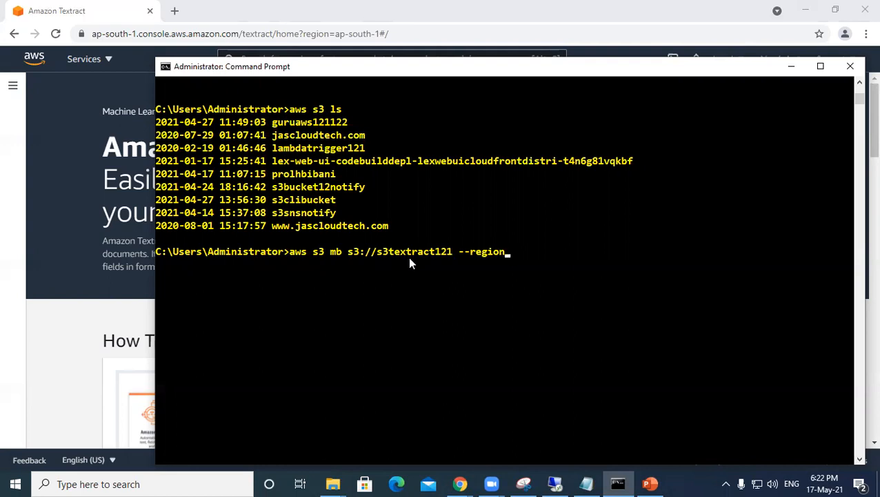
pyautogui.write('ap')
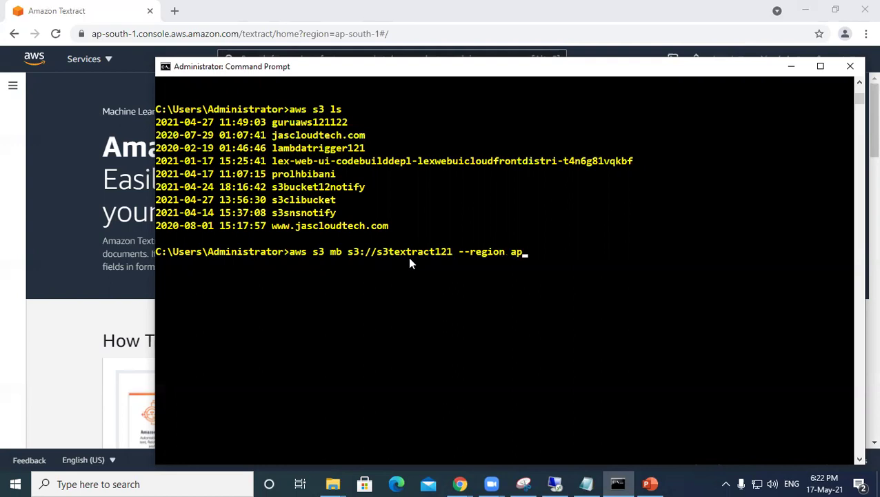
pyautogui.write('-')
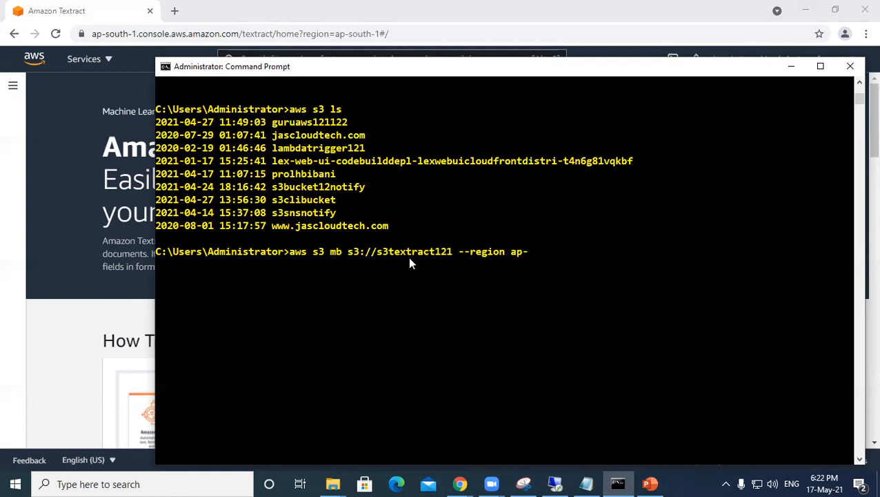
pyautogui.write('south-')
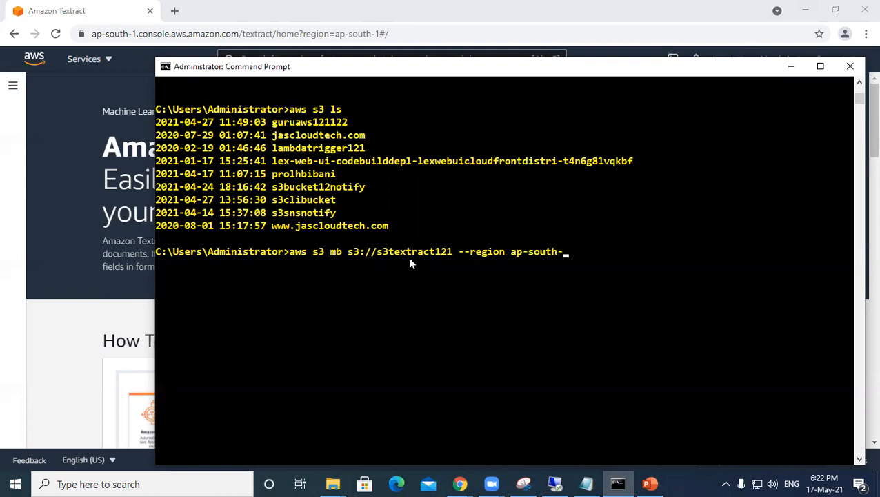
pyautogui.write('1')
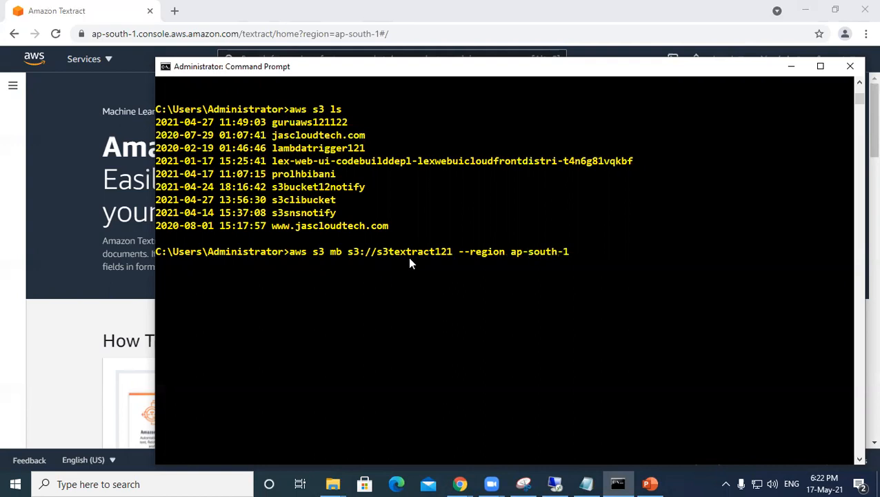
pyautogui.press('Return')
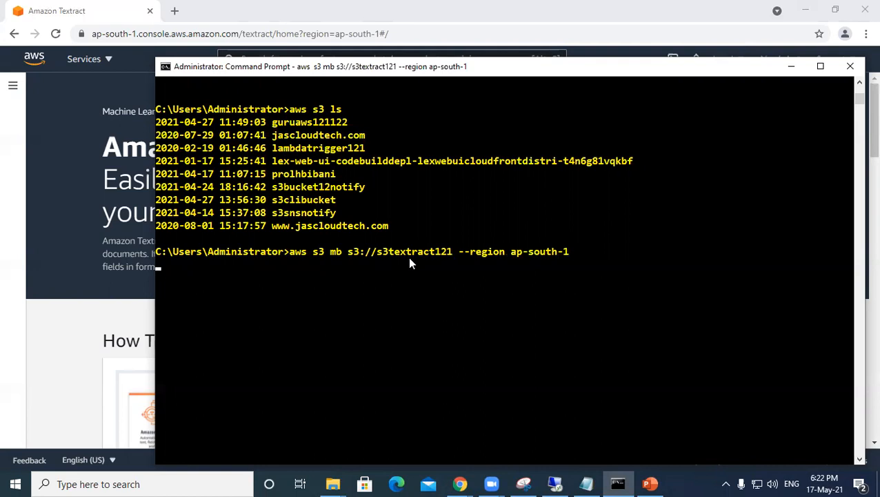
pyautogui.press('Return')
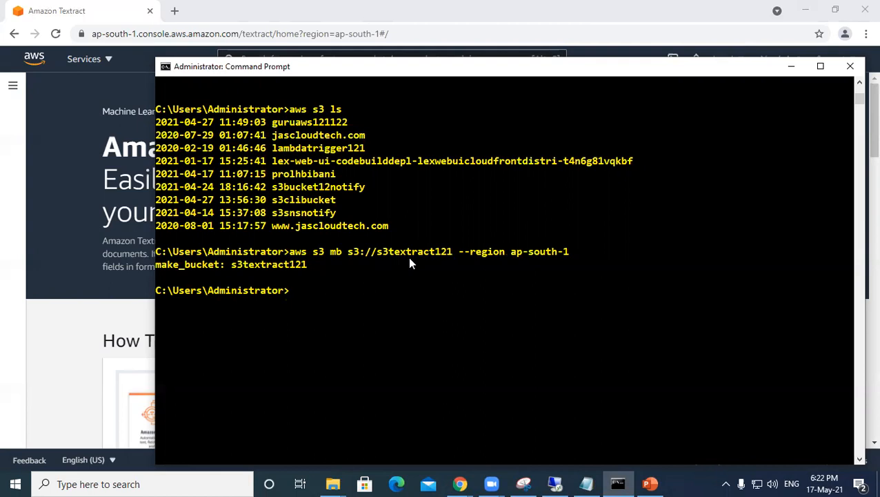
# Run 'aws s3 ls' to confirm s3textract121 appears in the bucket listing.
pyautogui.write('aws s3 ls')
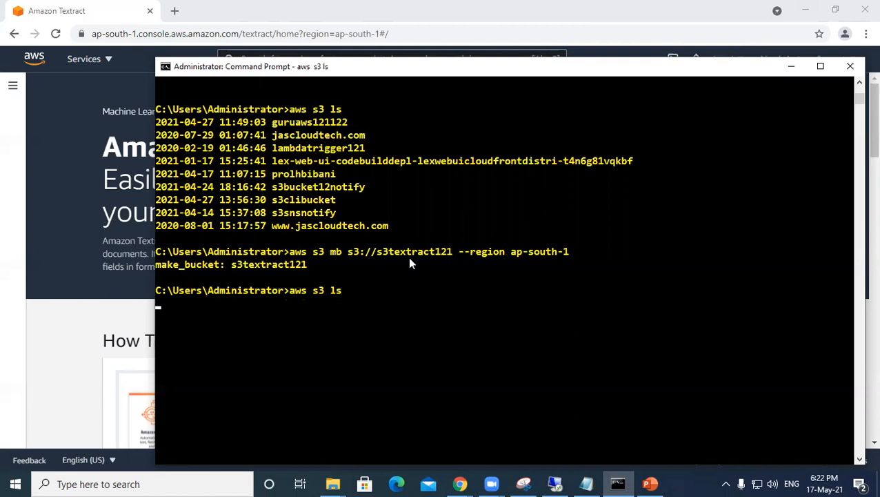
pyautogui.press('Return')
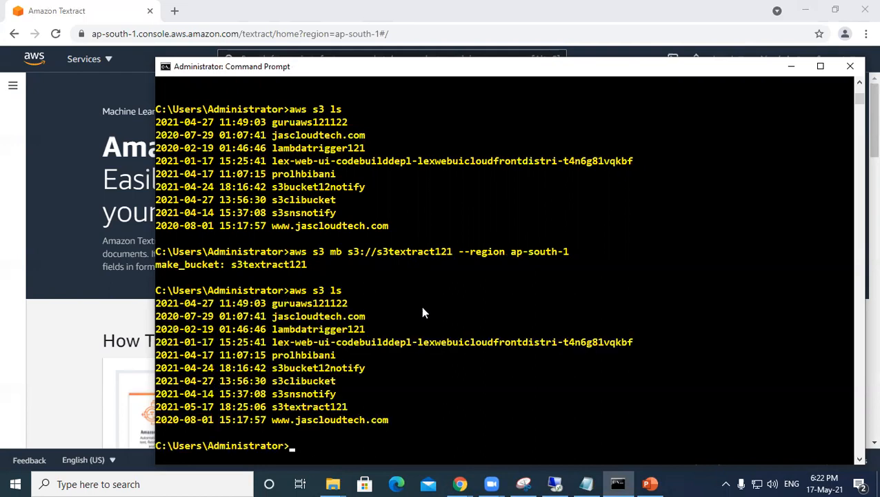
pyautogui.moveTo(378, 404)
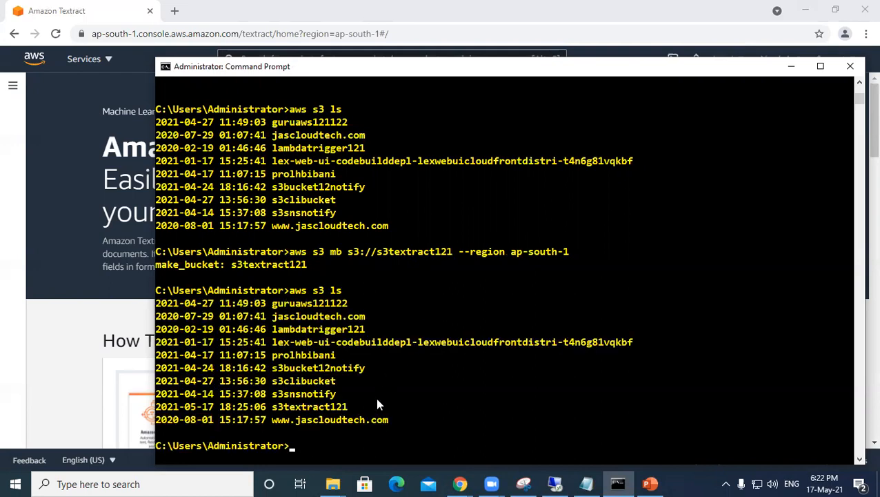
pyautogui.doubleClick(309, 405)
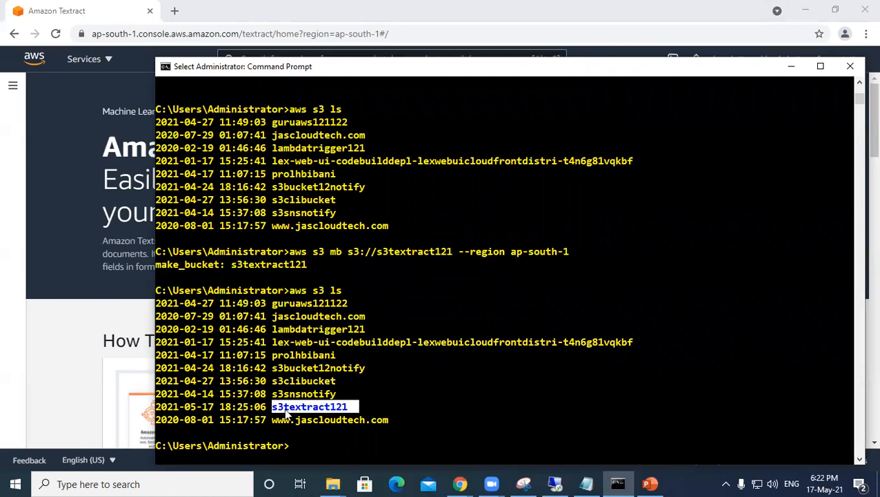
pyautogui.moveTo(454, 337)
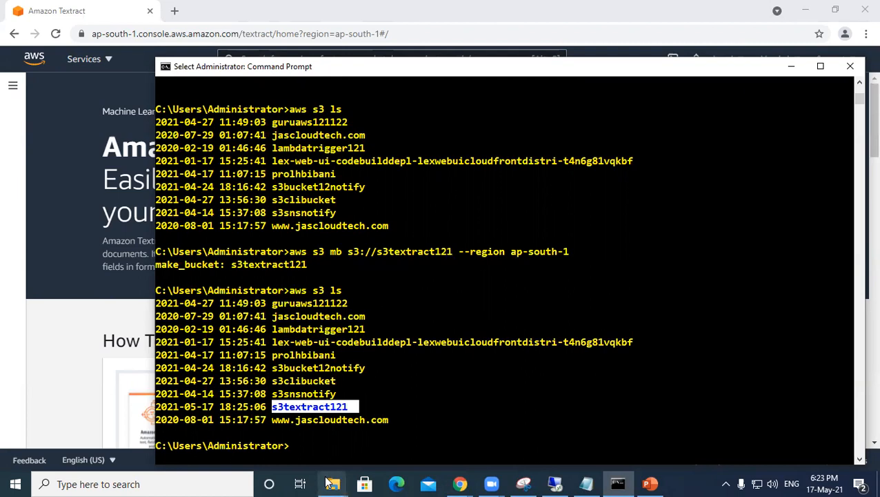
pyautogui.click(332, 483)
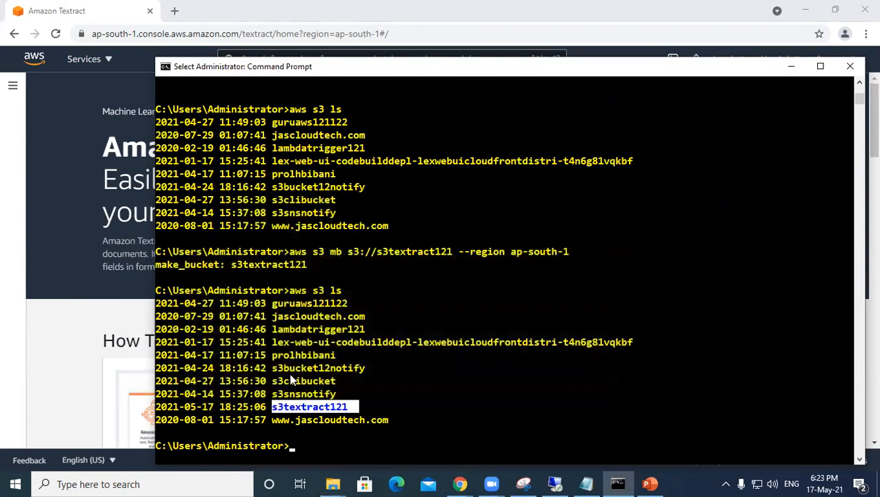
pyautogui.moveTo(364, 450)
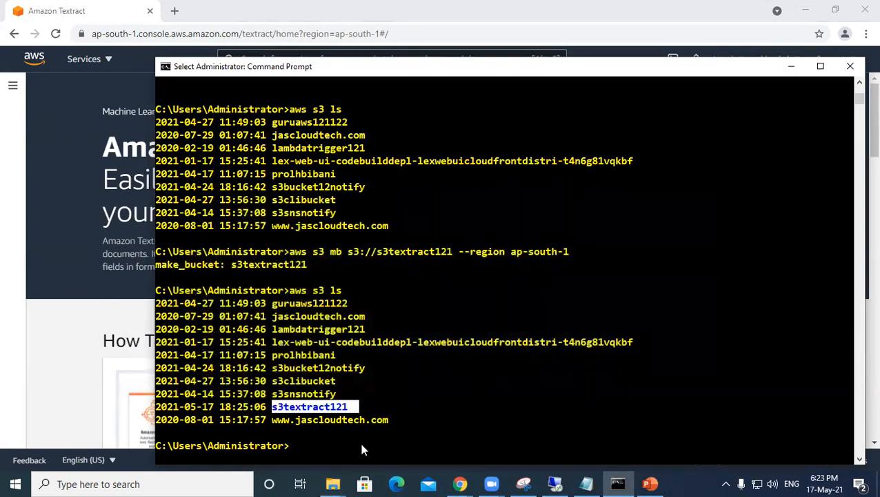
# Start an 'aws s3 cp' command with source folder E:\Bucketfiles\.
pyautogui.write('aws s')
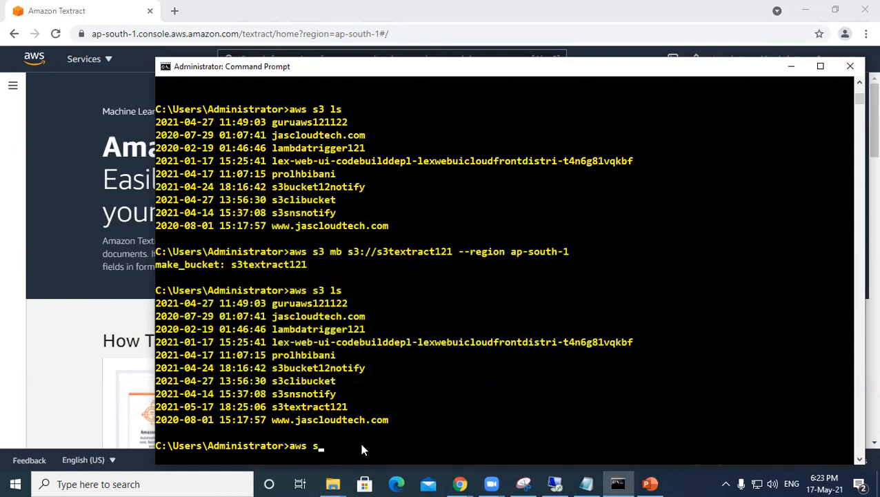
pyautogui.write('3')
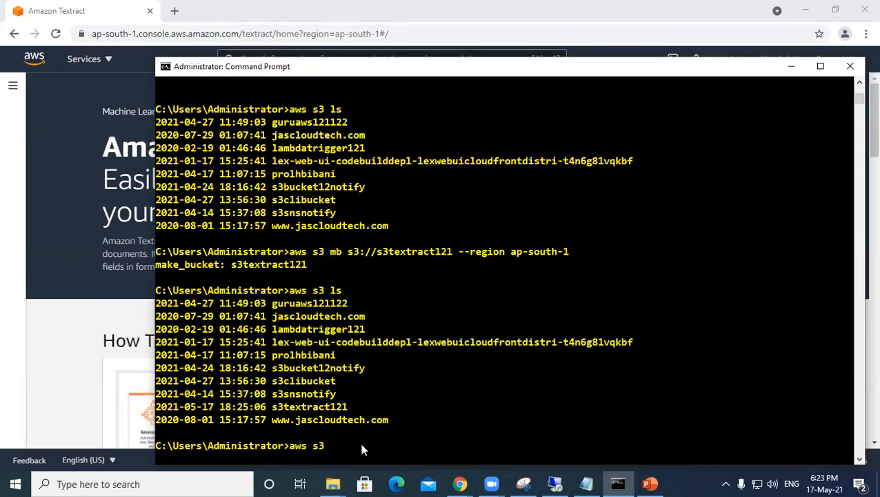
pyautogui.write('cp')
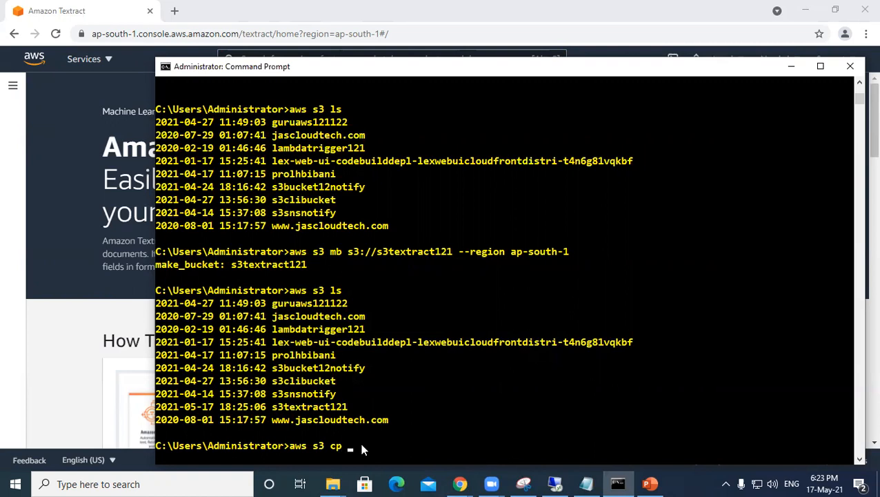
pyautogui.write('F')
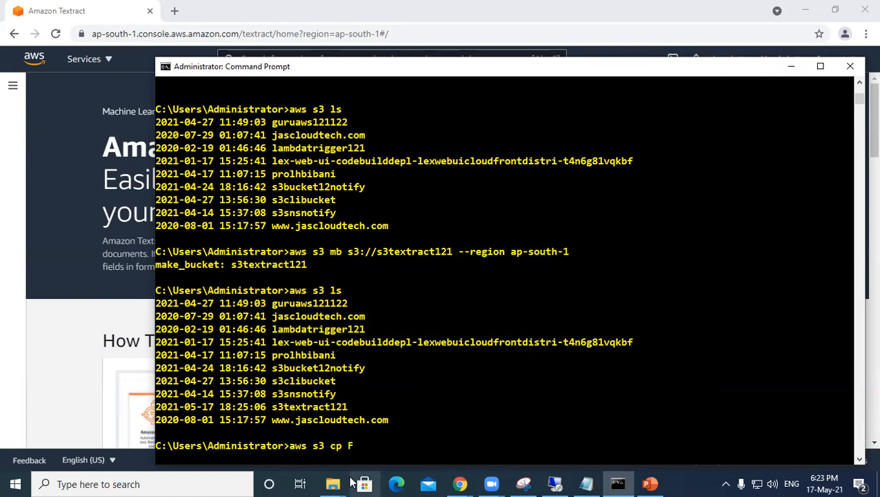
pyautogui.click(334, 483)
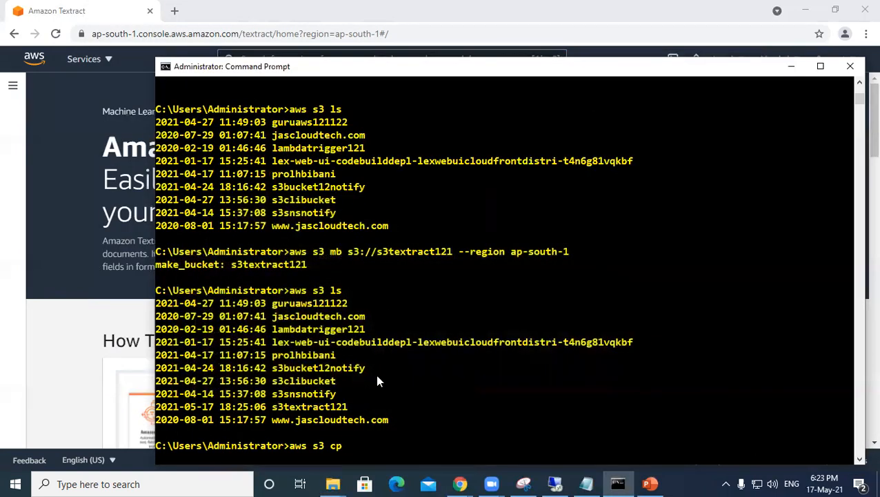
pyautogui.write('E')
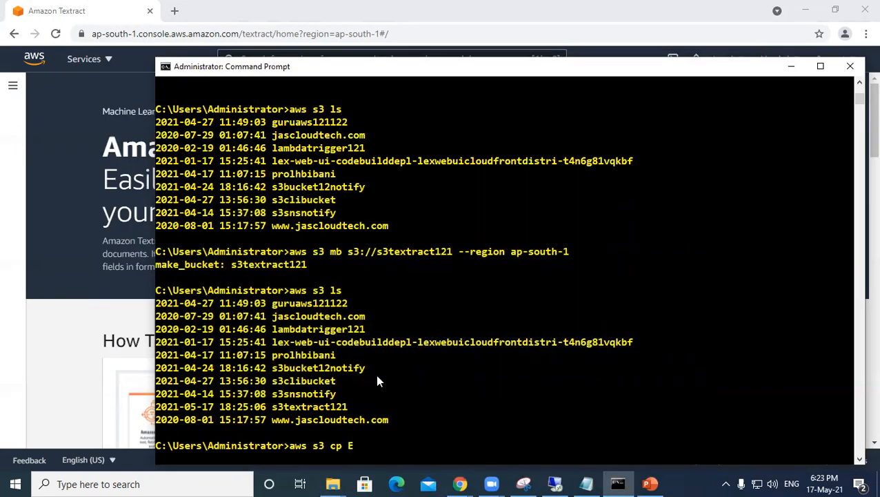
pyautogui.write(':\\')
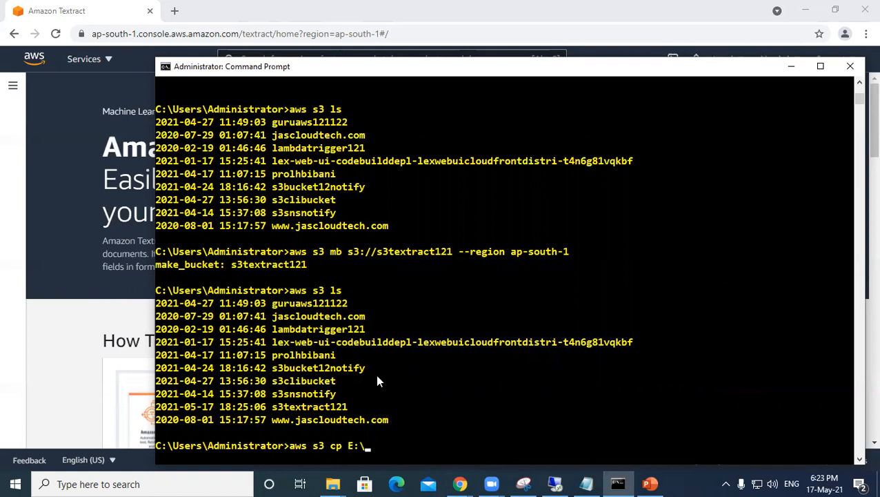
pyautogui.write('Bucketf')
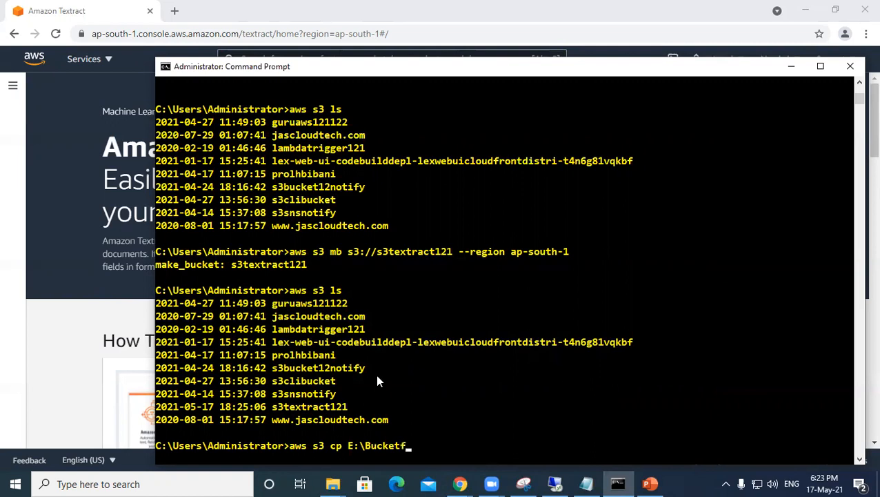
pyautogui.write('iles')
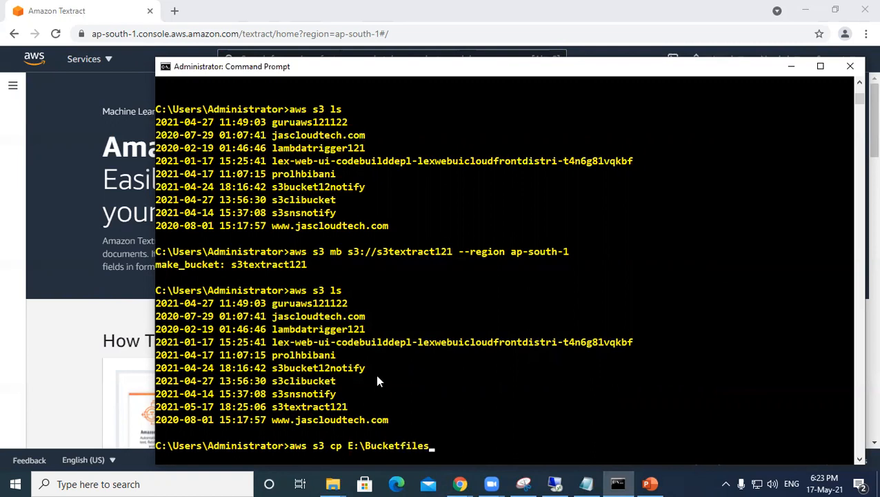
pyautogui.write('\\')
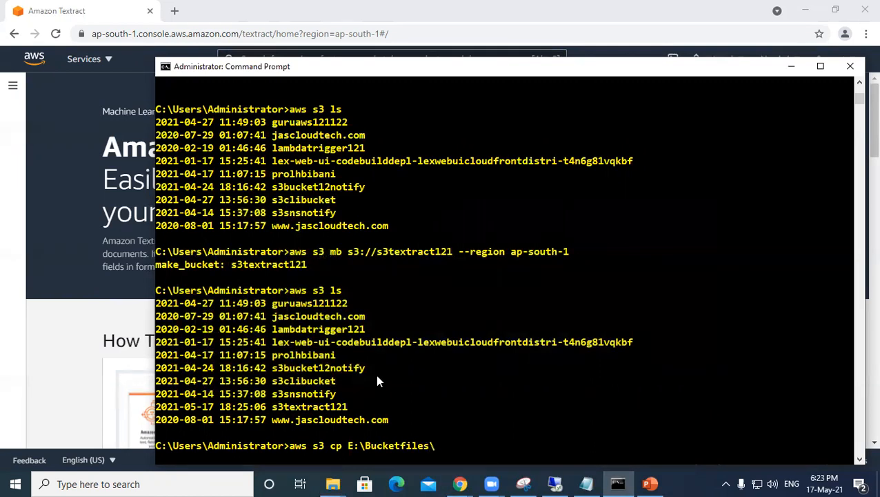
pyautogui.write('s')
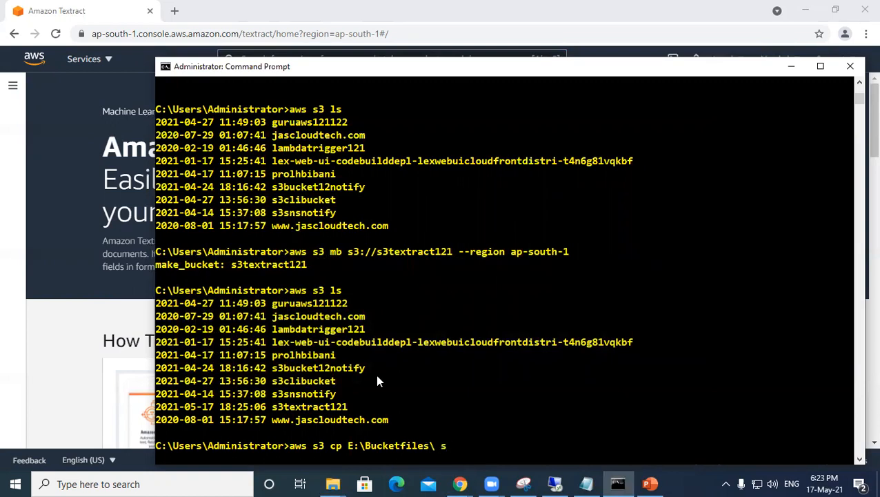
# Complete it with destination s3://s3textract121/ --recursive --region ap-south-1 and run the upload.
pyautogui.write('s3://')
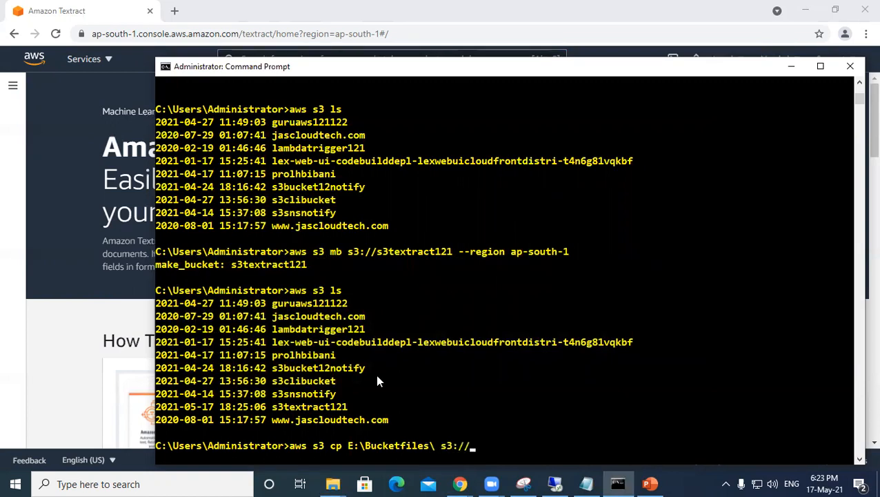
pyautogui.write('s3tex')
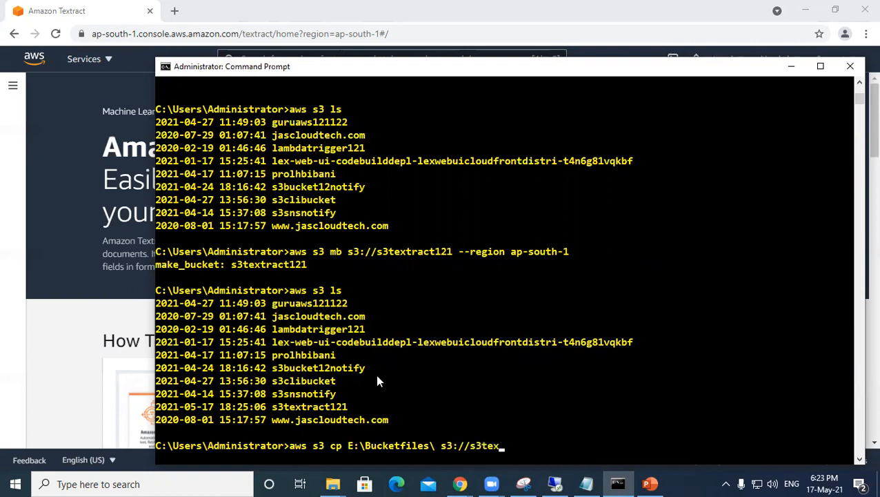
pyautogui.write('tract')
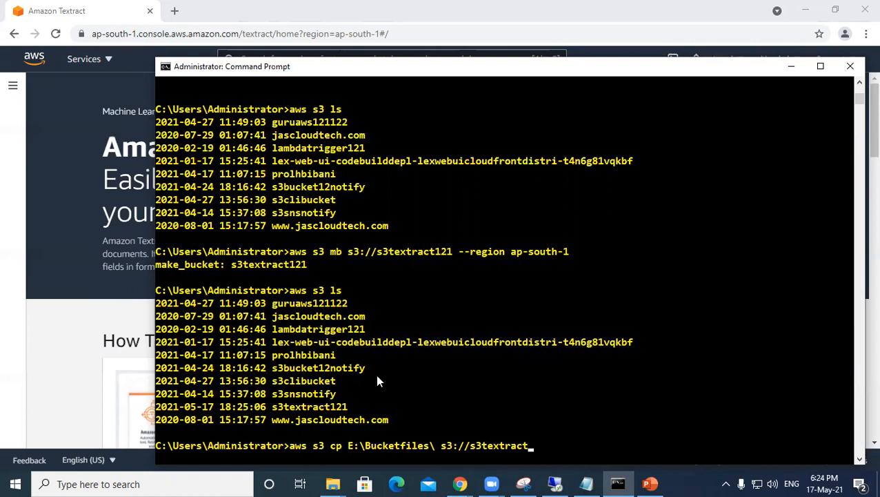
pyautogui.write('121')
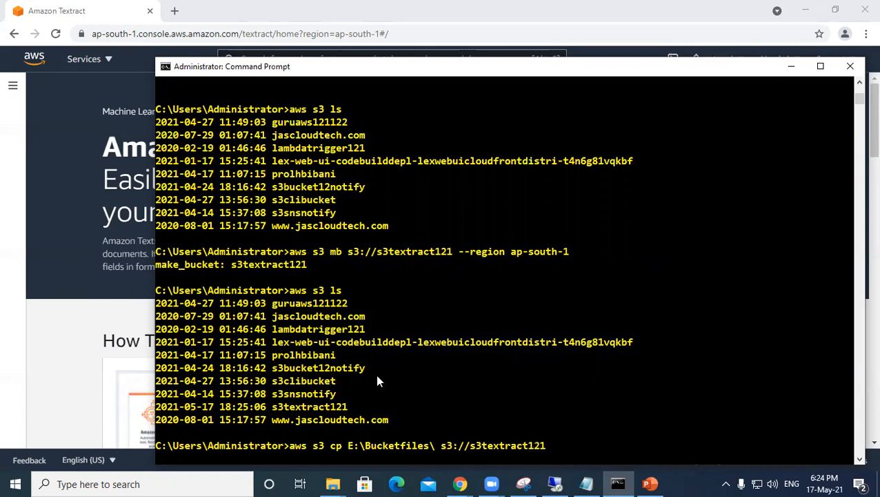
pyautogui.write('/')
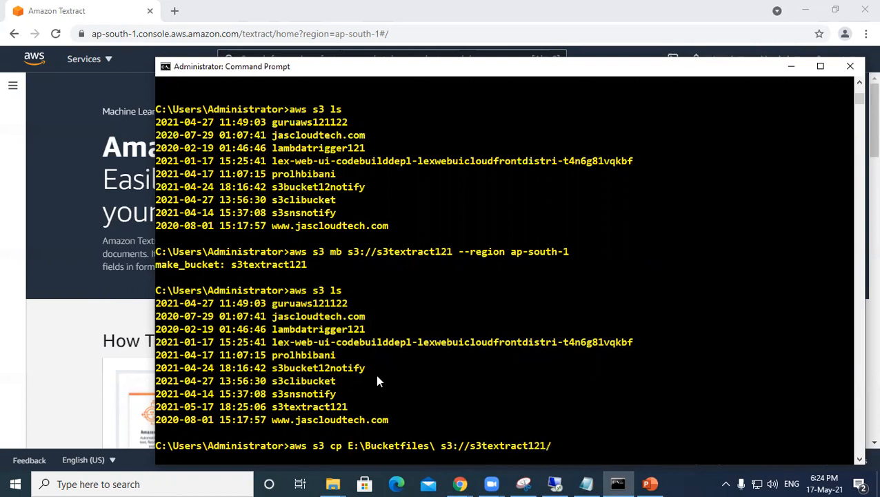
pyautogui.write('--')
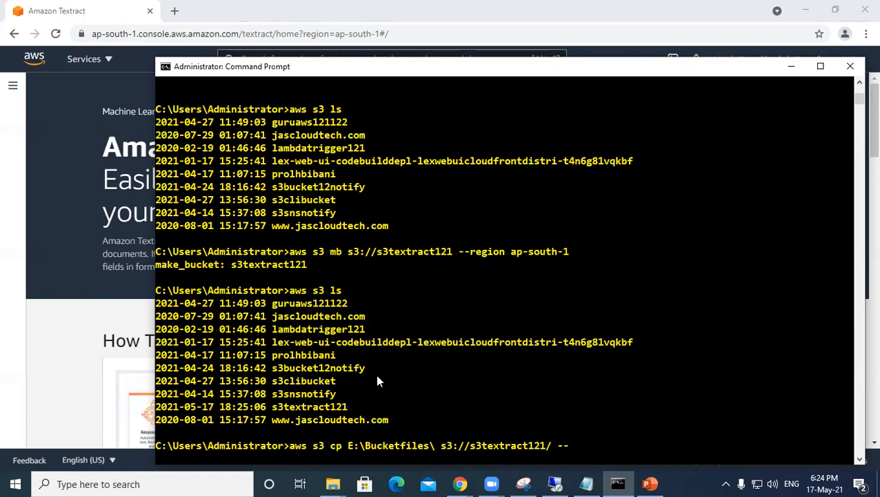
pyautogui.write('recu')
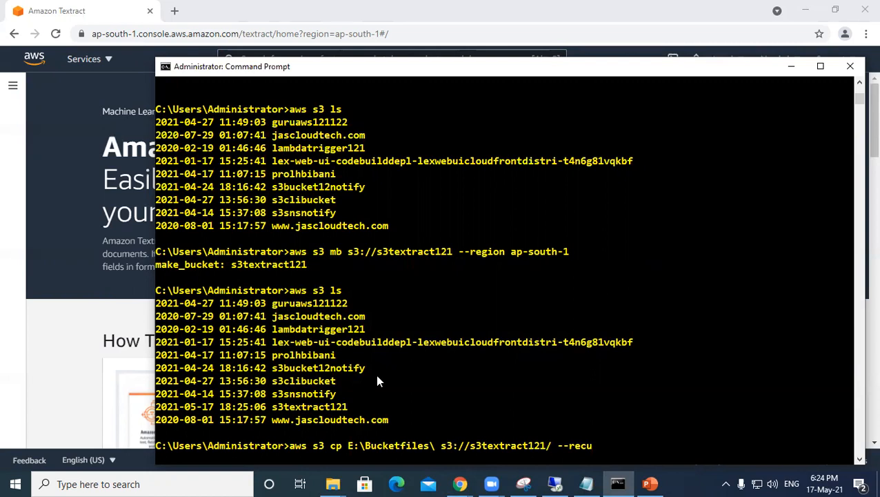
pyautogui.write('rsive')
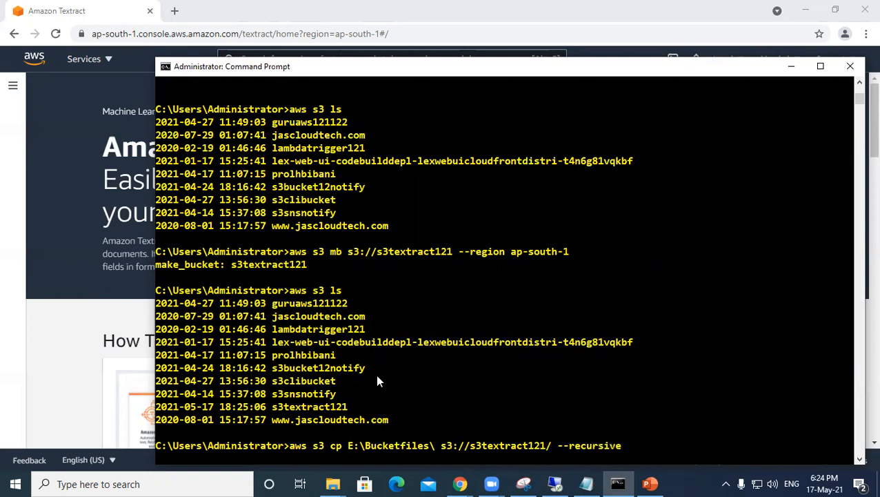
pyautogui.write('--region')
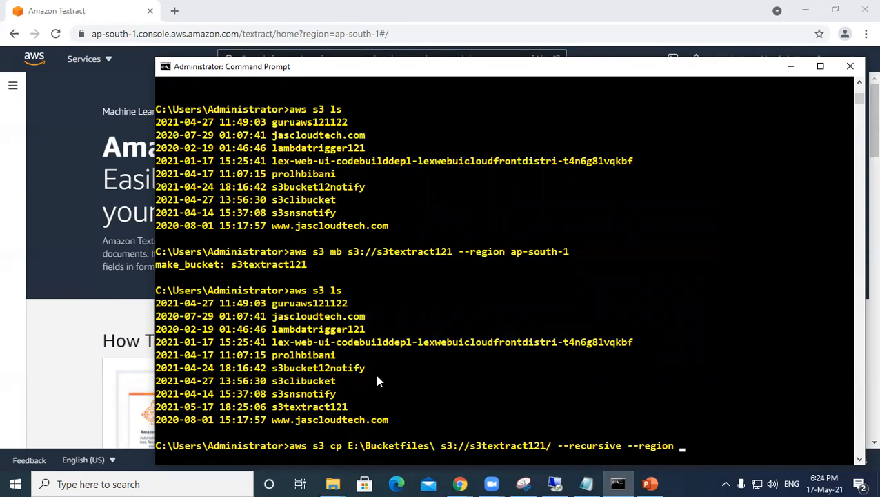
pyautogui.write('a')
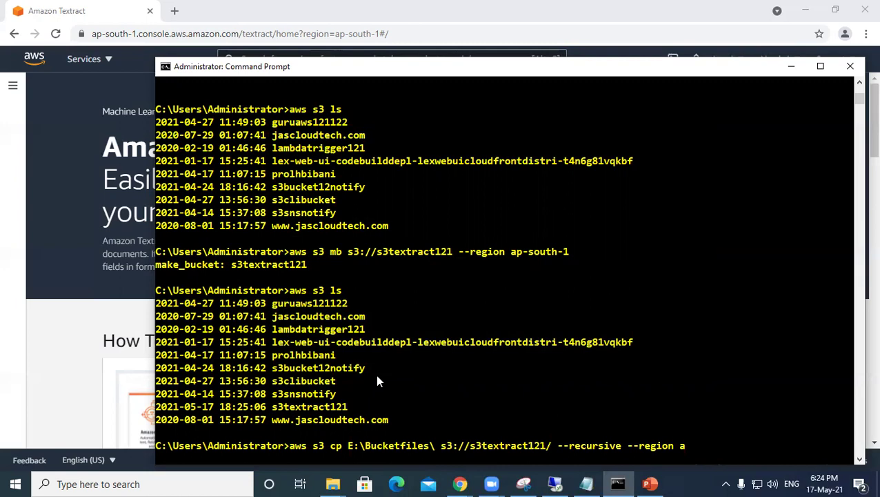
pyautogui.write('p-south-1')
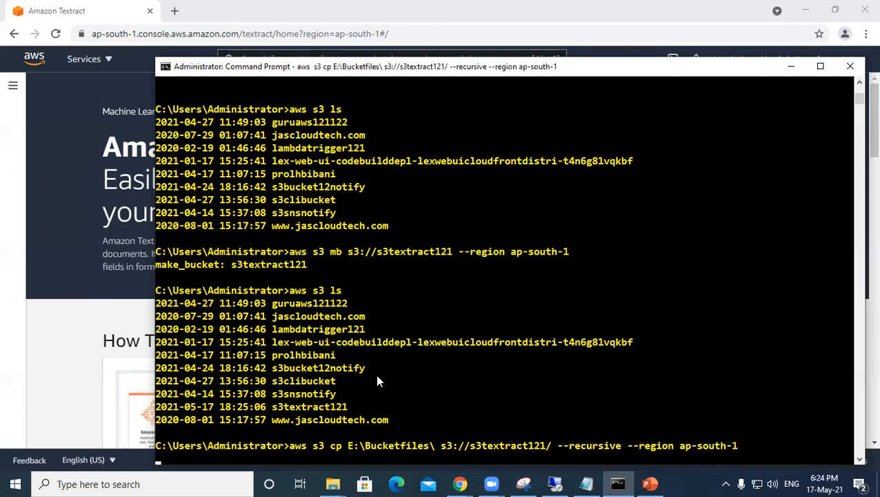
pyautogui.press('Return')
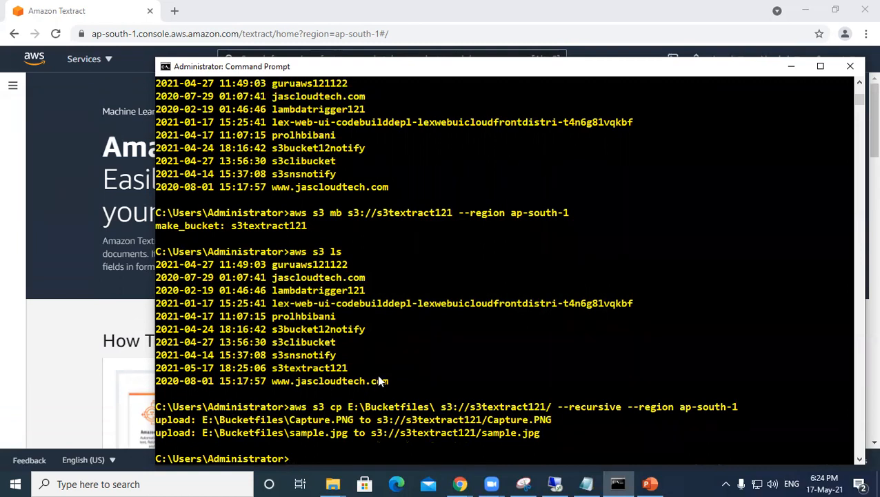
pyautogui.moveTo(460, 483)
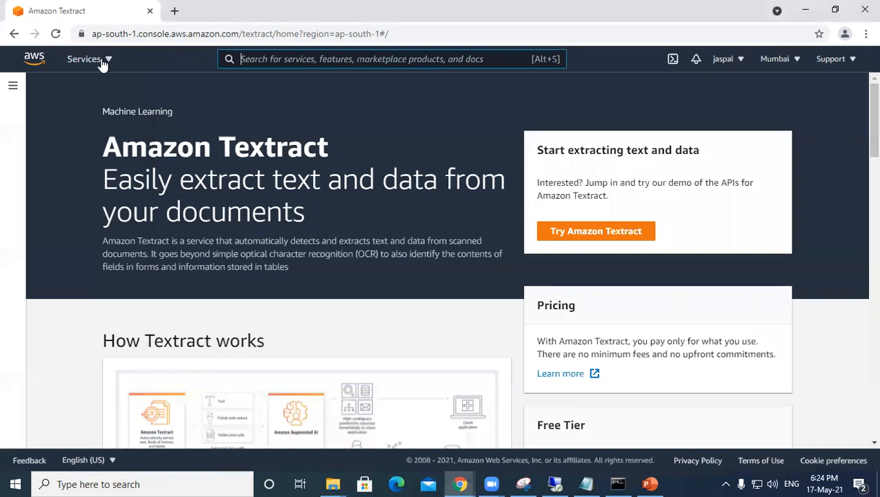
# From Services go to S3 and open the s3textract121 bucket to see its contents.
pyautogui.click(83, 58)
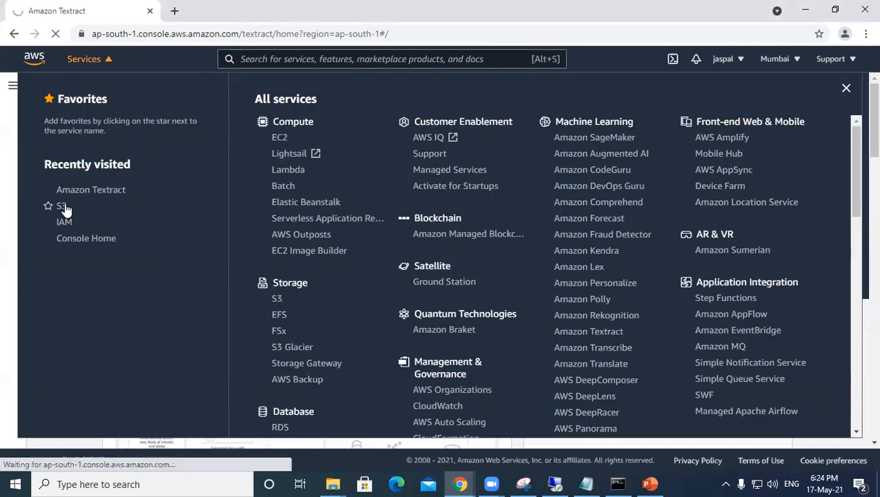
pyautogui.click(64, 206)
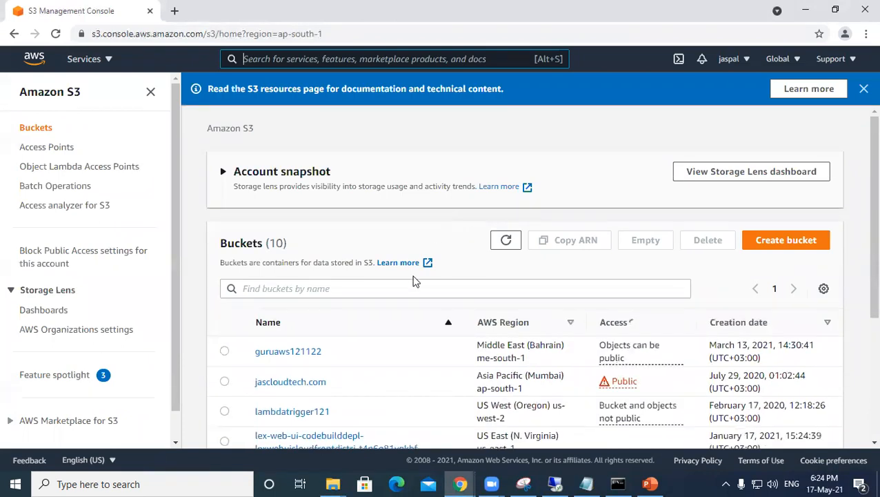
pyautogui.scroll(-3)
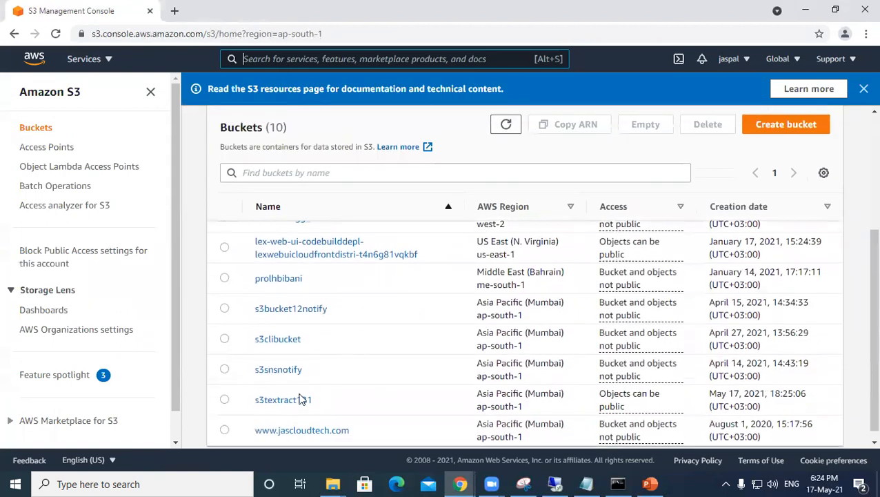
pyautogui.click(283, 400)
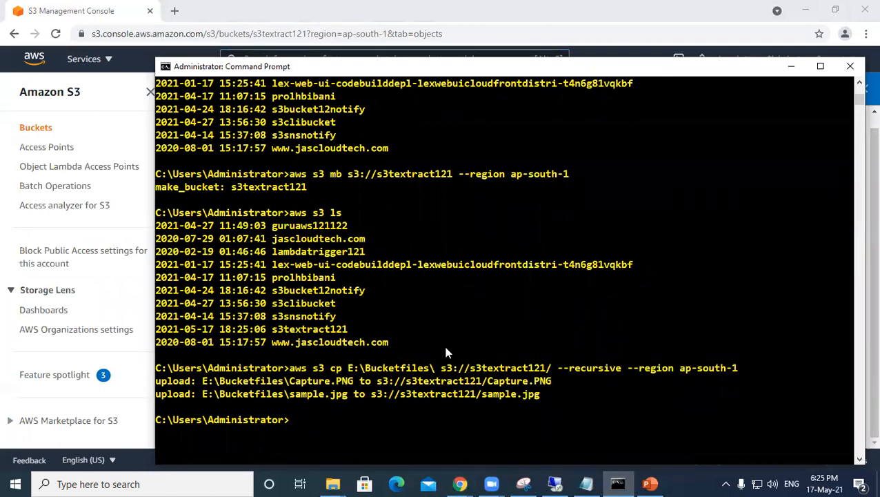
# Begin 'aws textract analyze-document --document' at the prompt.
pyautogui.write('a')
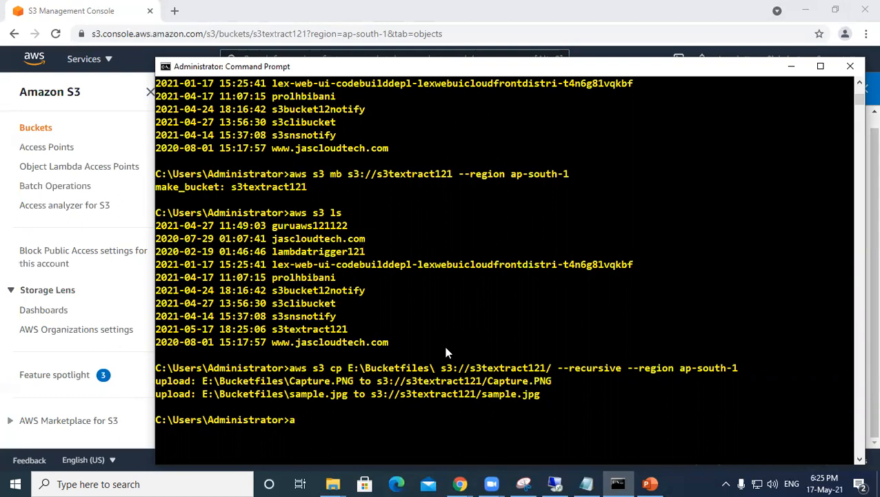
pyautogui.write('ws tex')
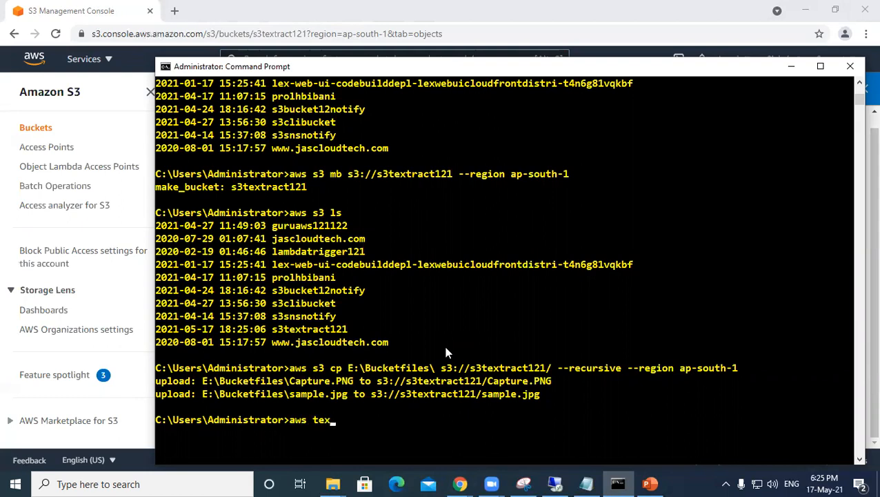
pyautogui.write('tract')
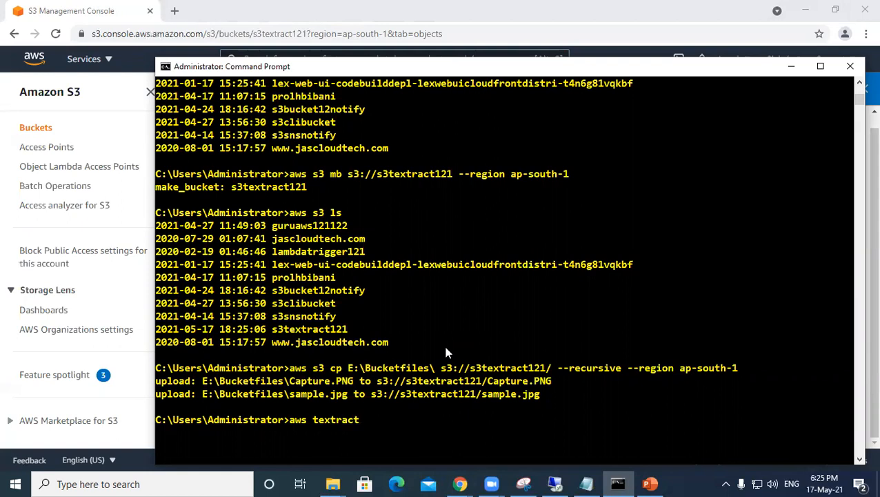
pyautogui.write('ana')
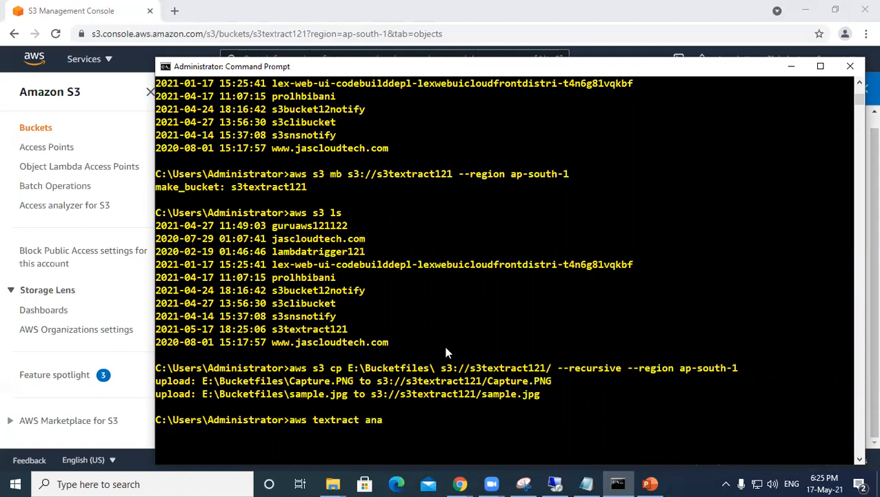
pyautogui.write('lyze')
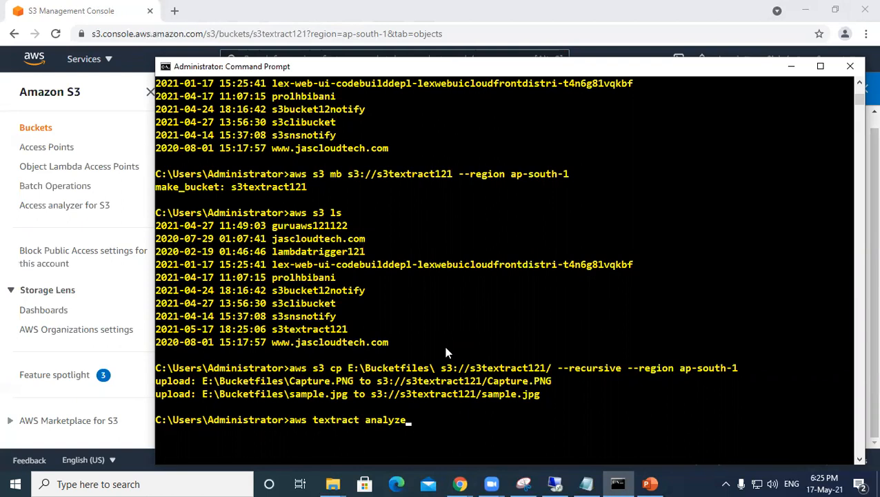
pyautogui.write('-douc')
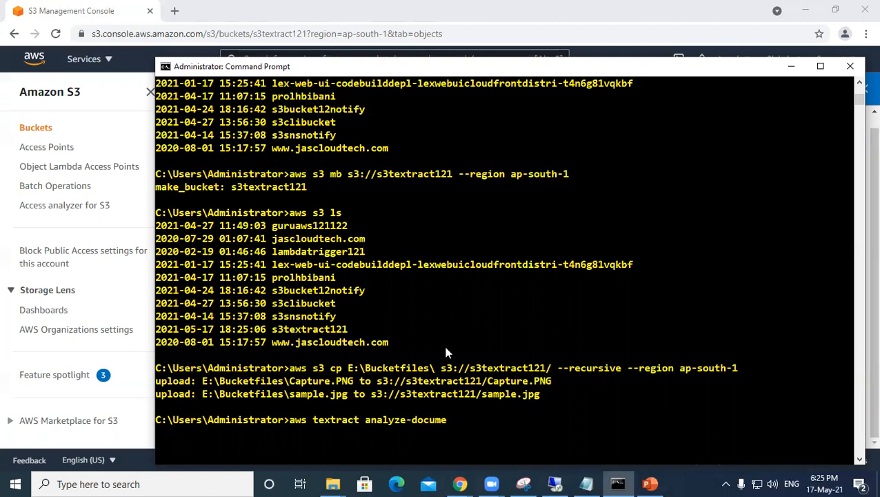
pyautogui.write('nt')
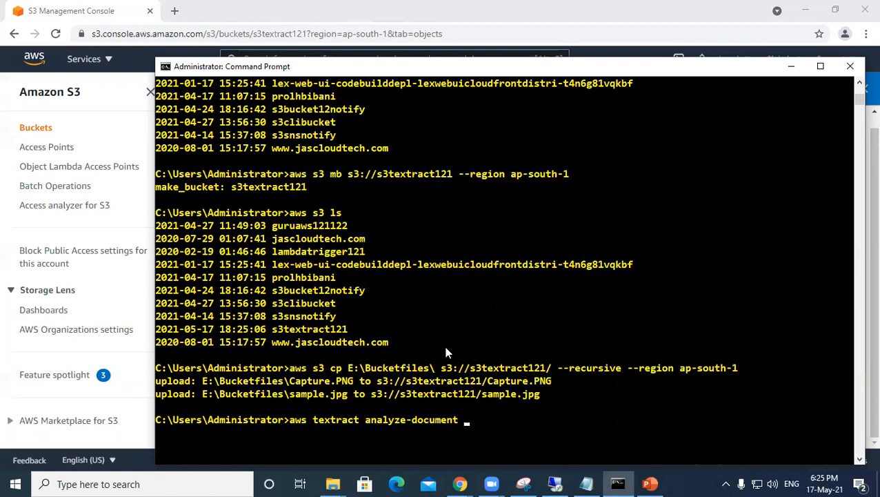
pyautogui.write('--d')
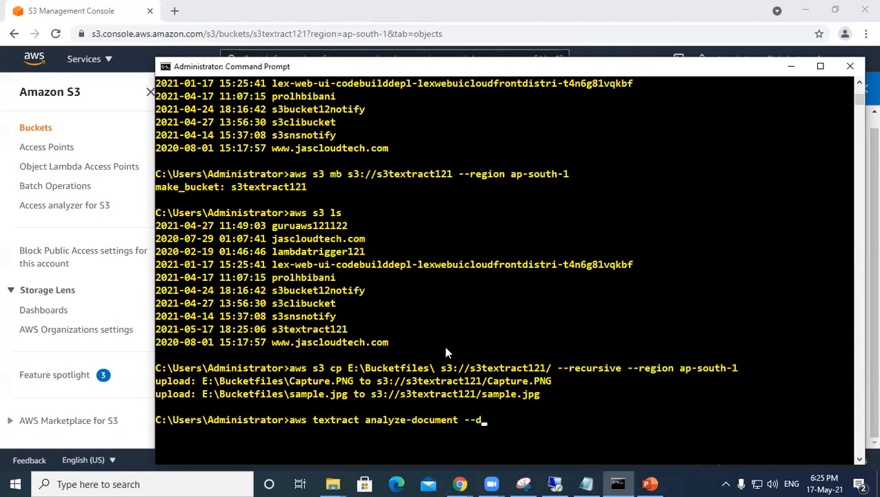
pyautogui.write('uc')
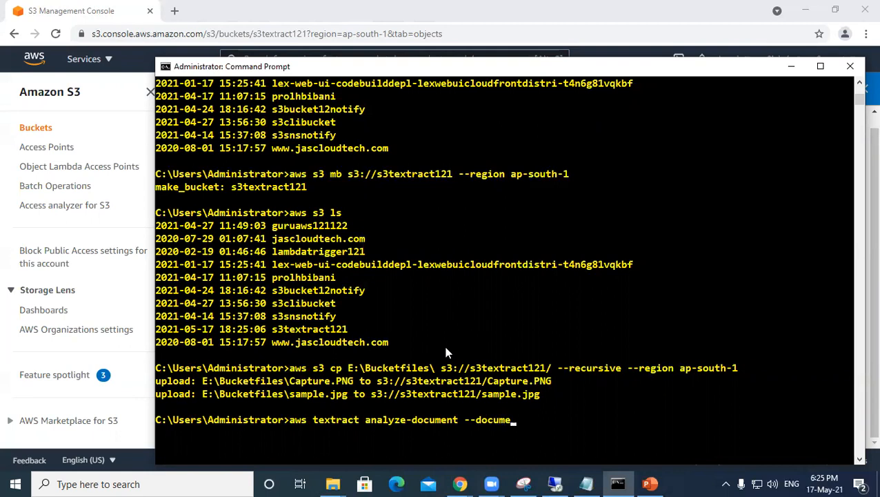
pyautogui.write('nt')
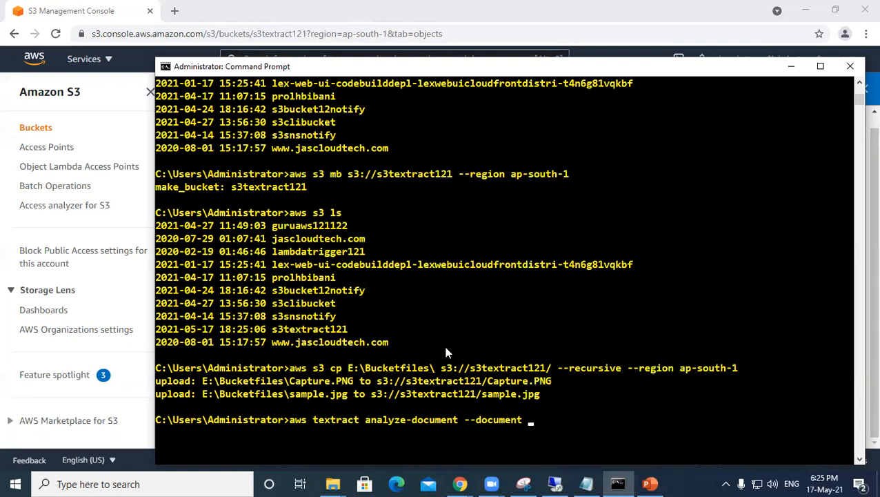
# Write the escaped JSON opening "{\"S3Object\": for the --document value.
pyautogui.write('{')
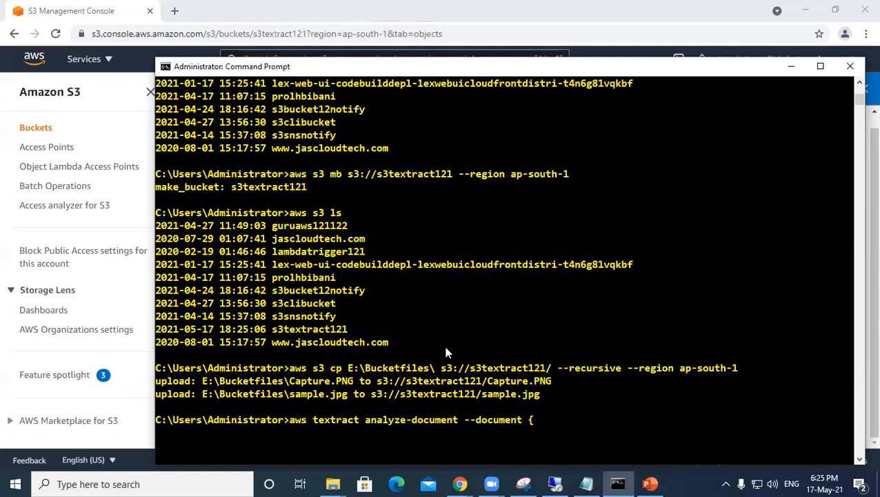
pyautogui.press('Backspace')
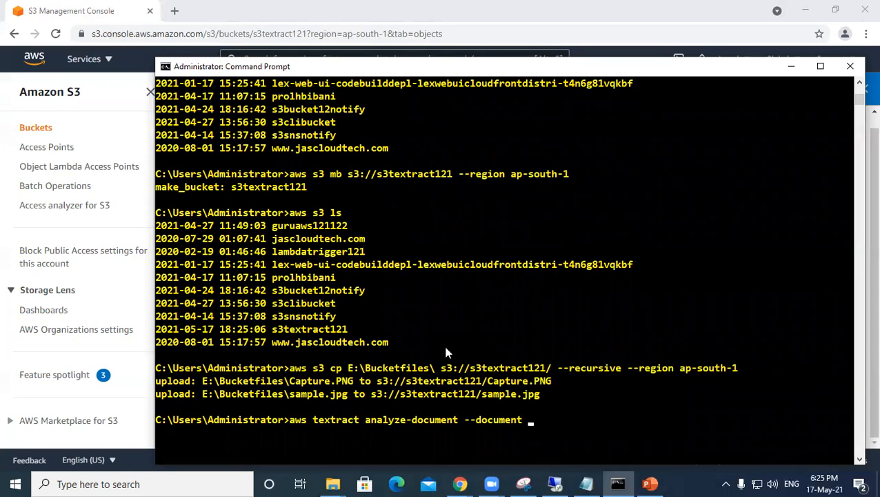
pyautogui.write('"')
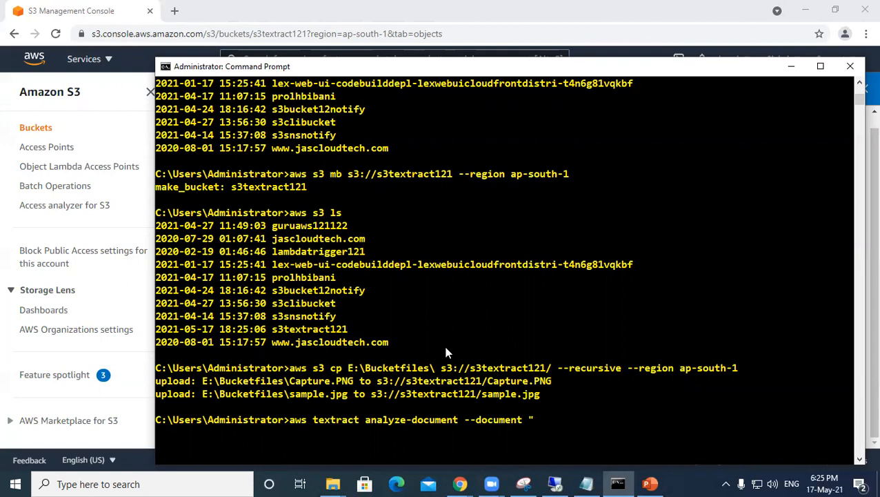
pyautogui.write('{')
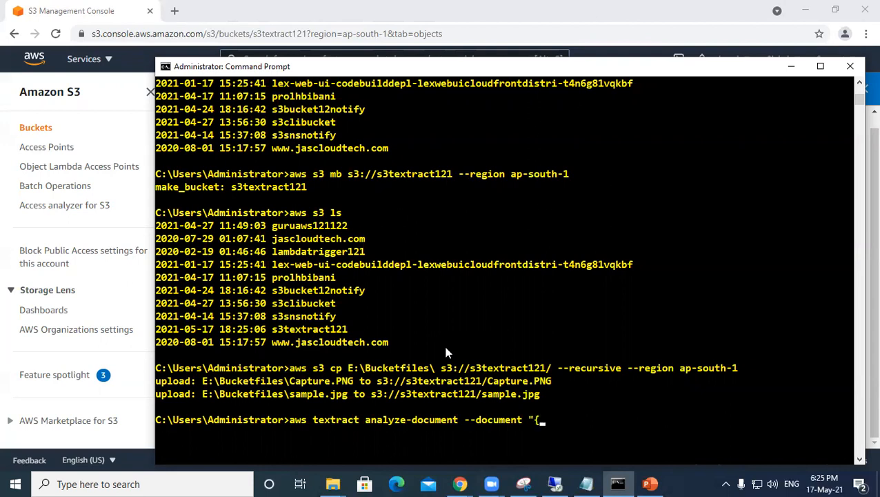
pyautogui.write('\\"')
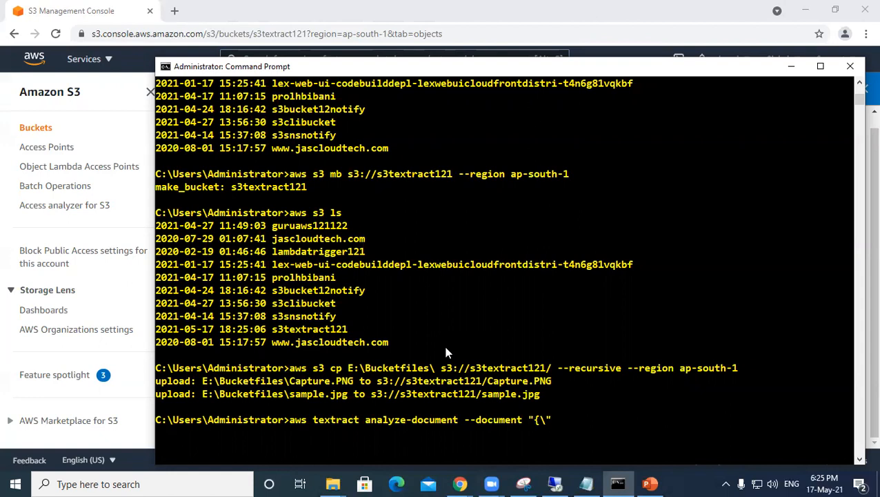
pyautogui.write('S3')
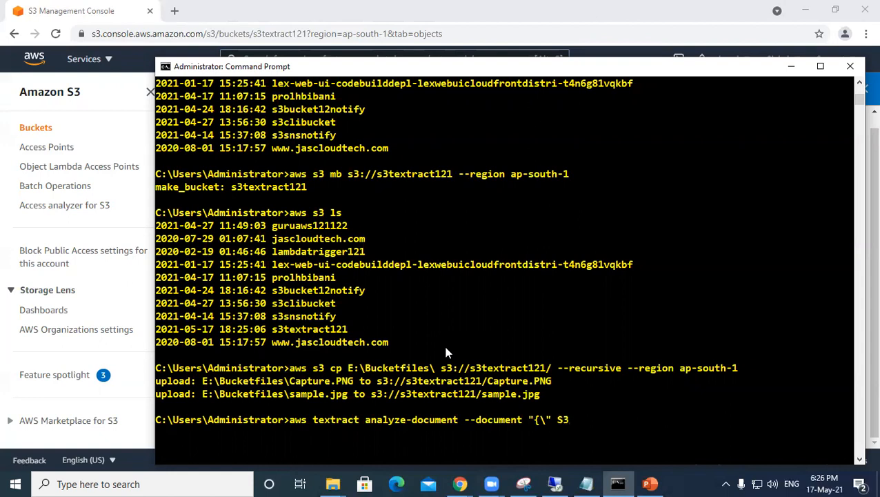
pyautogui.write('0')
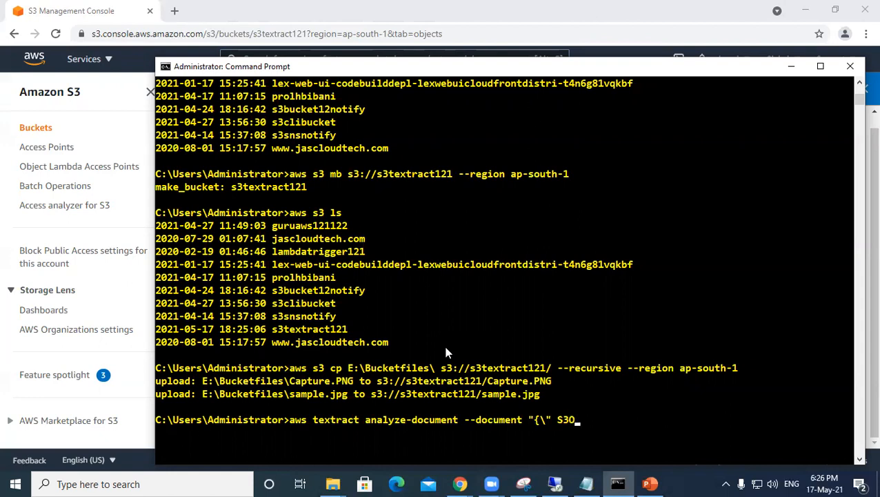
pyautogui.write('bject')
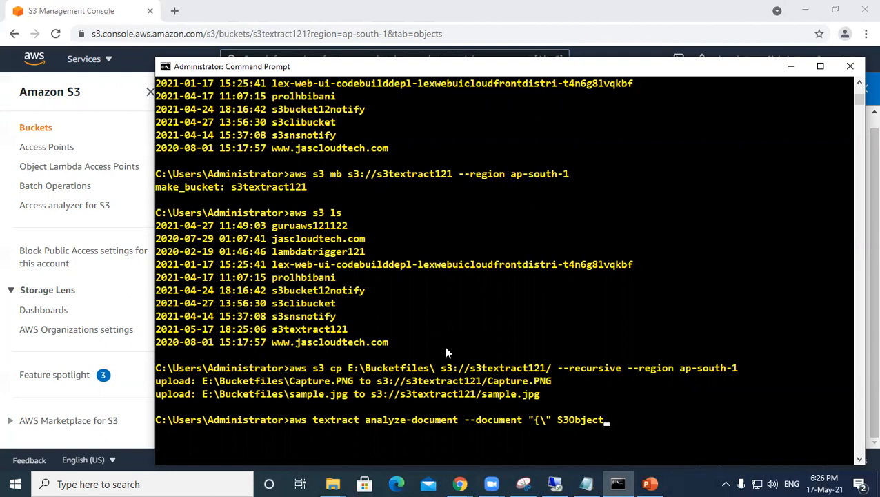
pyautogui.write('\\')
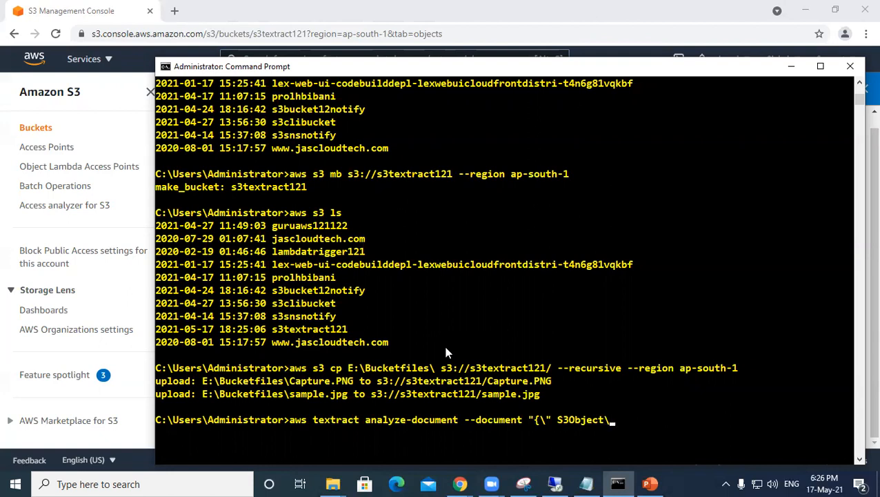
pyautogui.write('"')
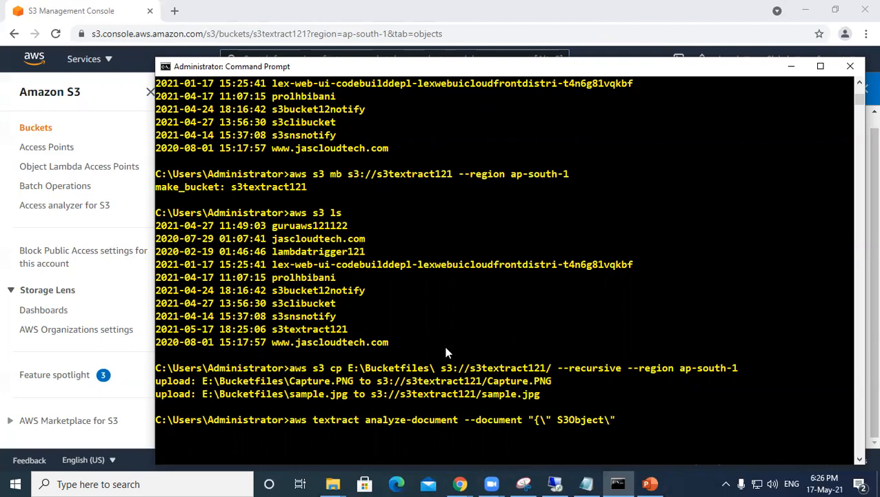
pyautogui.write(':')
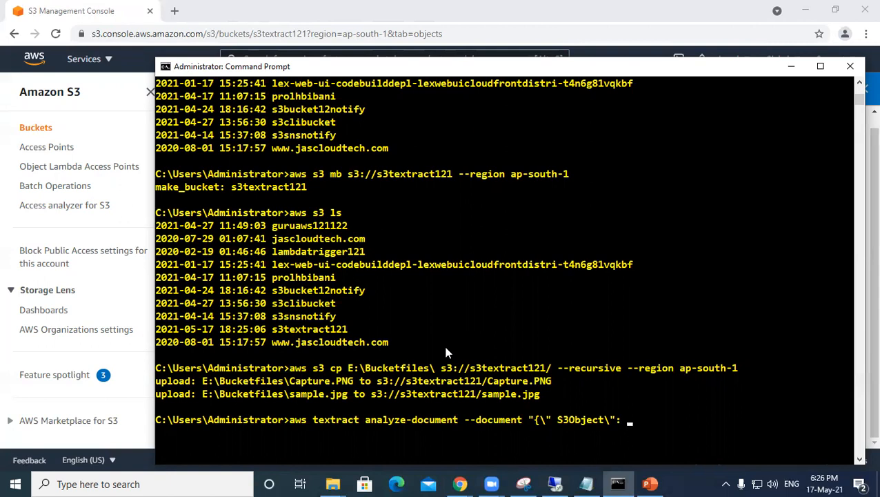
# Add {\"Bucket\":\"s3textract121\",\"Name\":\" and widen the console window.
pyautogui.write('{\\')
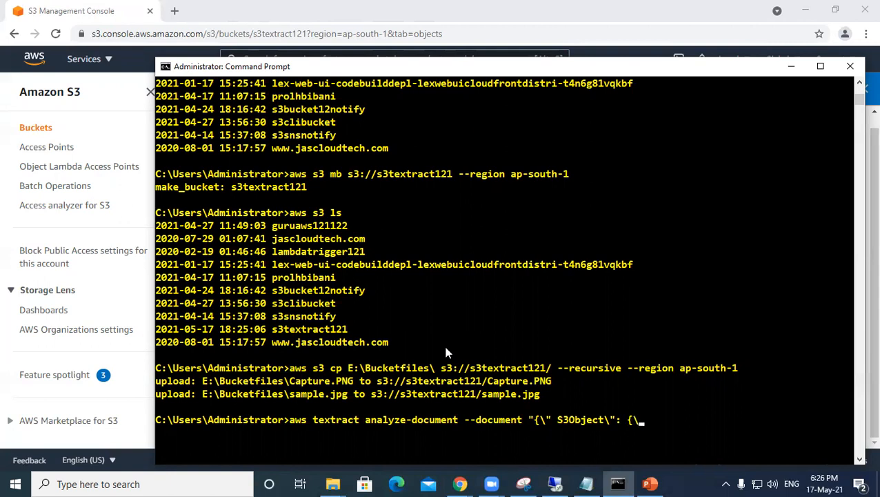
pyautogui.write('"')
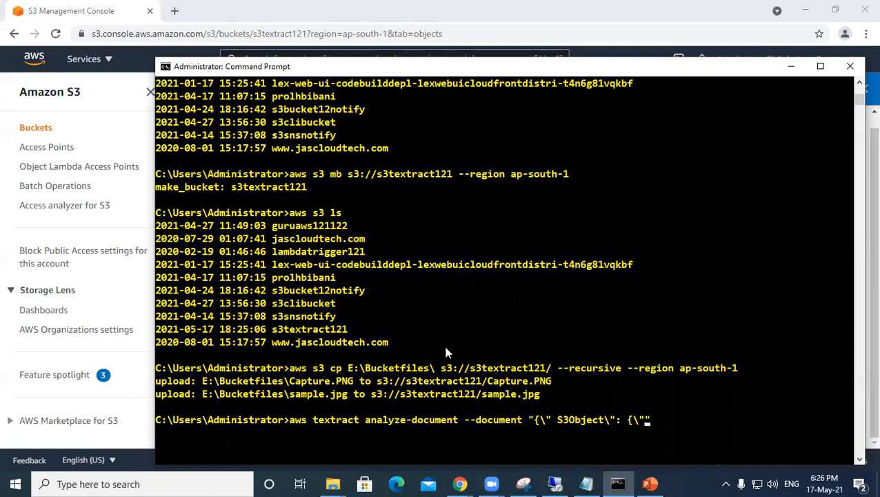
pyautogui.write('Bucket\\"')
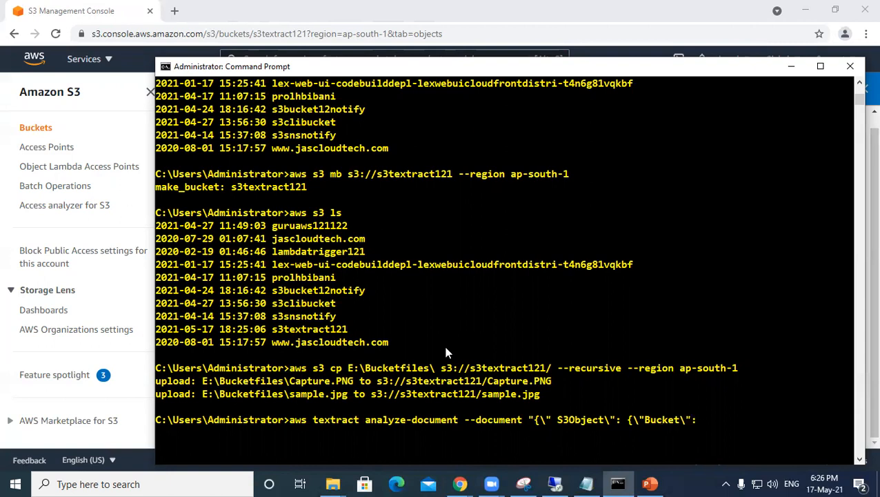
pyautogui.write(':\\"')
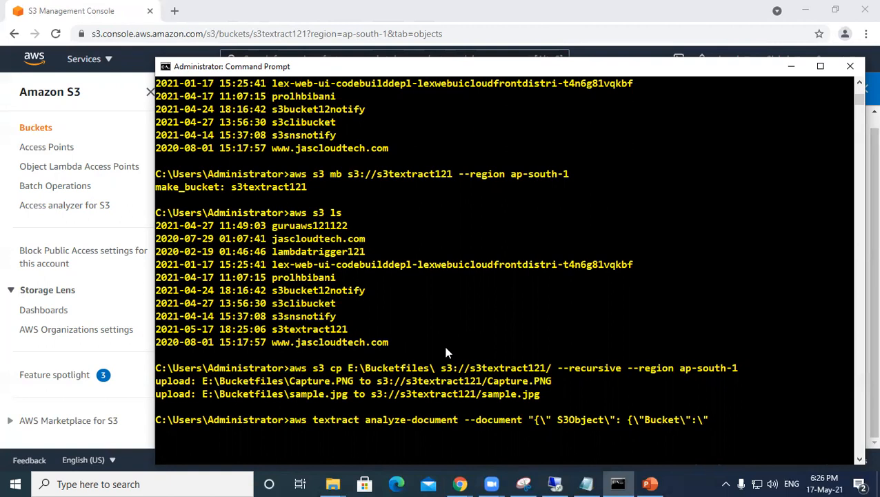
pyautogui.write('s3textract121\\')
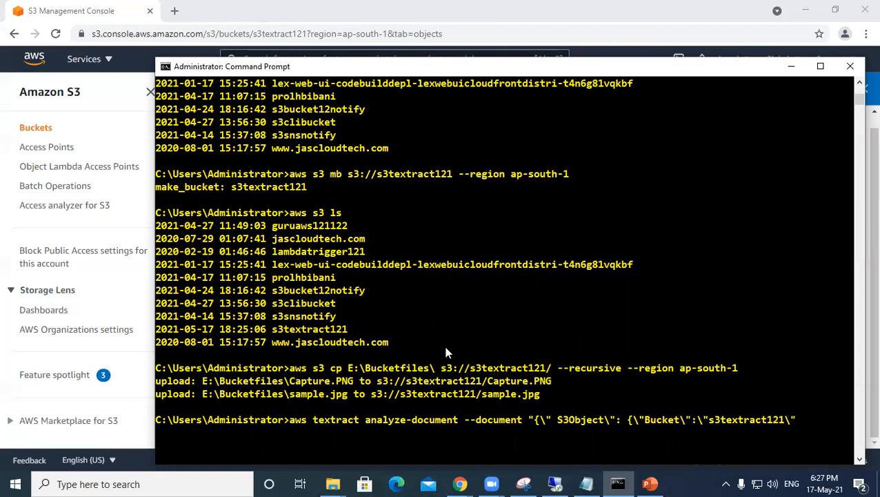
pyautogui.write(',\\"Nane')
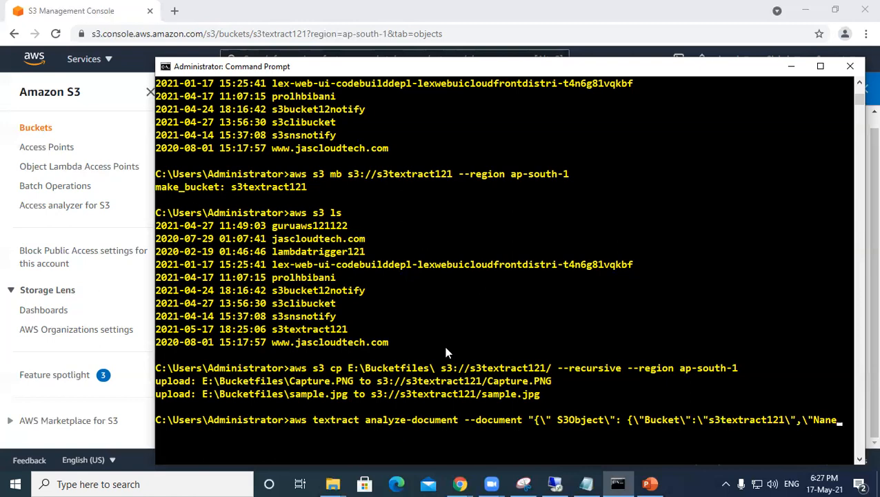
pyautogui.write('\\"')
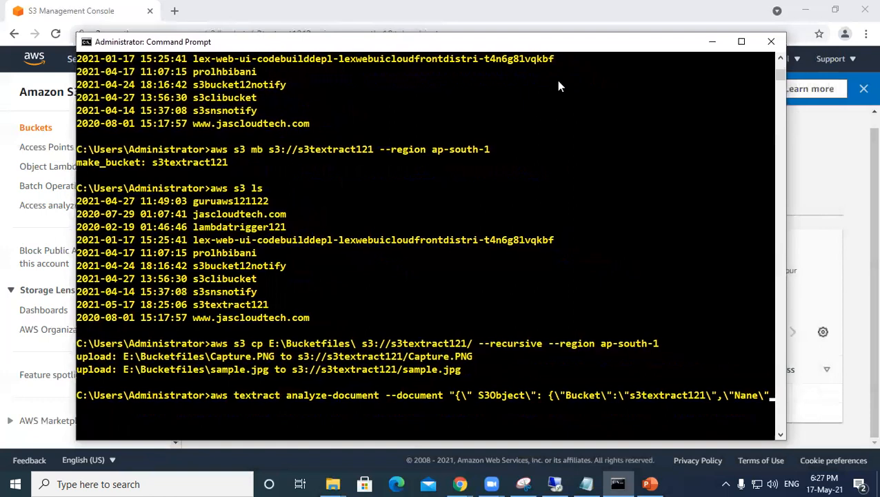
pyautogui.press('Return')
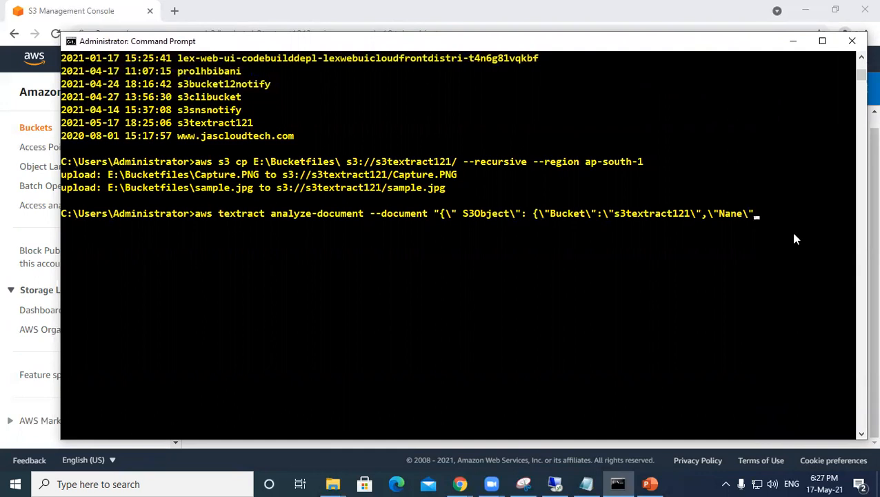
pyautogui.write(':')
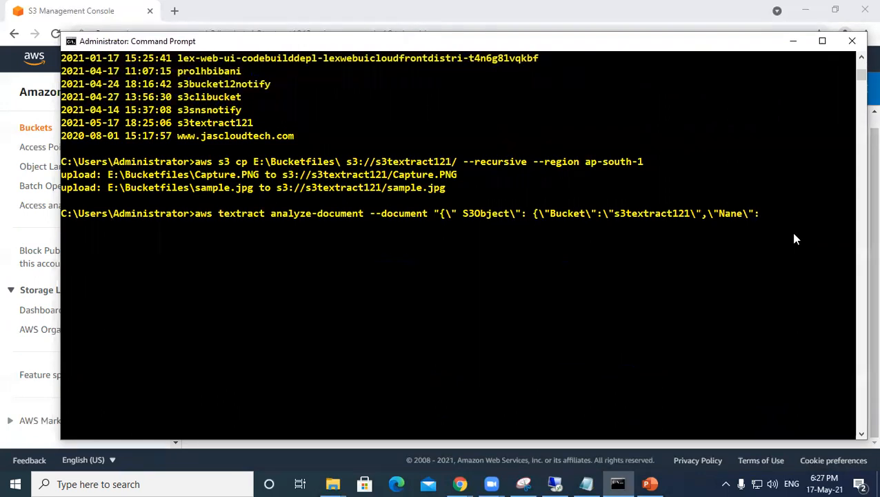
pyautogui.write('\\')
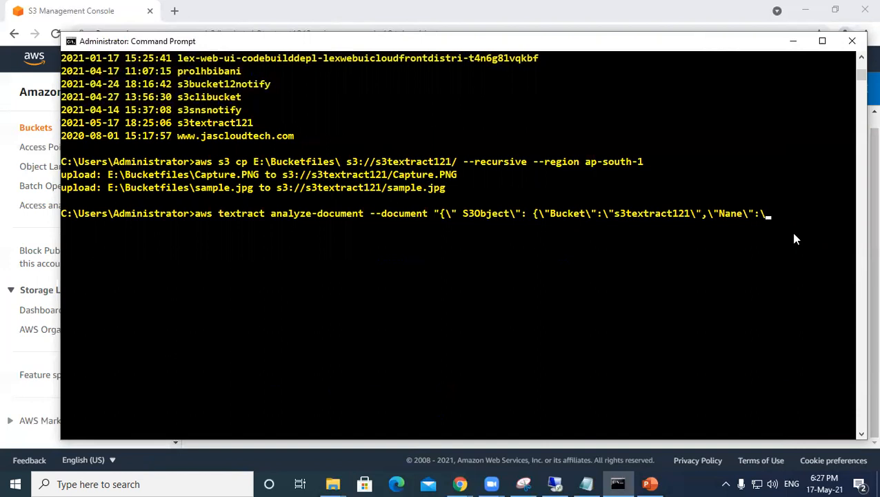
pyautogui.write('\\')
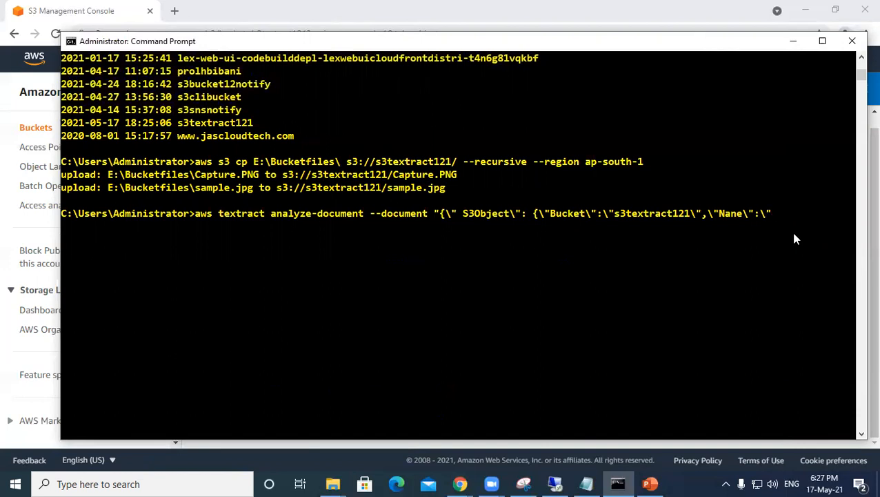
pyautogui.write('ca')
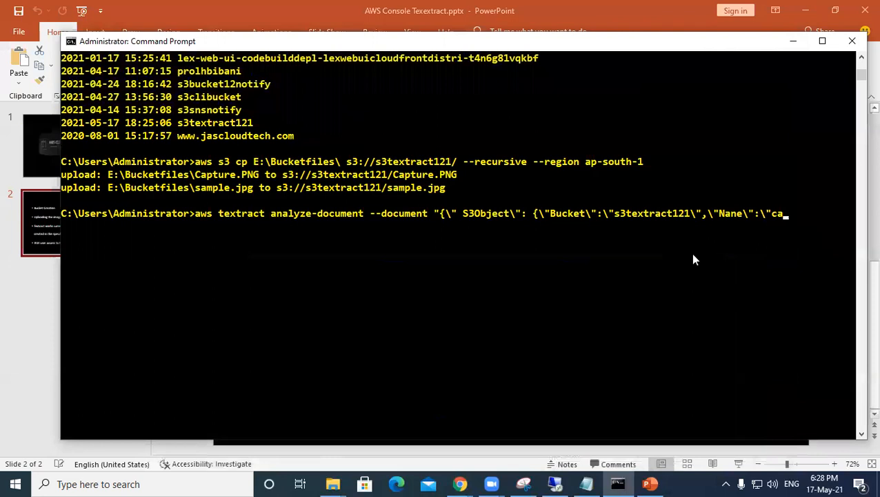
# Set the object name to Capture.PNG and close the --document JSON string.
pyautogui.press('Backspace')
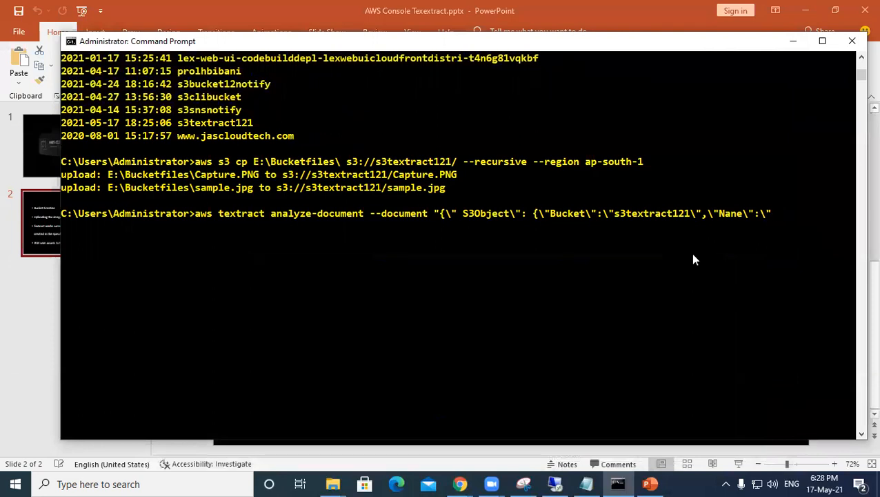
pyautogui.write('Cap')
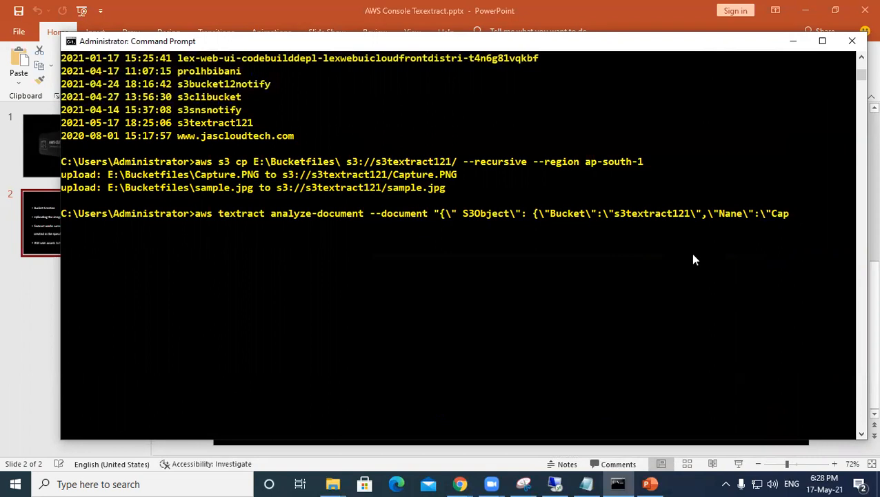
pyautogui.write('ture.')
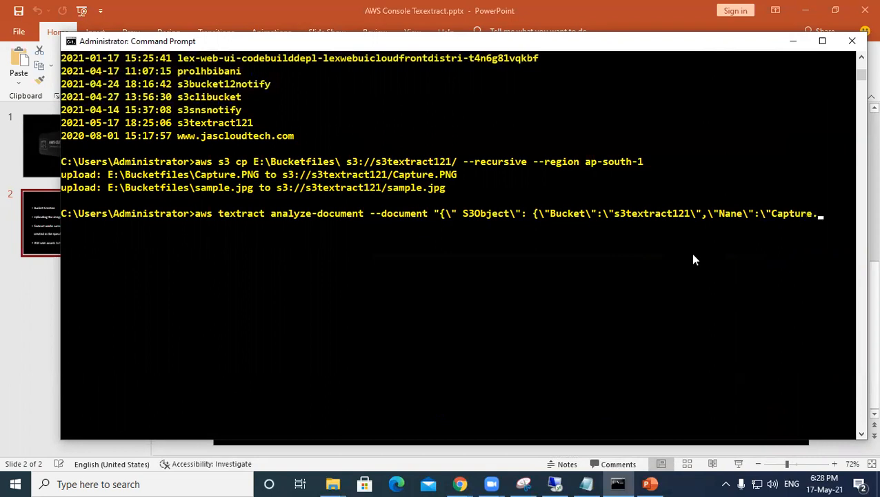
pyautogui.write('png')
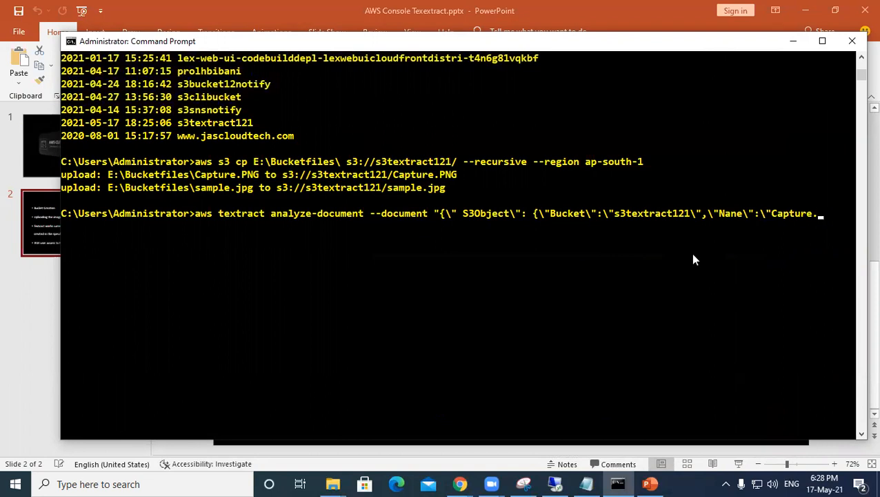
pyautogui.write('PNG\\"}}')
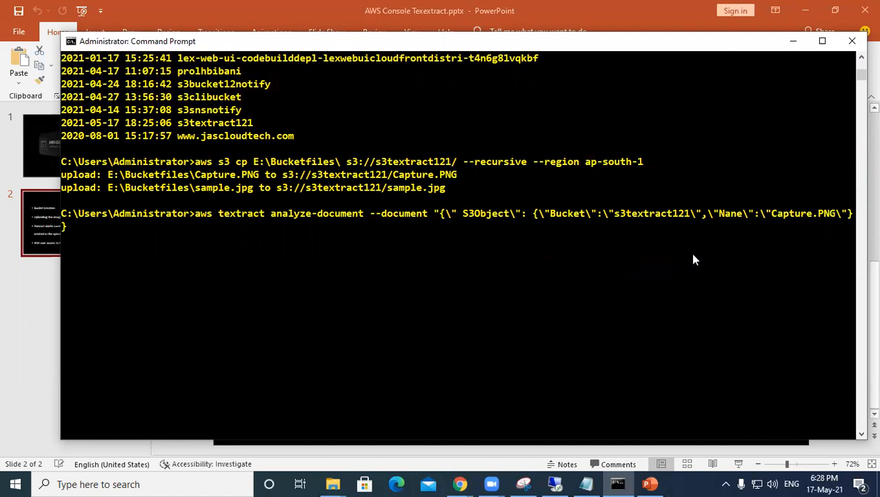
pyautogui.write('"')
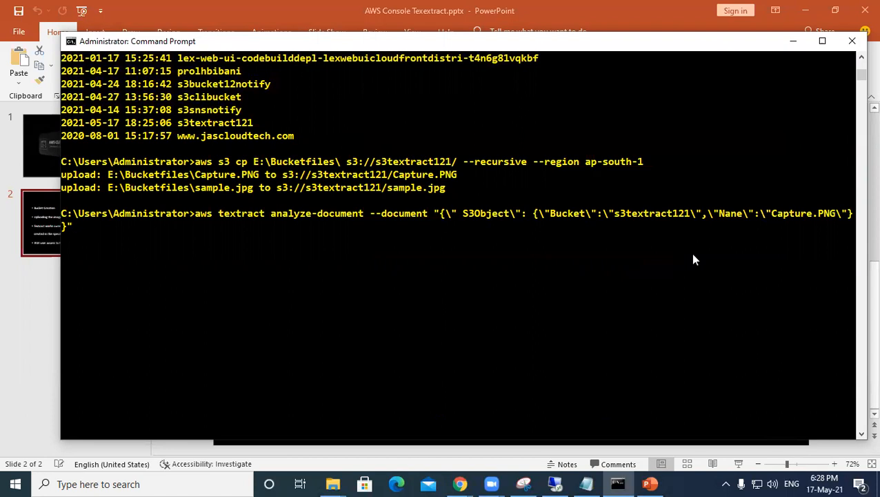
# Add --feature-types "[\"TABLES to the analyze-document command.
pyautogui.write('--featu')
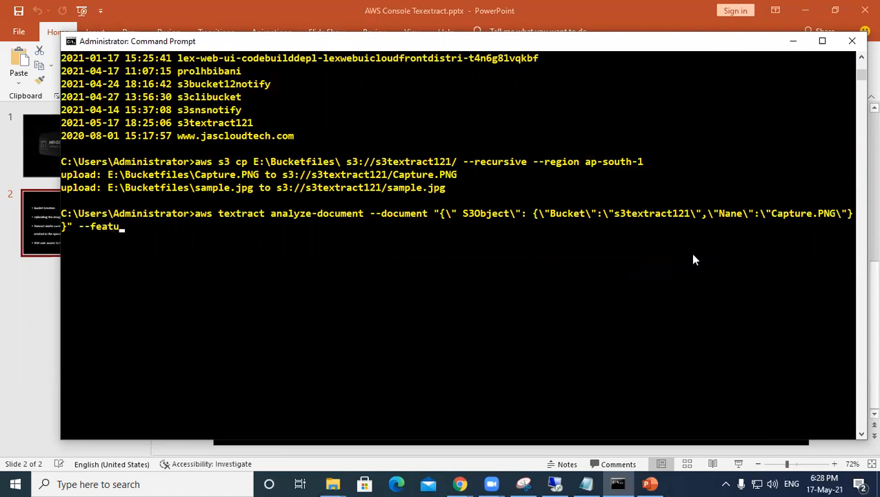
pyautogui.write('re')
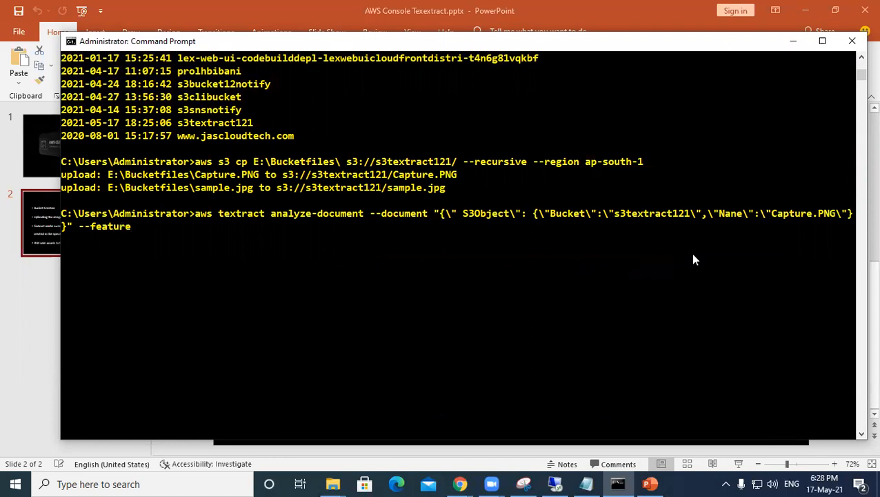
pyautogui.write('t')
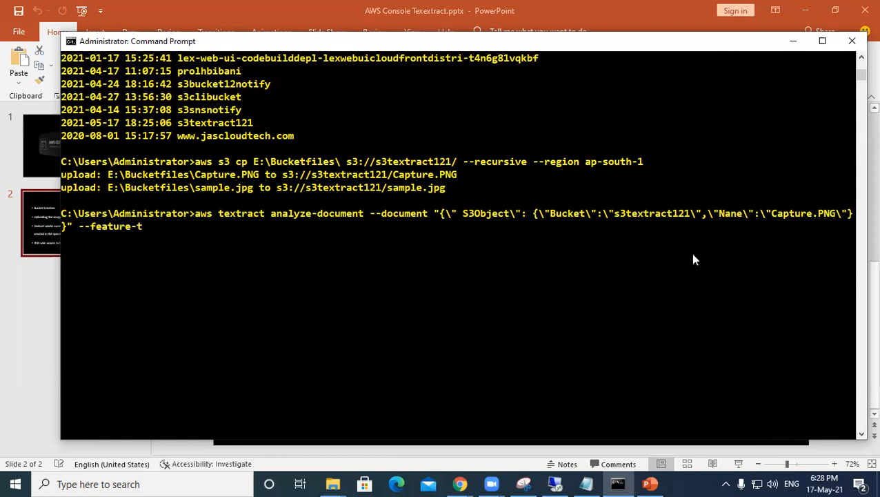
pyautogui.write('ypes')
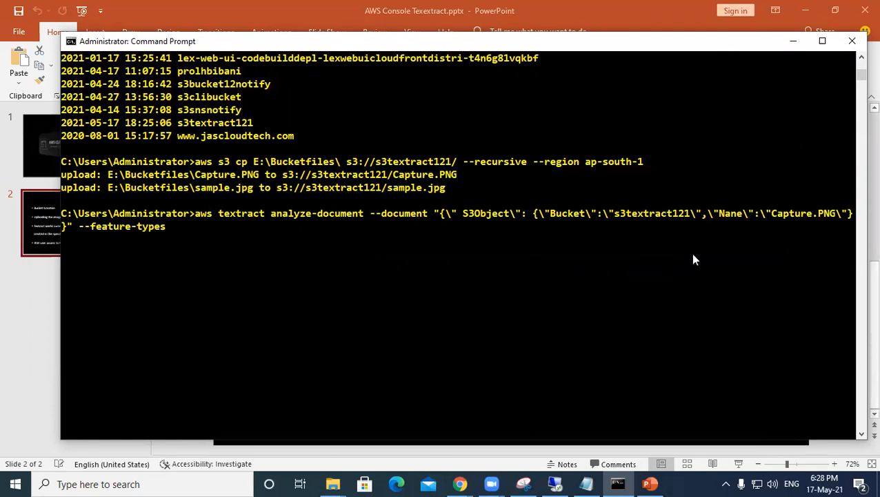
pyautogui.write('"')
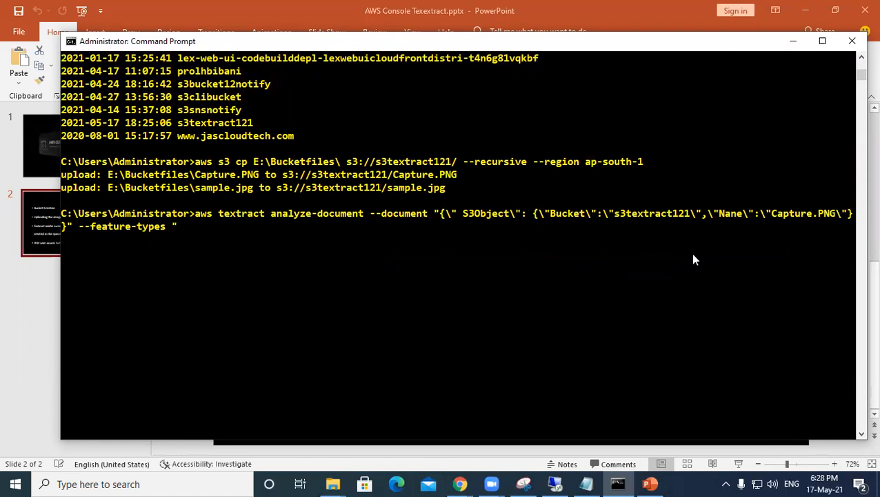
pyautogui.write('[')
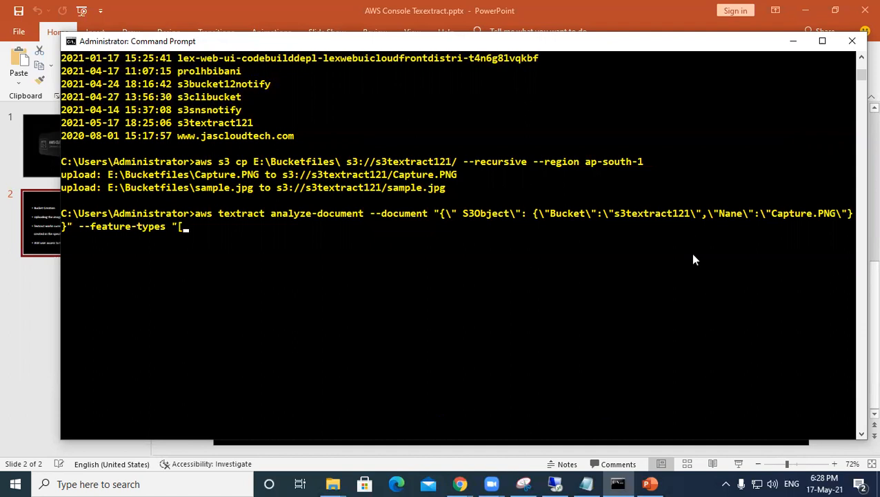
pyautogui.write('\\')
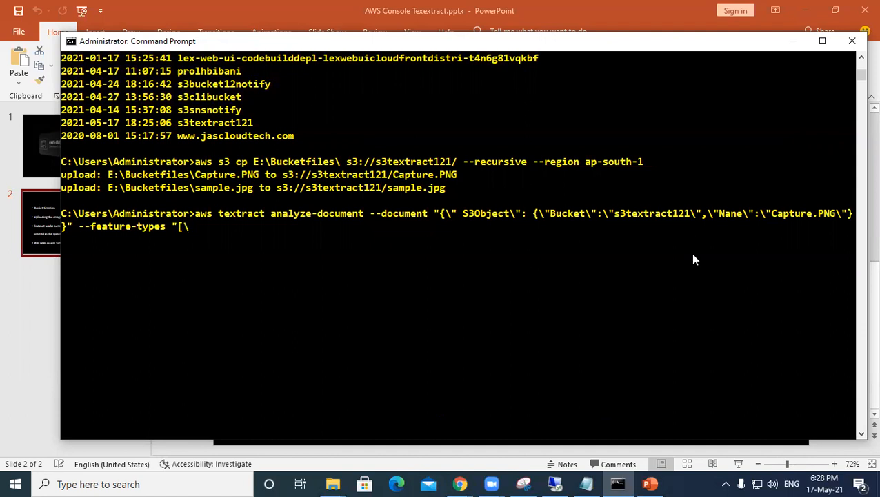
pyautogui.write('"')
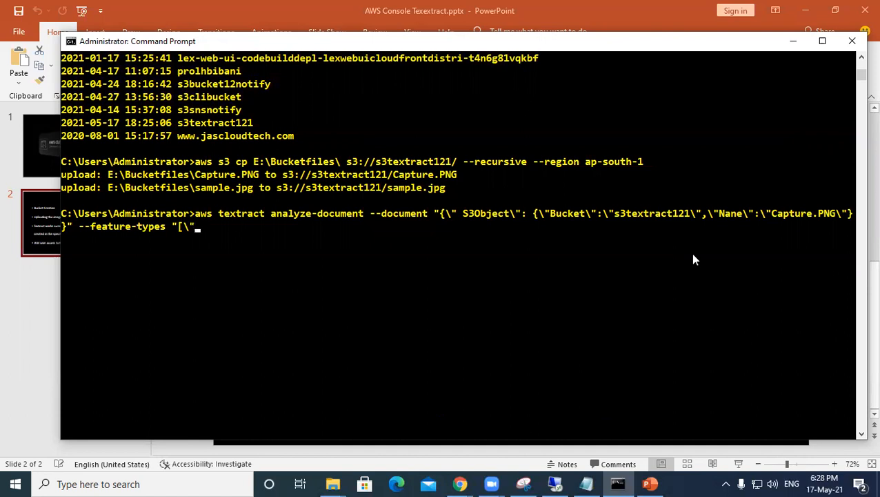
pyautogui.write('TAB')
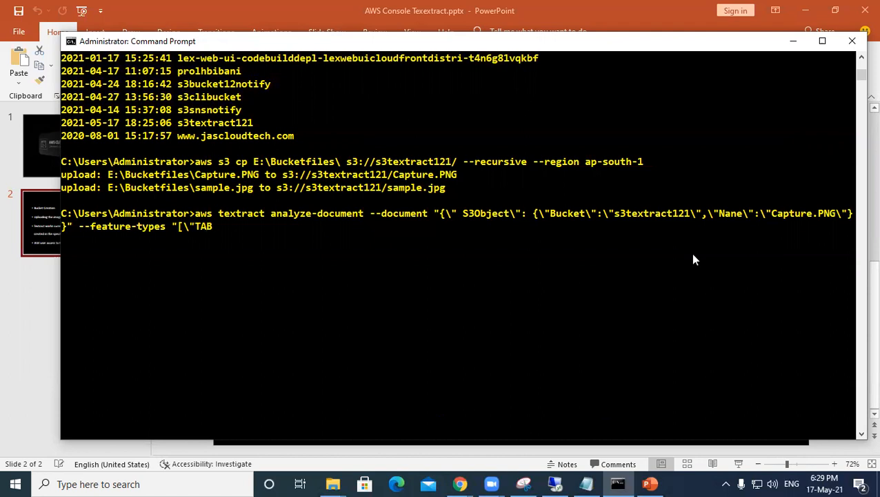
pyautogui.write('L')
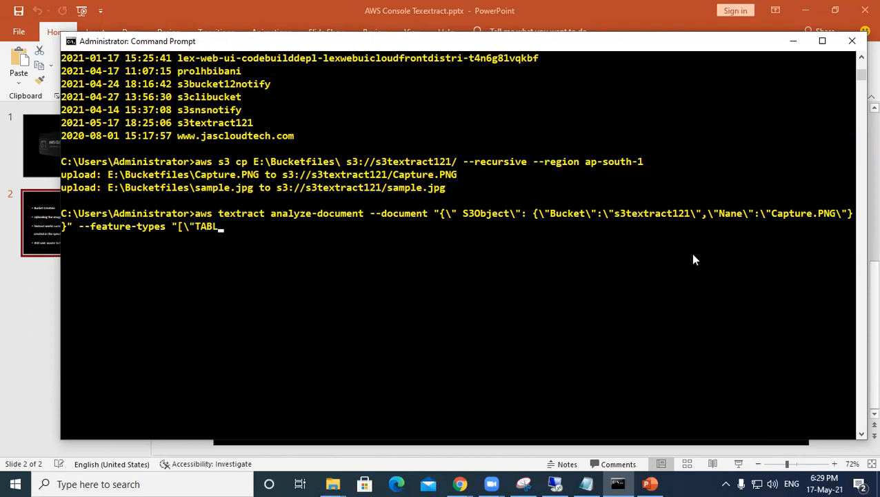
pyautogui.write('ES')
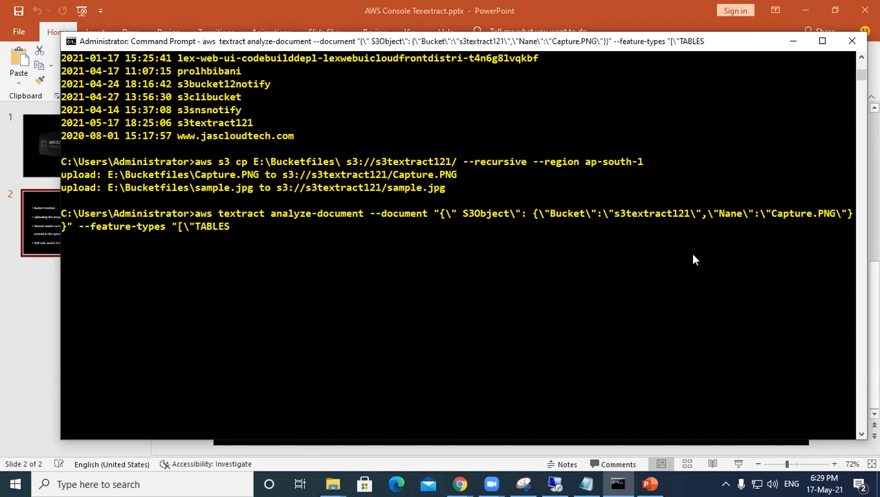
# Recall the command and extend feature types to [\"TABLES\",\"FORMS\"].
pyautogui.press('Return')
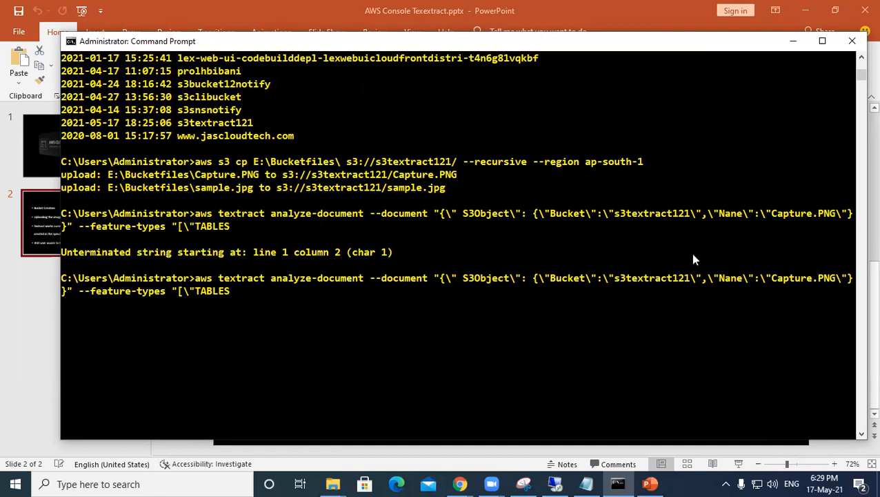
pyautogui.write('"')
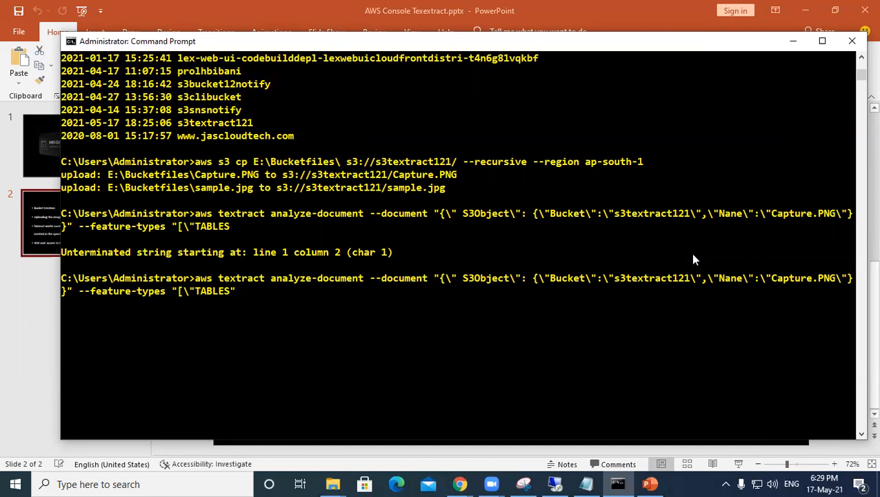
pyautogui.write(',')
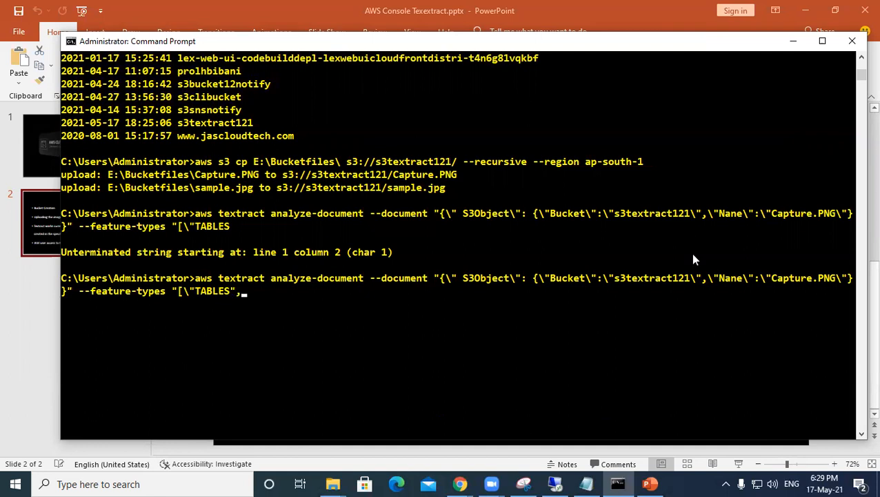
pyautogui.write('\\"')
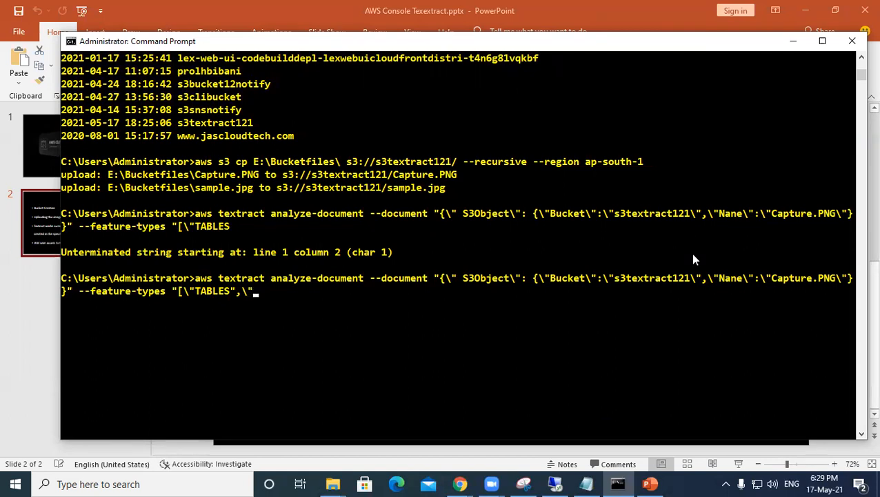
pyautogui.write('F')
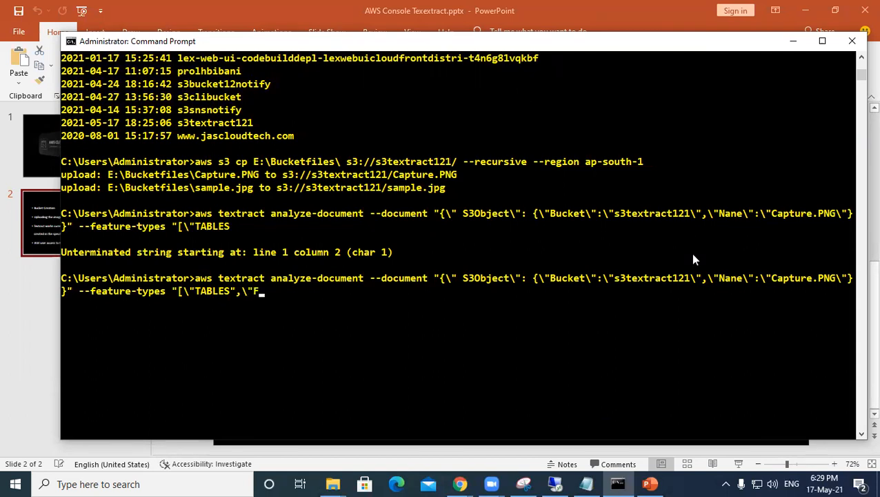
pyautogui.write('ORMS')
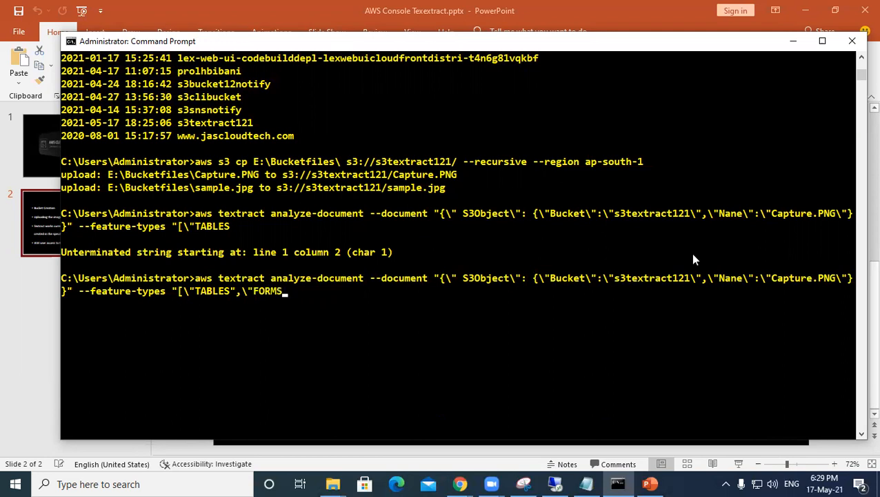
pyautogui.write('\\"')
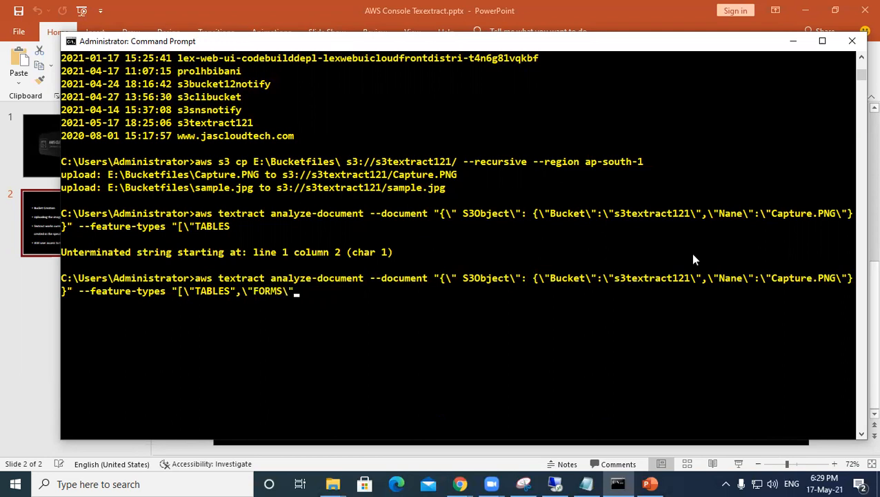
pyautogui.write(']"')
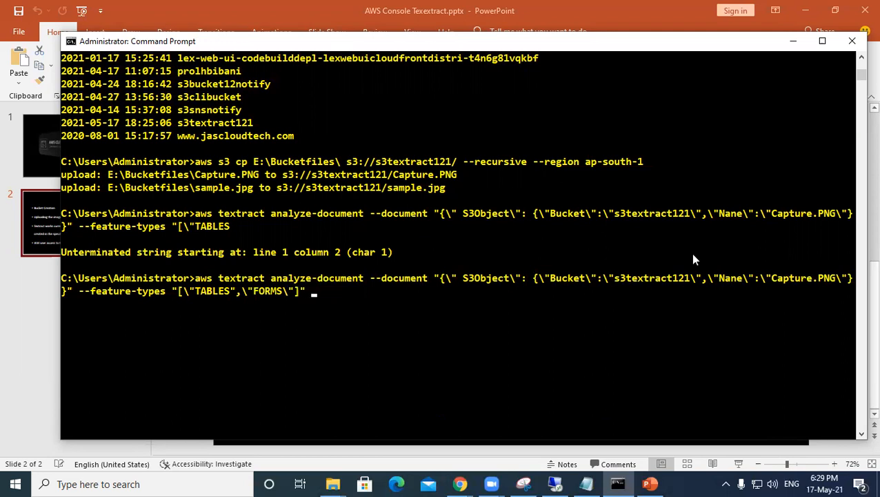
# Begin adding --region a for the ap-south-1 region.
pyautogui.write('--reg')
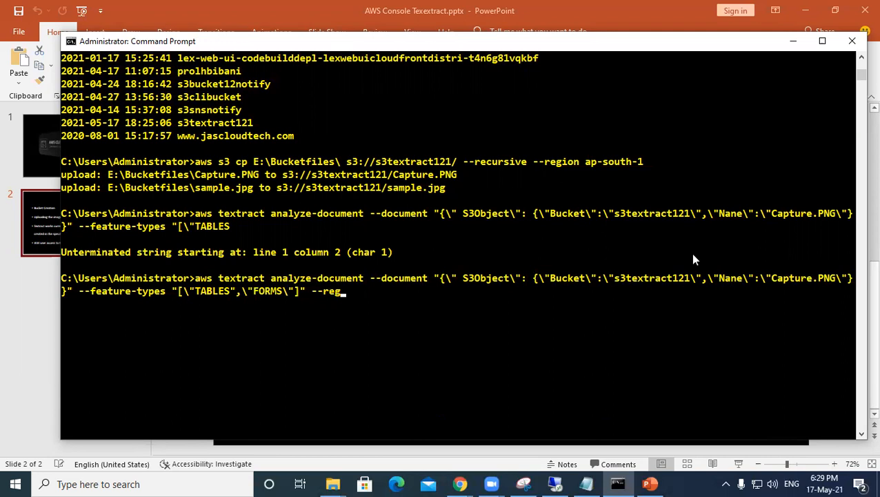
pyautogui.write('ion a')
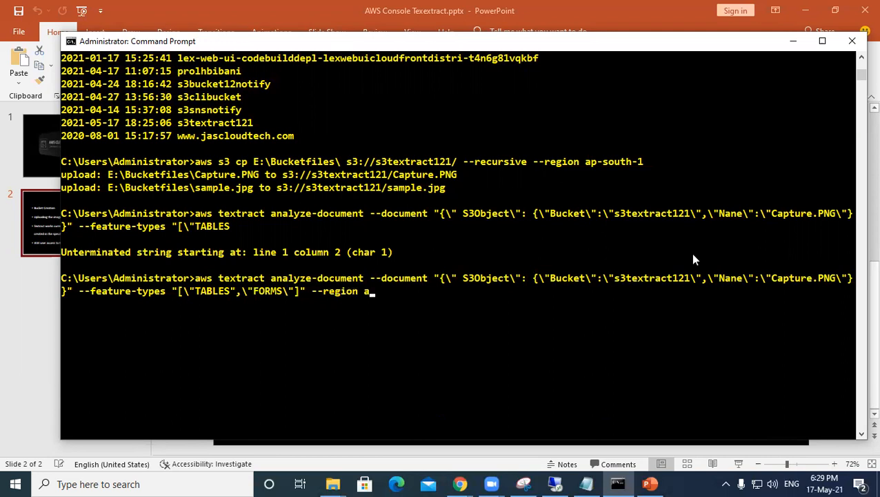
# Finish the region value as ap-south-1 on the analyze-document command.
pyautogui.write('p-sou')
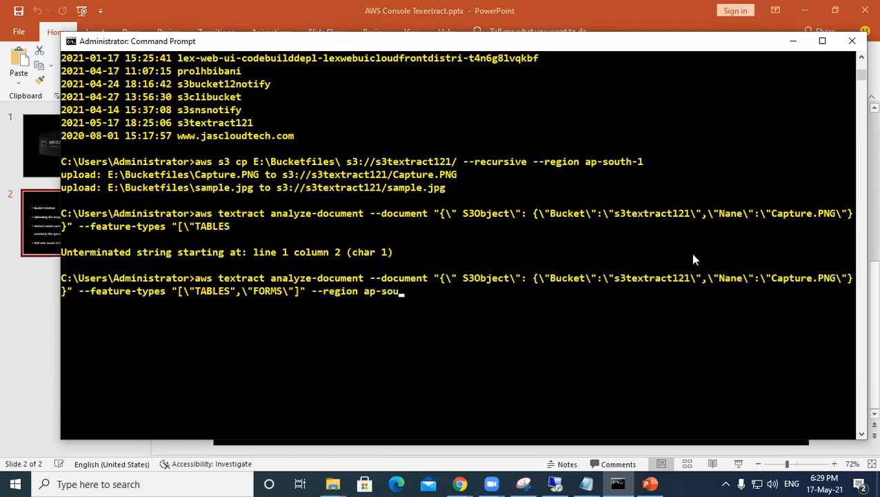
pyautogui.write('th-1')
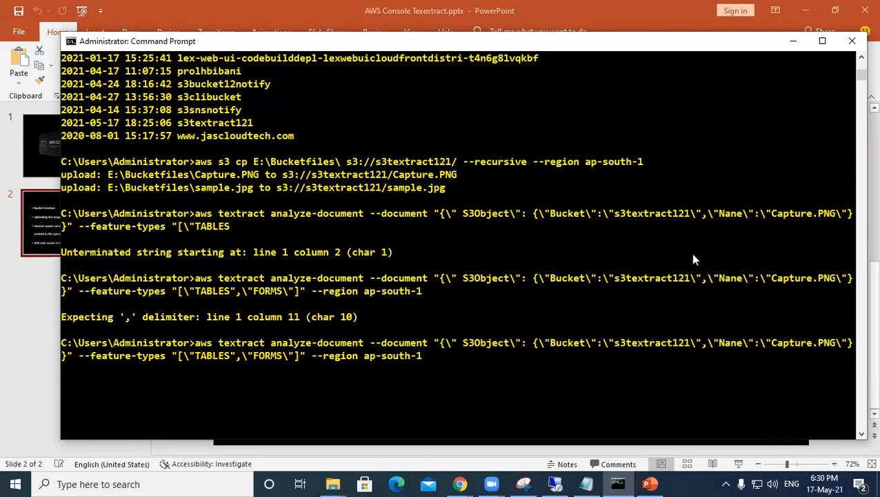
pyautogui.moveTo(507, 345)
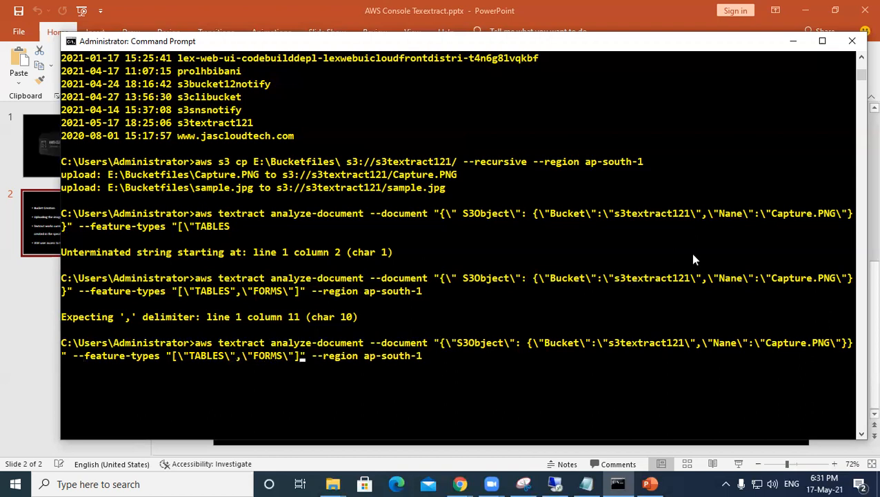
# Run the revised command, fix the Name parameter, and run the Capture.PNG analysis successfully.
pyautogui.press('Return')
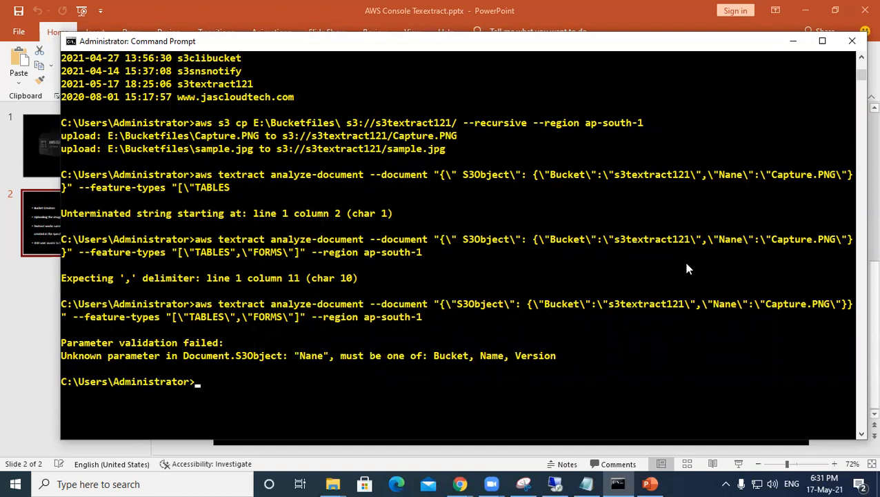
pyautogui.moveTo(627, 142)
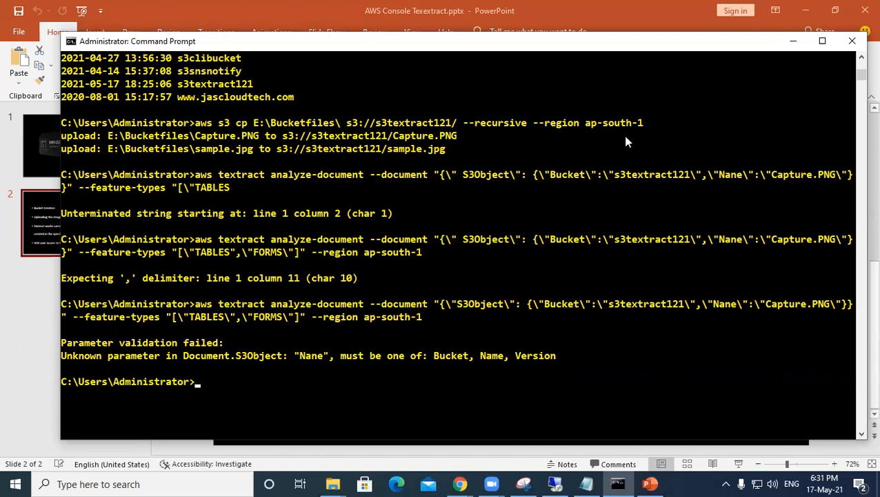
pyautogui.moveTo(393, 379)
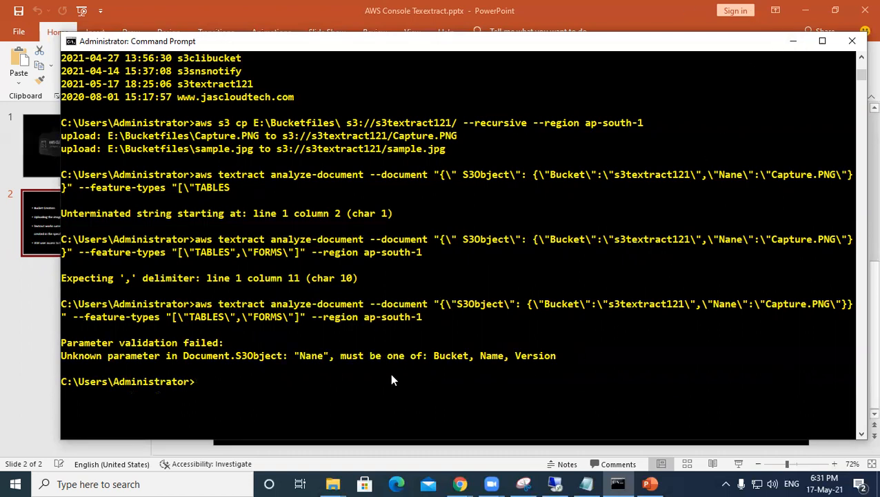
pyautogui.moveTo(306, 372)
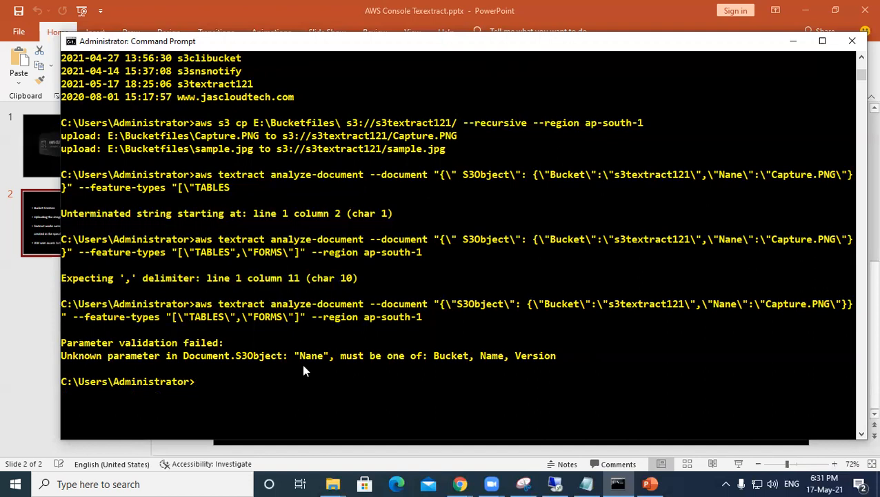
pyautogui.moveTo(398, 270)
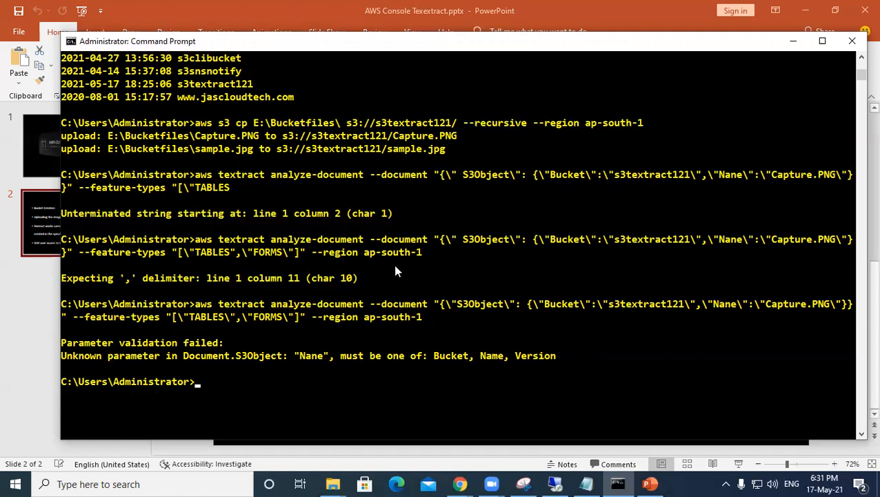
pyautogui.moveTo(730, 8)
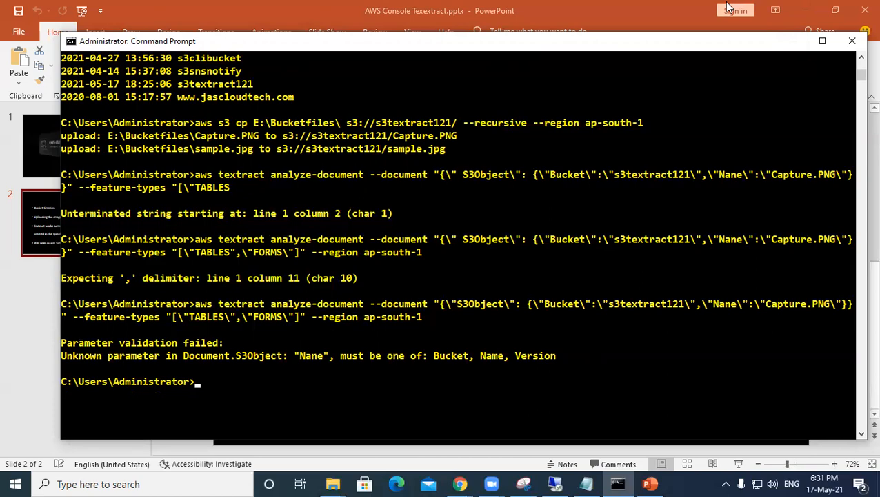
pyautogui.moveTo(693, 107)
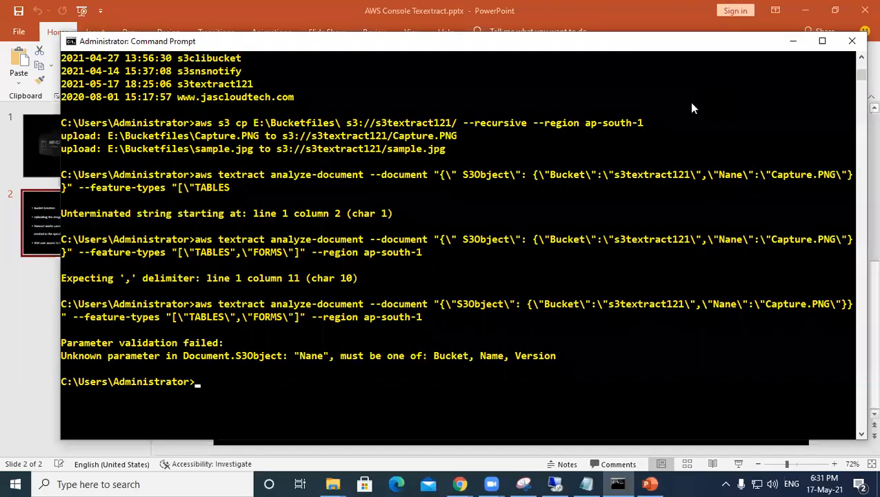
pyautogui.moveTo(387, 383)
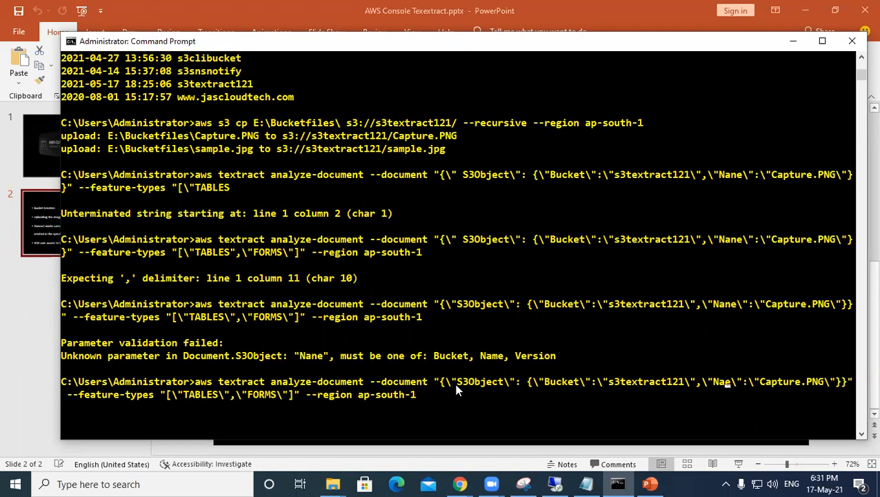
pyautogui.press('Return')
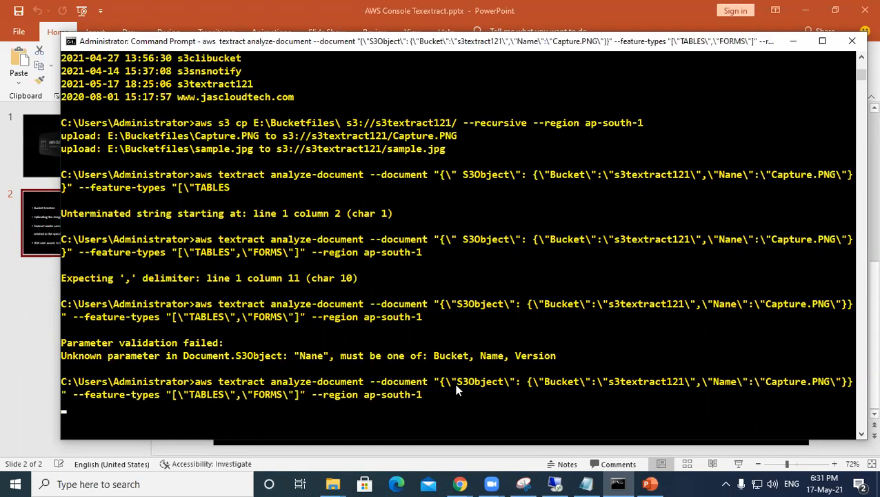
pyautogui.scroll(3)
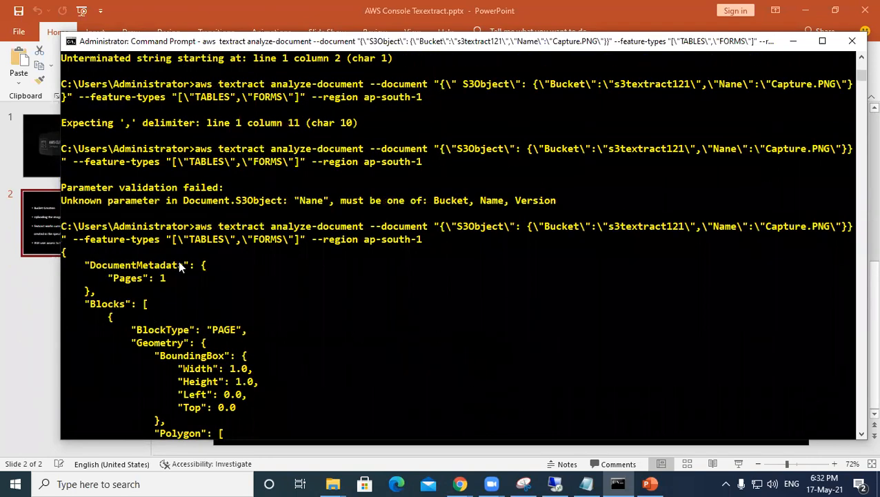
pyautogui.scroll(-3)
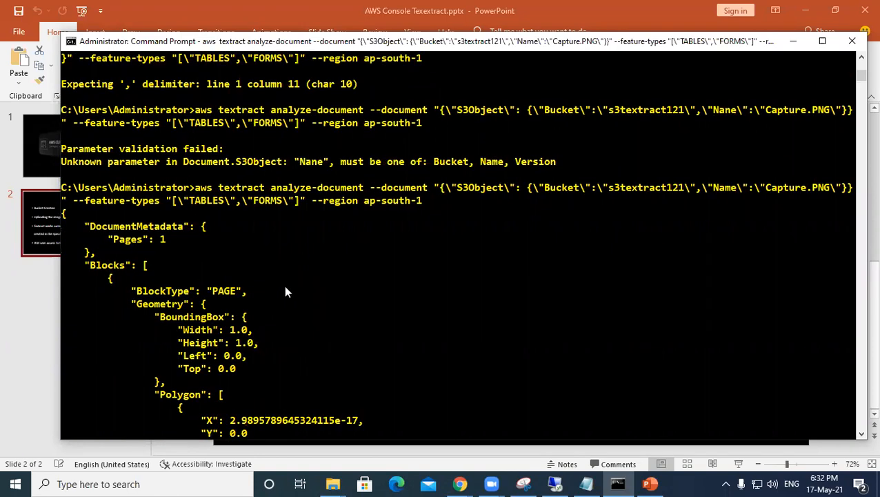
pyautogui.scroll(3)
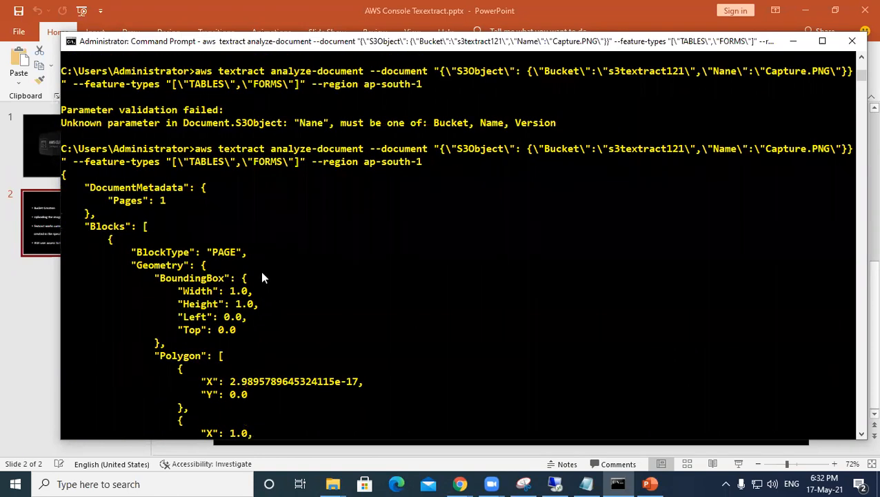
pyautogui.scroll(-3)
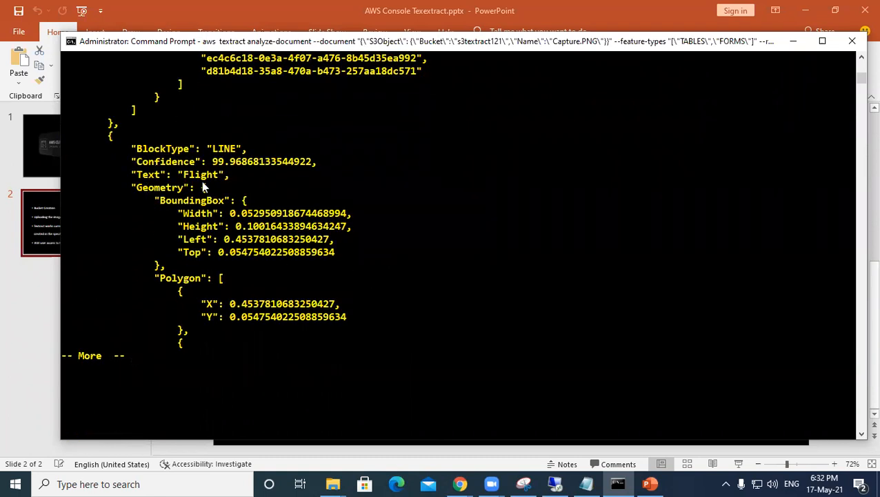
pyautogui.moveTo(267, 262)
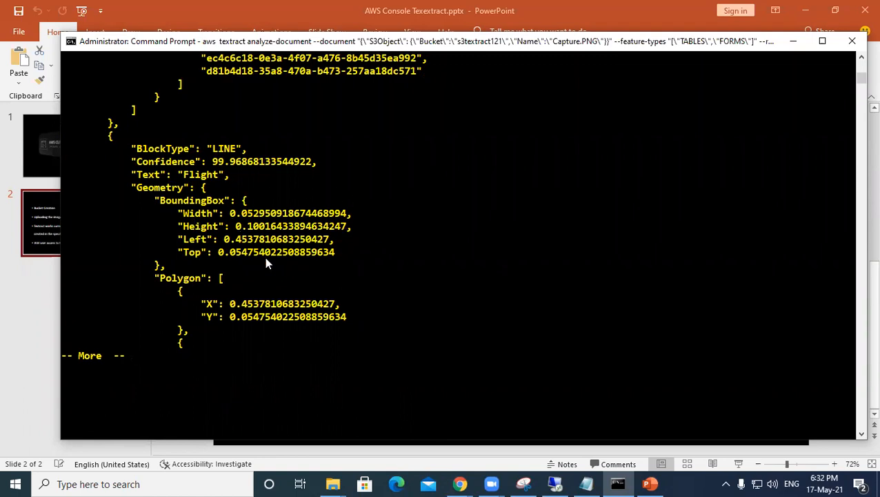
pyautogui.moveTo(277, 268)
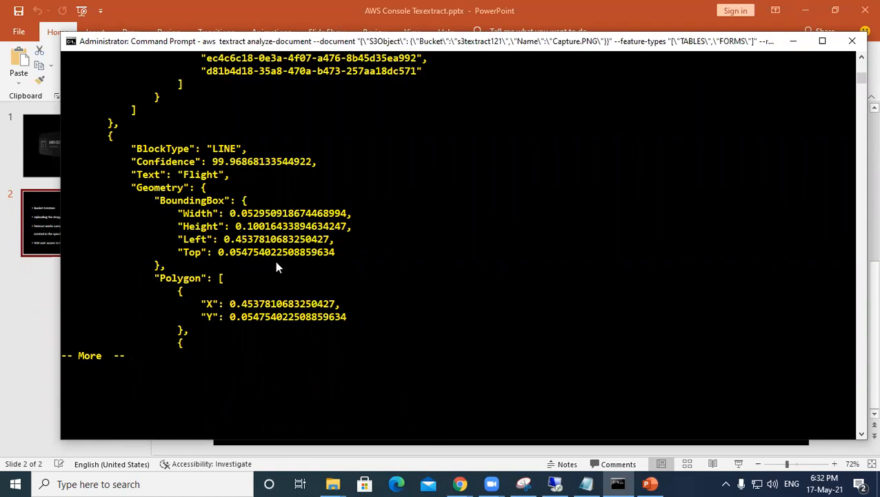
pyautogui.moveTo(269, 184)
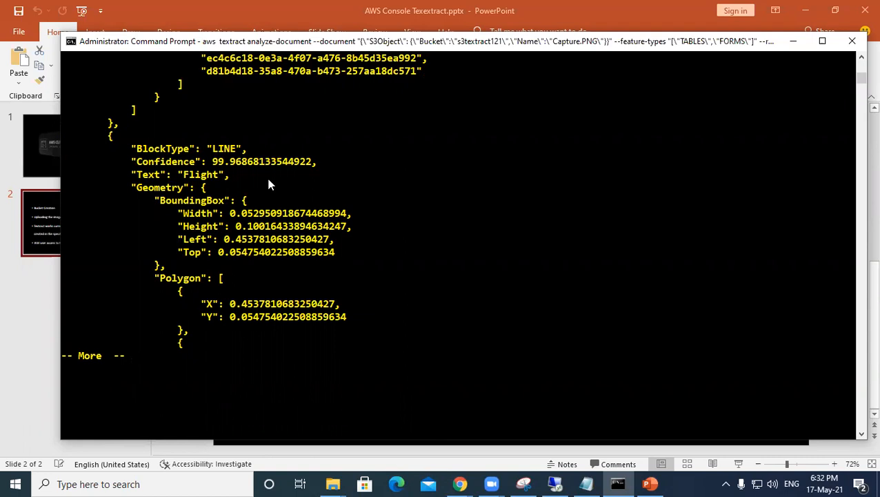
# Page through the JSON output of LINE and WORD blocks such as 'Flight' and '19:45'.
pyautogui.scroll(-3)
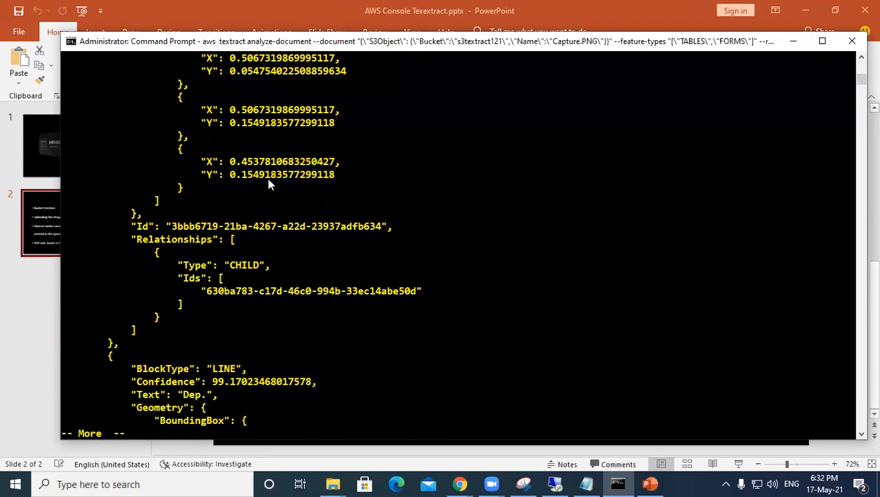
pyautogui.scroll(-3)
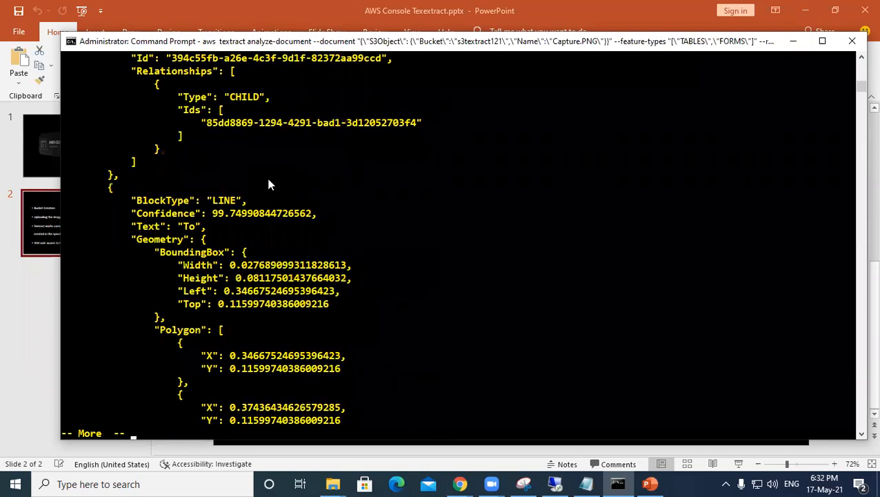
pyautogui.scroll(-3)
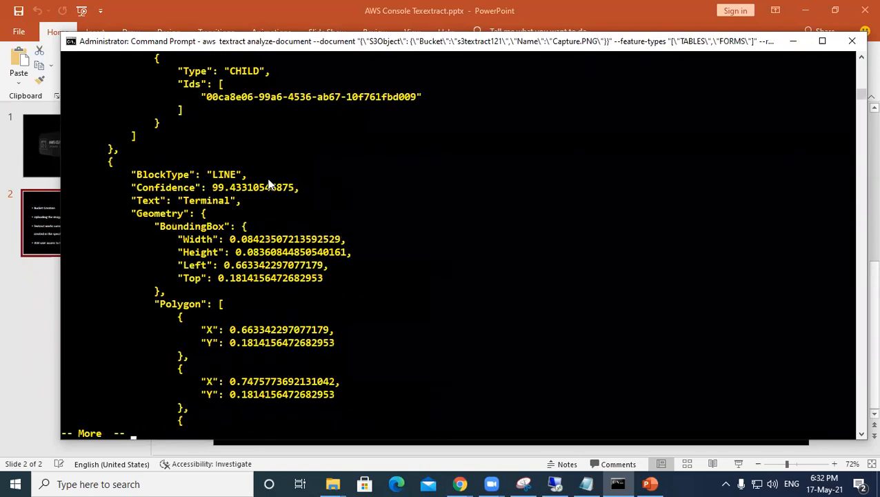
pyautogui.scroll(-3)
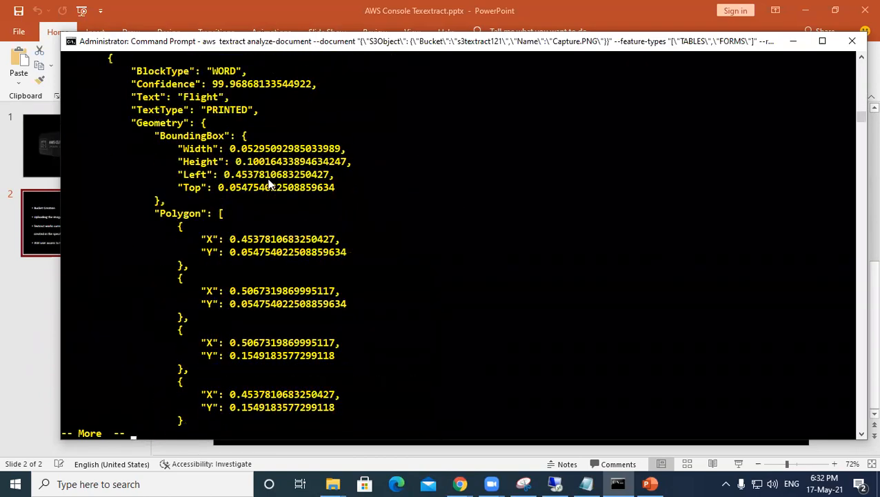
pyautogui.scroll(-3)
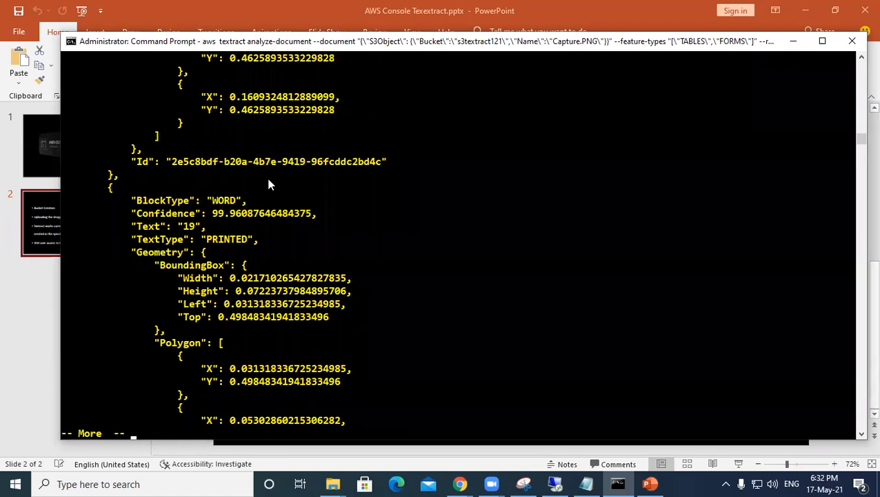
pyautogui.scroll(-3)
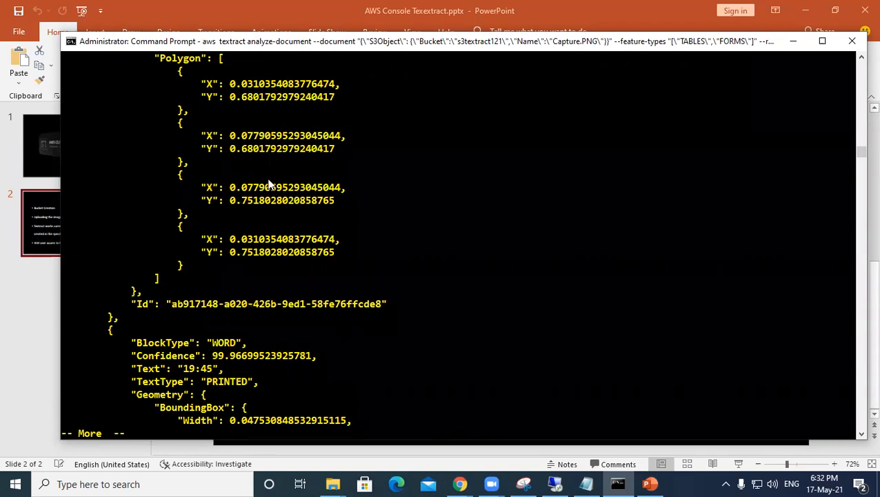
pyautogui.scroll(-3)
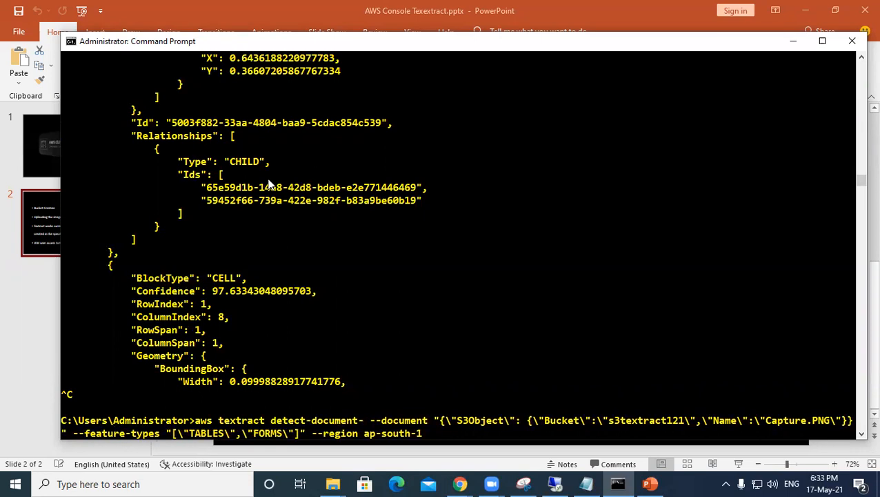
# Run aws textract detect-document-text on Capture.PNG in s3textract121 without --feature-types and review the JSON.
pyautogui.write('text')
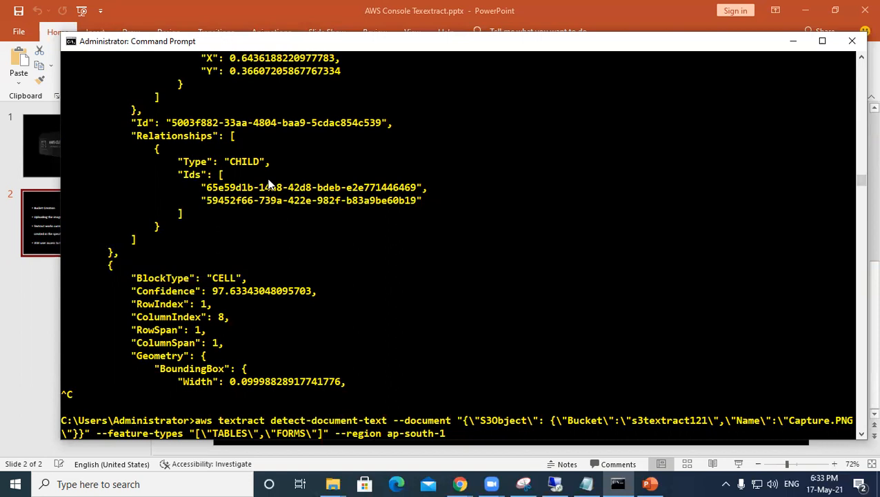
pyautogui.scroll(3)
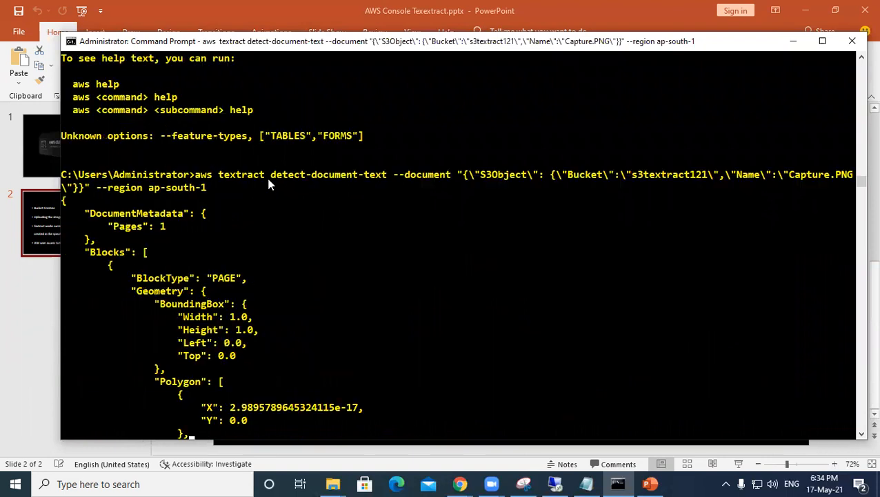
pyautogui.scroll(-3)
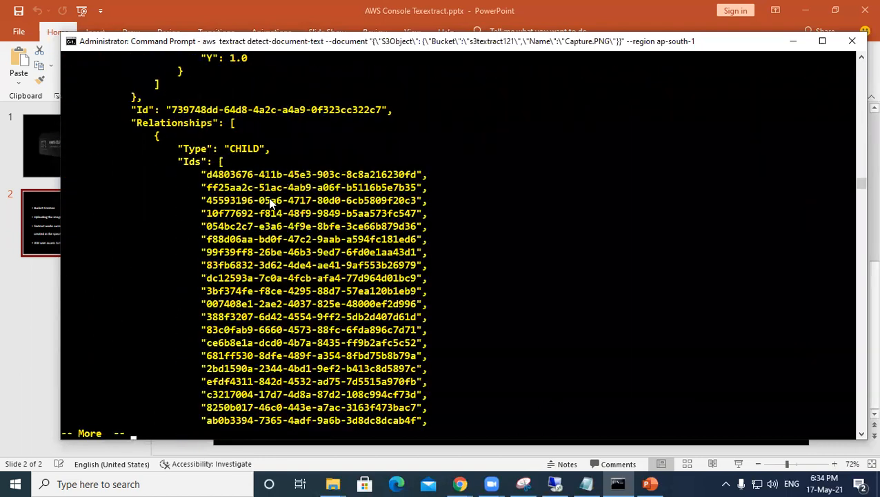
pyautogui.scroll(-3)
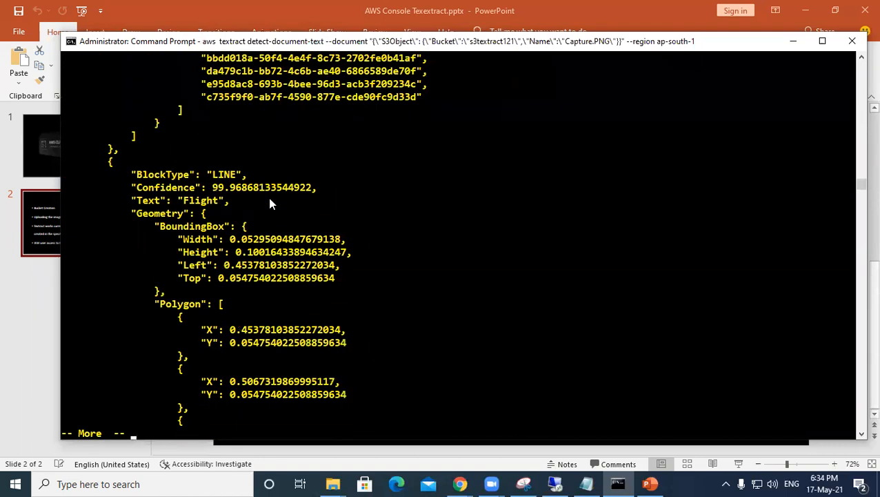
pyautogui.scroll(-3)
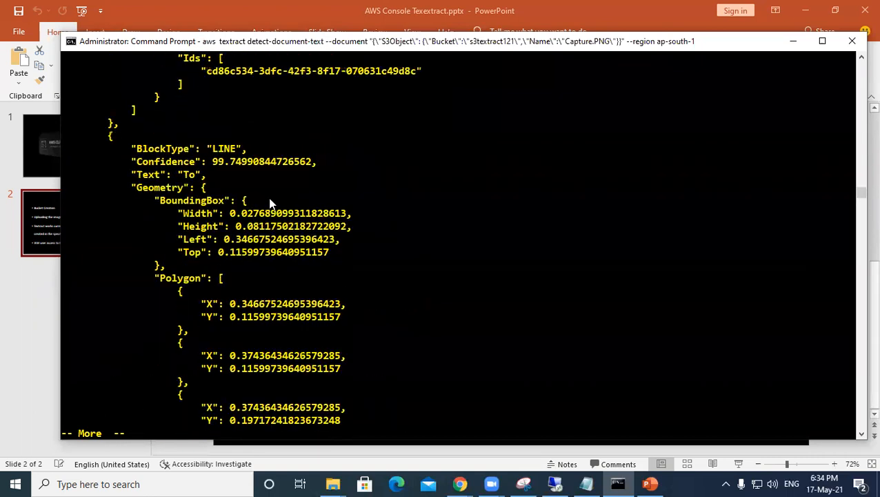
pyautogui.scroll(-3)
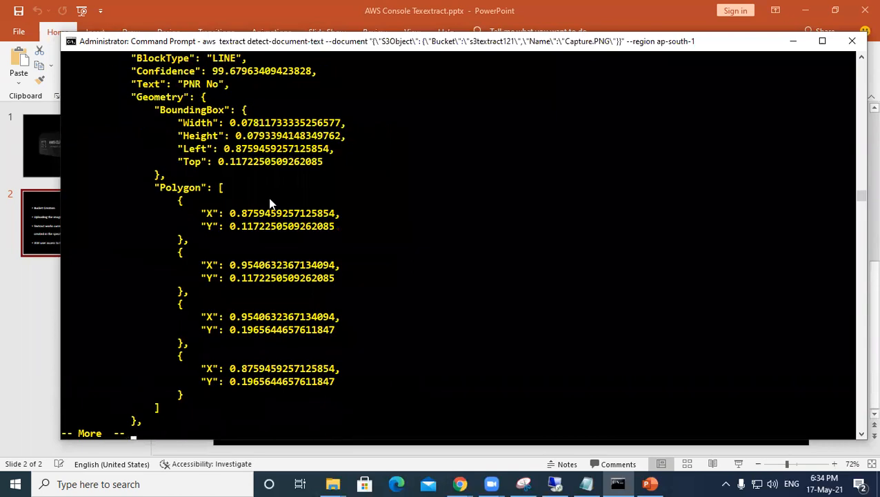
pyautogui.scroll(-3)
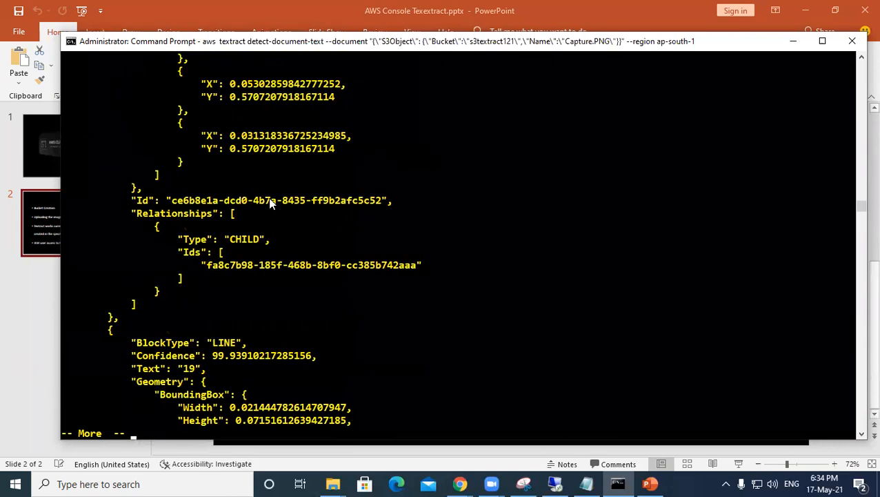
pyautogui.scroll(-3)
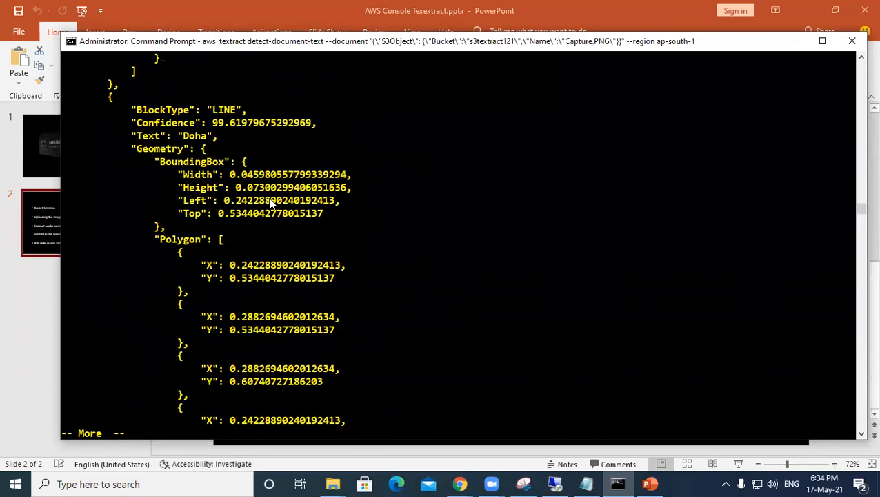
pyautogui.scroll(-3)
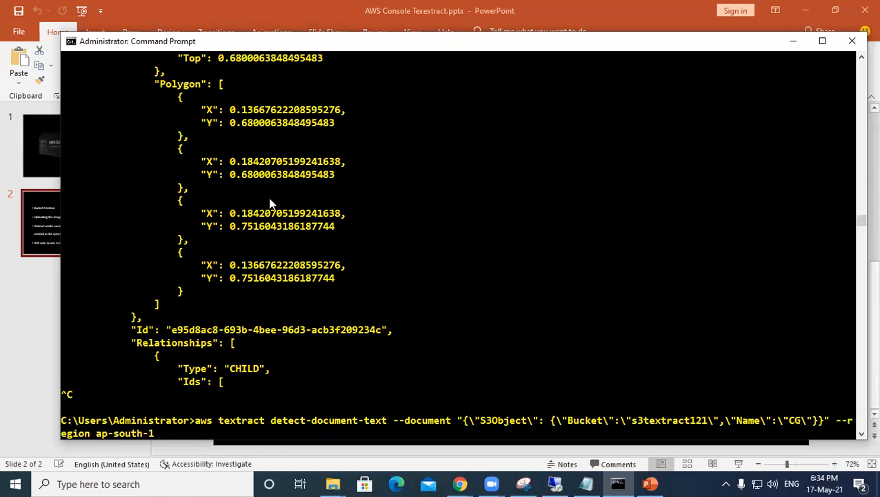
# Run detect-document-text on sample.jpg from s3textract121 and scroll through the one-page JSON result.
pyautogui.write('sample.jpg')
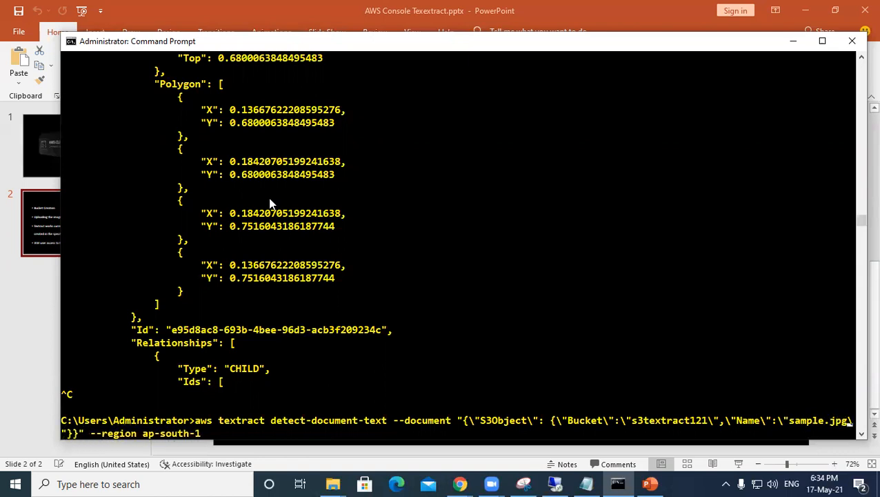
pyautogui.moveTo(460, 483)
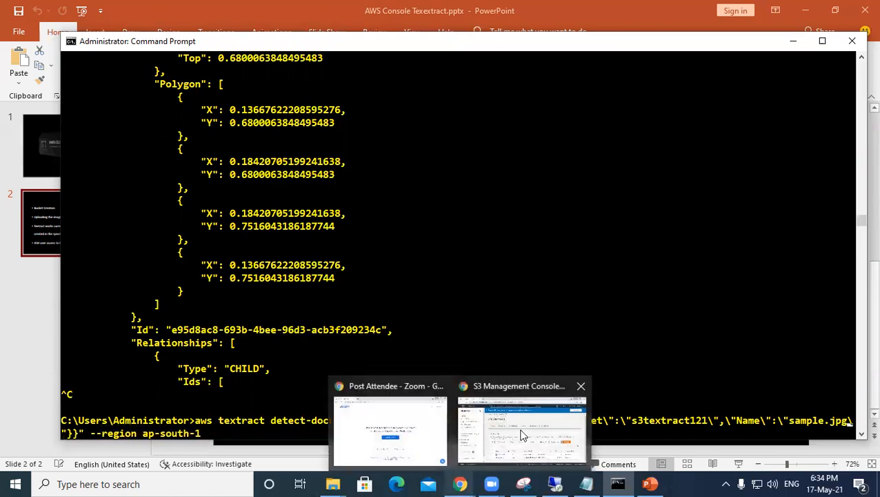
pyautogui.click(522, 428)
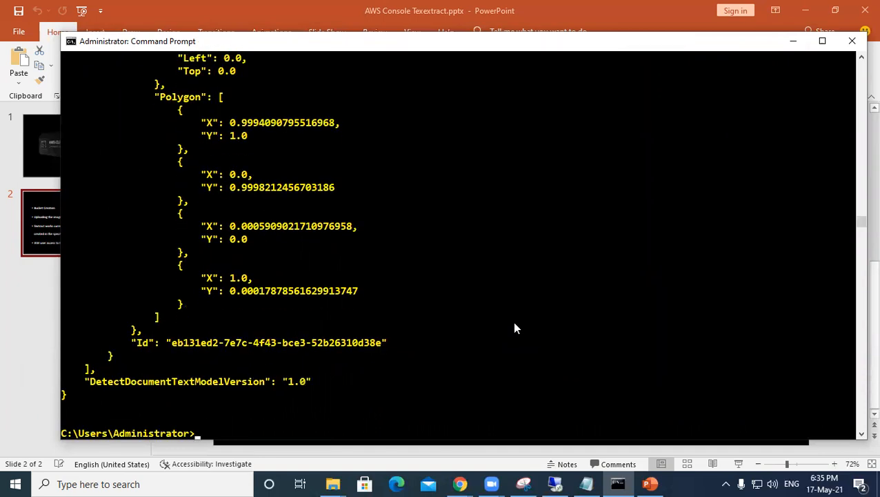
pyautogui.scroll(3)
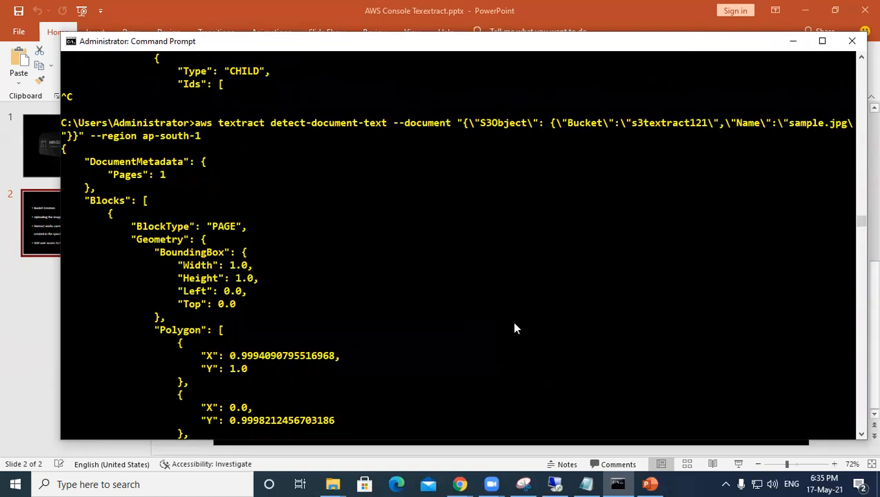
pyautogui.scroll(-3)
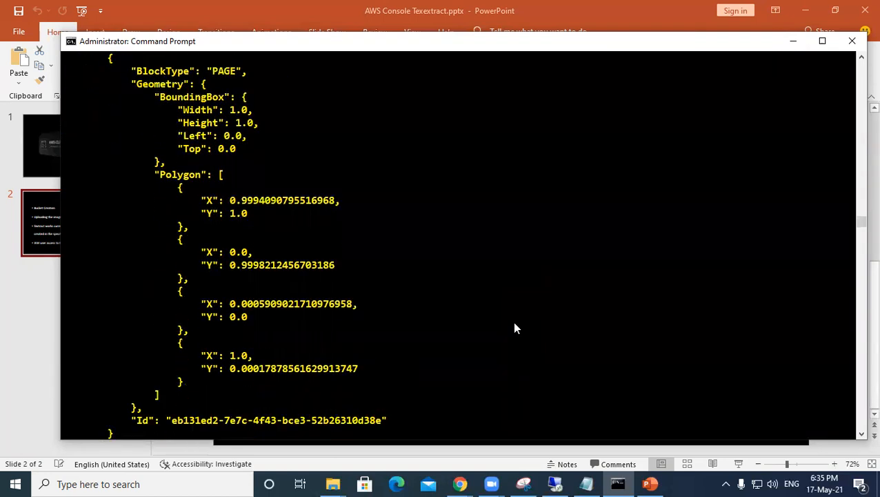
pyautogui.scroll(-3)
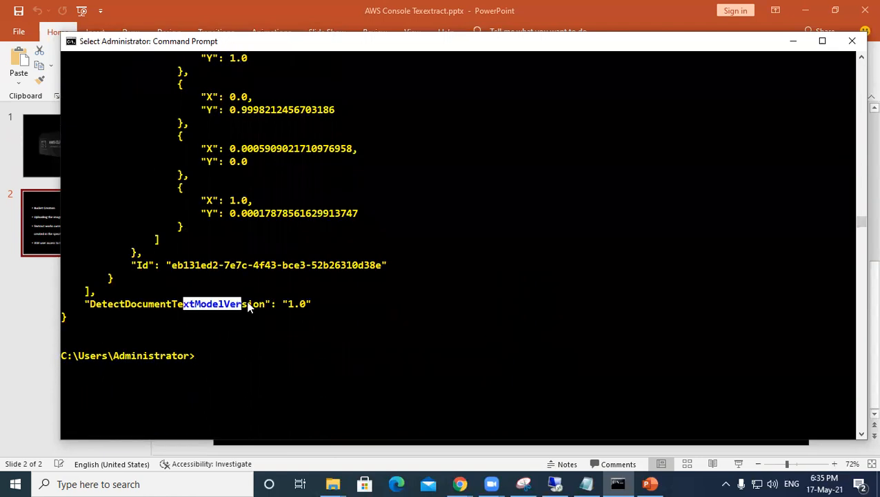
pyautogui.scroll(3)
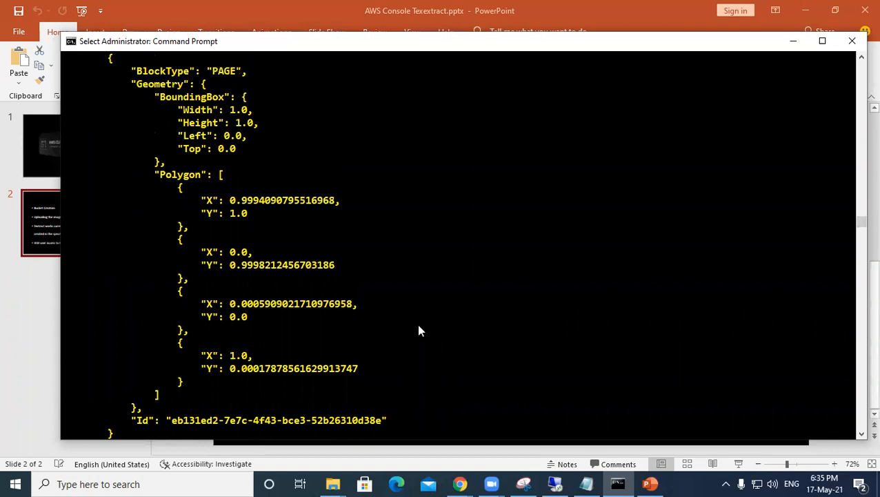
pyautogui.scroll(-3)
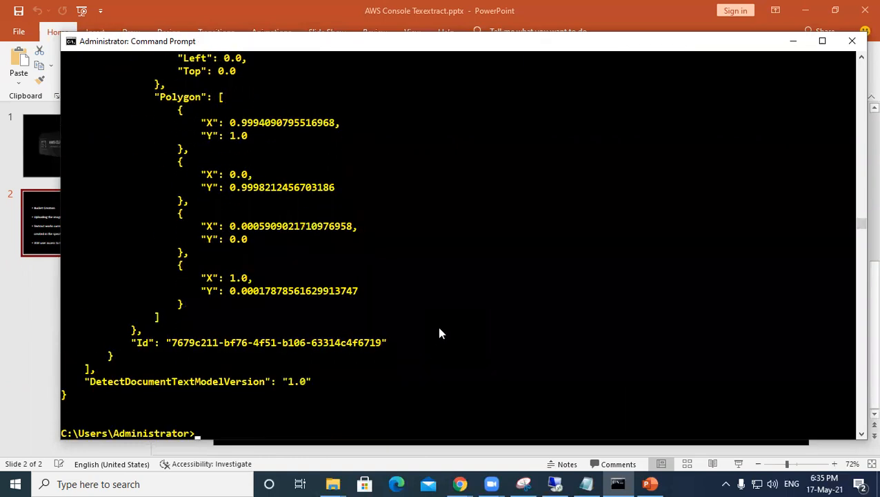
pyautogui.scroll(3)
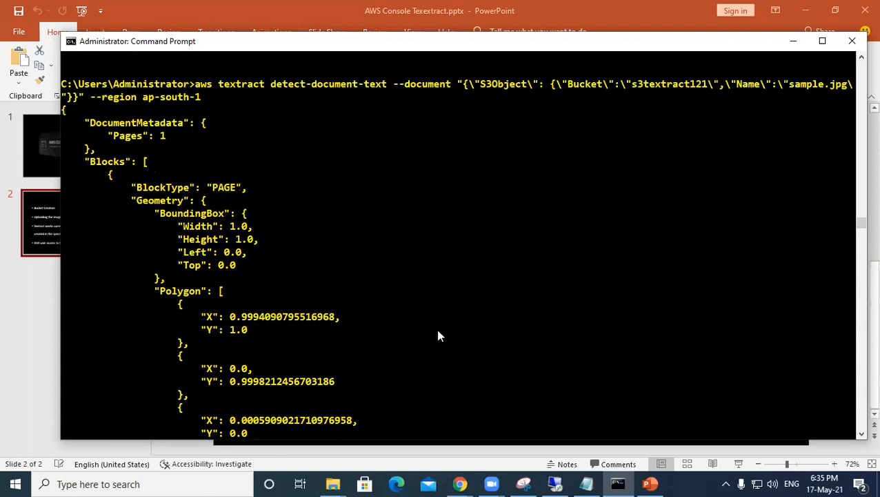
pyautogui.scroll(-3)
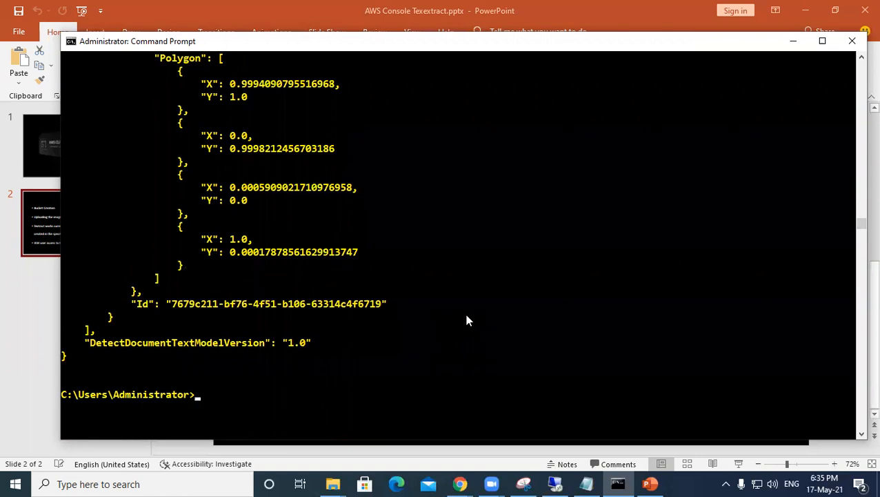
pyautogui.moveTo(334, 483)
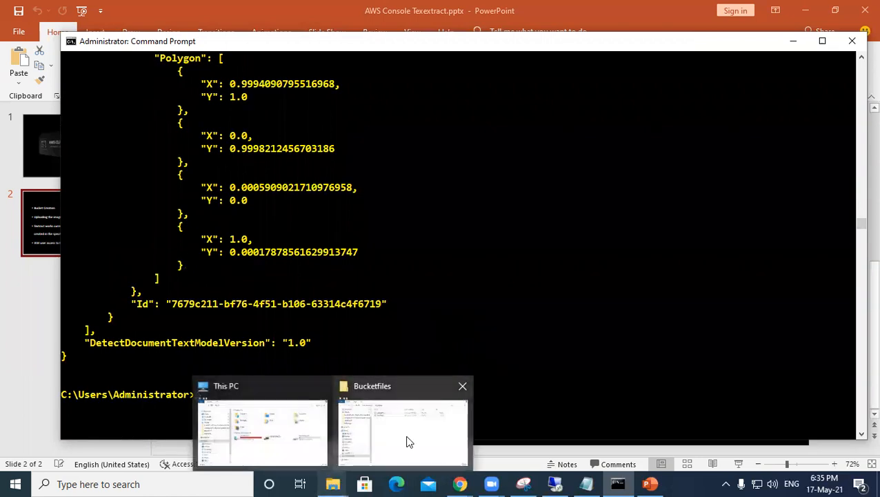
# Inspect sample.jpg in the Bucketfiles folder on E: via its context menu.
pyautogui.rightClick(284, 108)
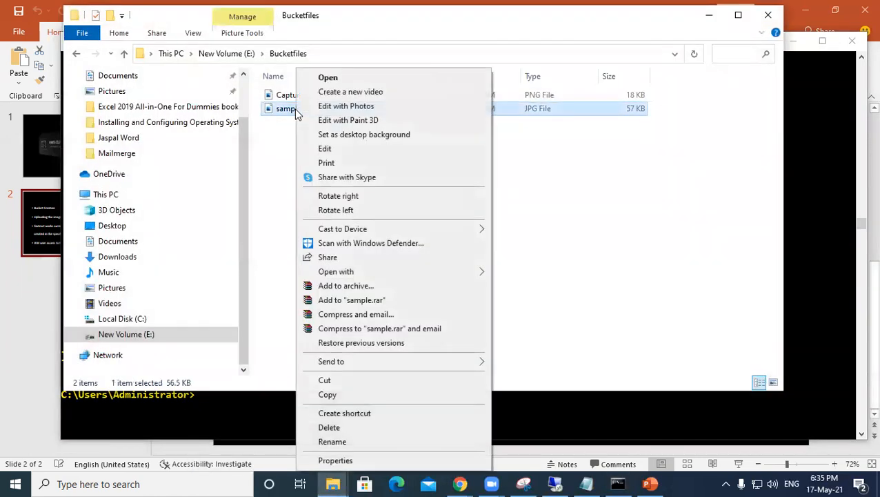
pyautogui.moveTo(364, 134)
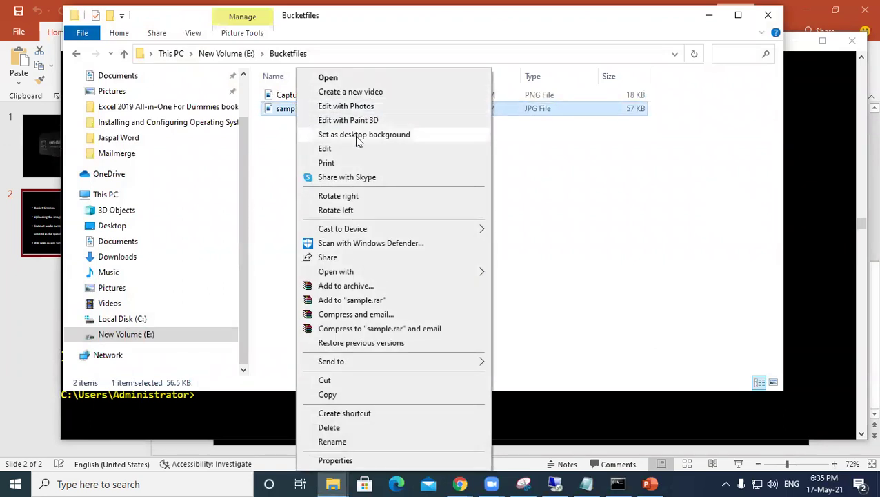
pyautogui.click(328, 77)
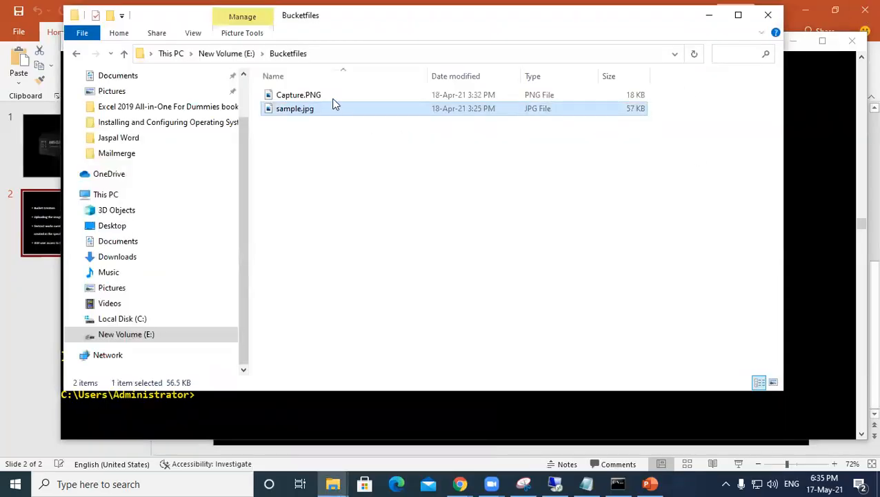
pyautogui.rightClick(298, 93)
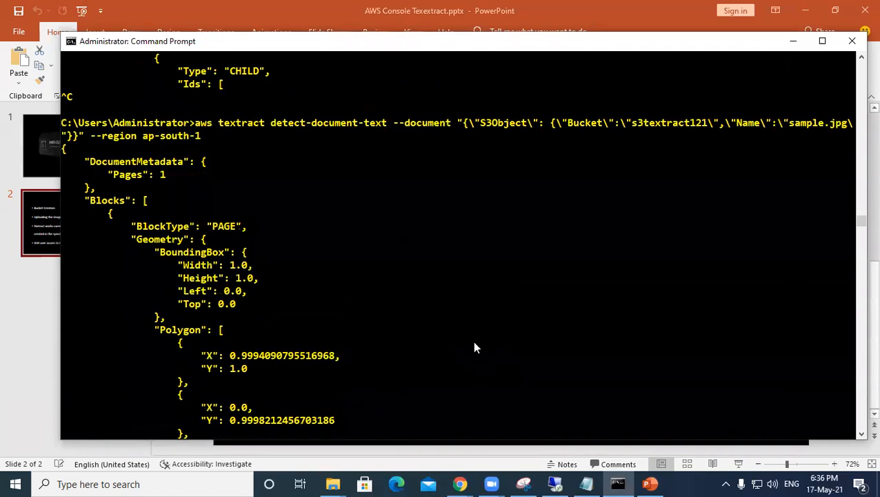
# Scroll the sample.jpg output down to the LINE blocks showing detected text 19:45.
pyautogui.scroll(-3)
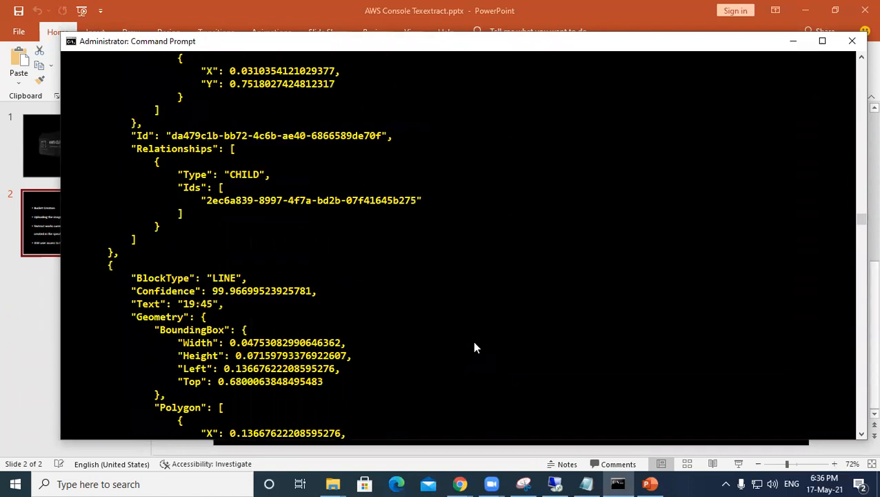
pyautogui.scroll(-3)
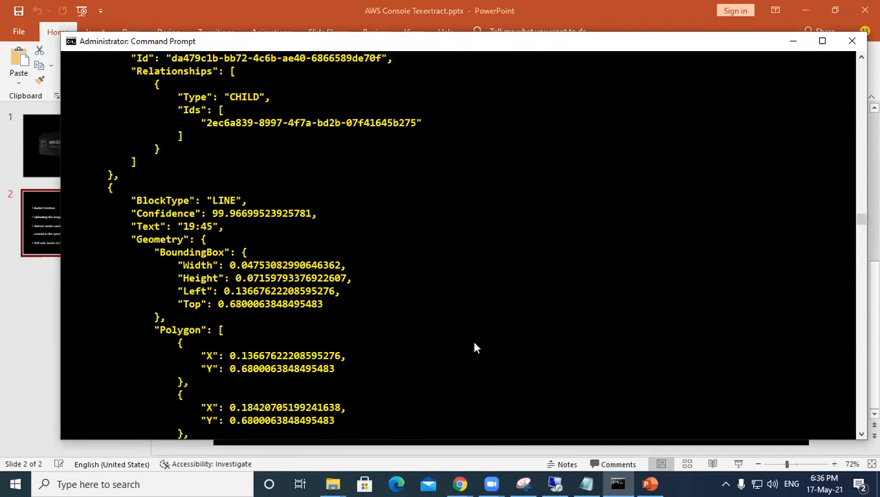
pyautogui.moveTo(531, 138)
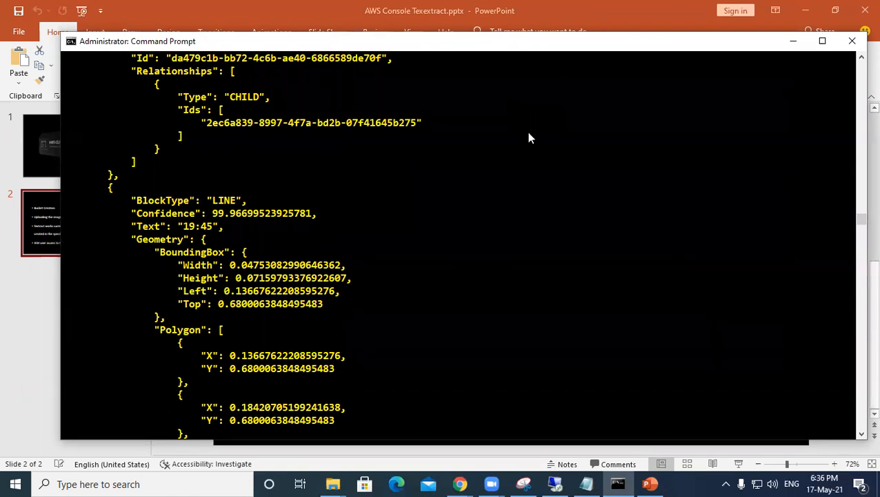
pyautogui.moveTo(590, 215)
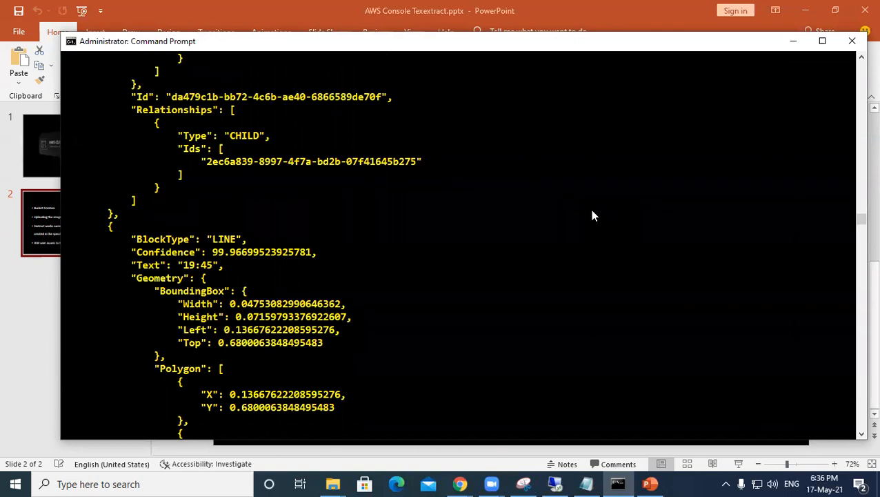
pyautogui.moveTo(547, 88)
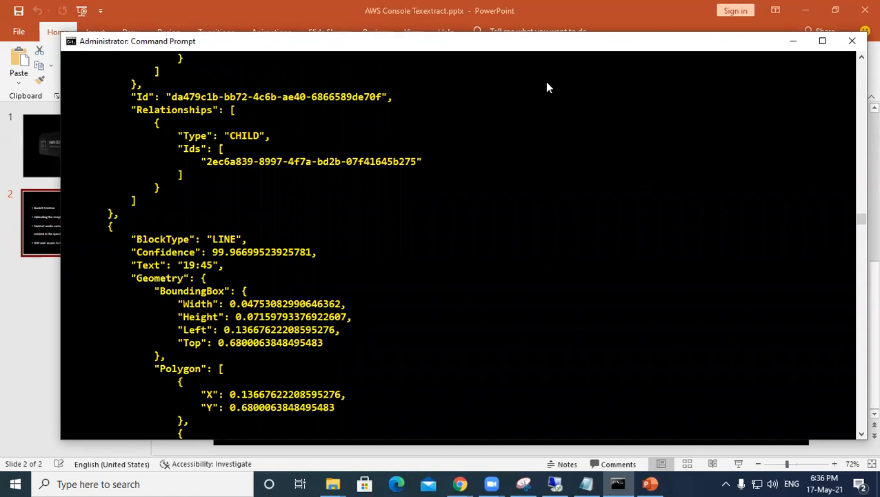